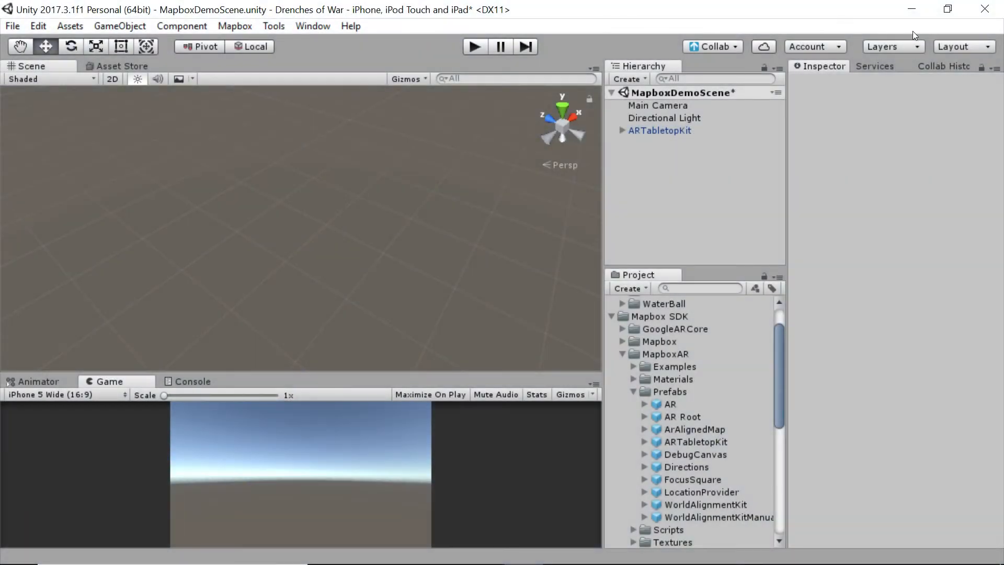
{"action": "mouse_move", "coordinate": [872, 13]}
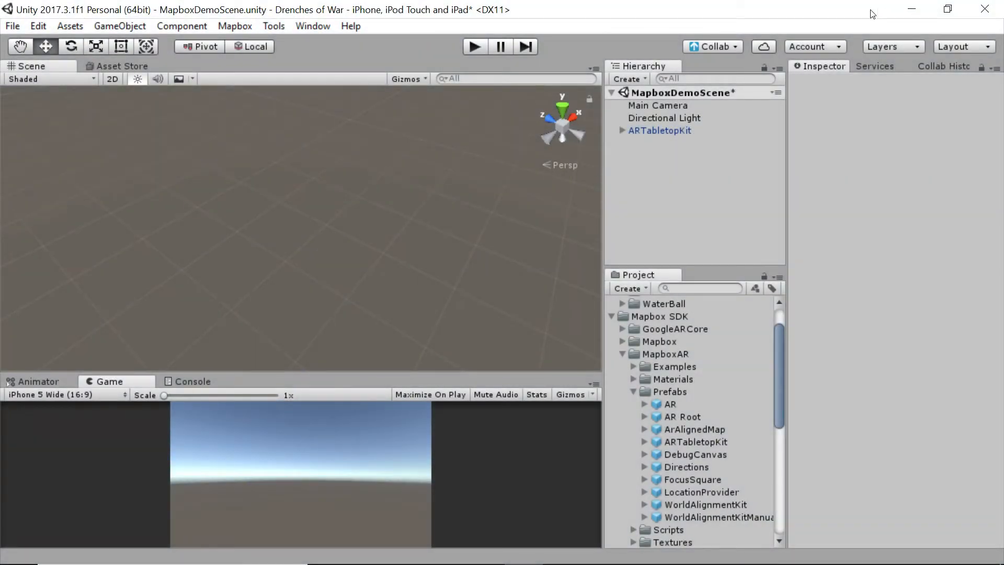
{"action": "mouse_move", "coordinate": [844, 17]}
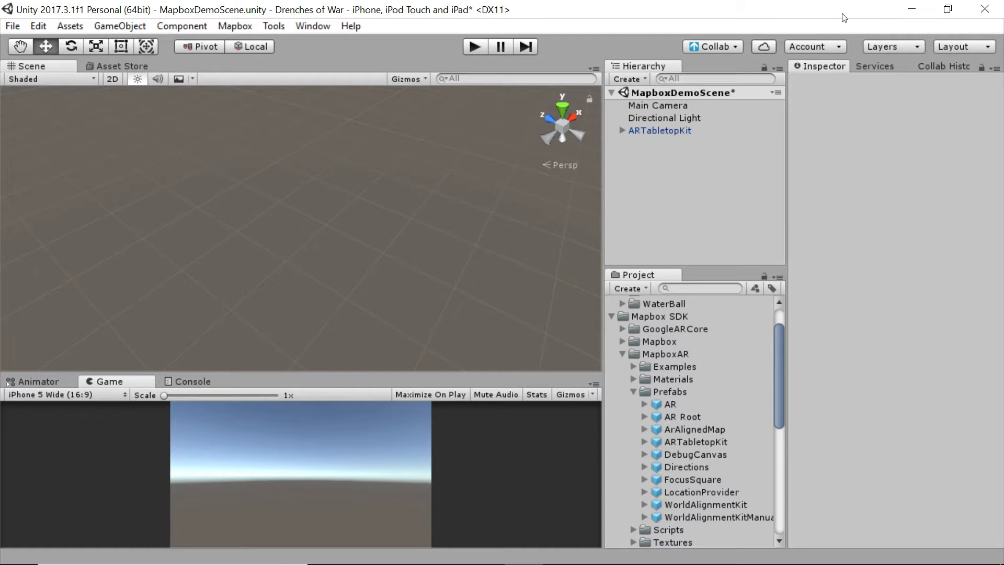
{"action": "mouse_move", "coordinate": [742, 213]}
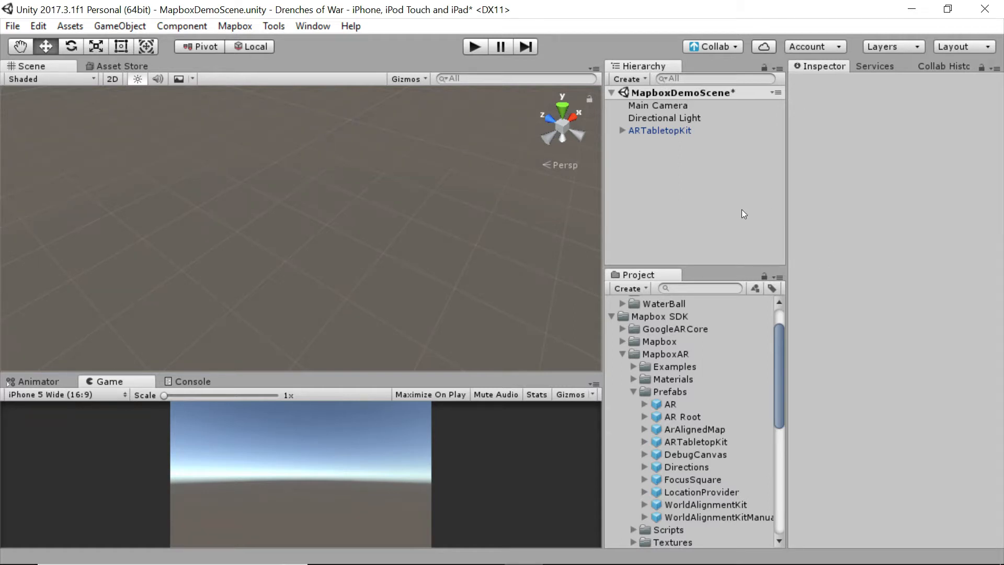
{"action": "mouse_move", "coordinate": [748, 204]}
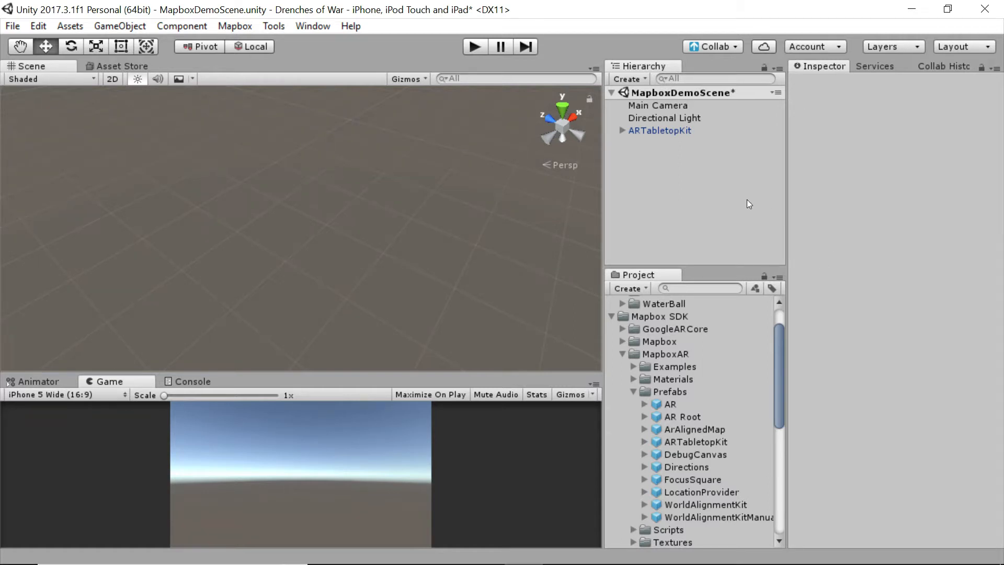
{"action": "mouse_move", "coordinate": [727, 198]}
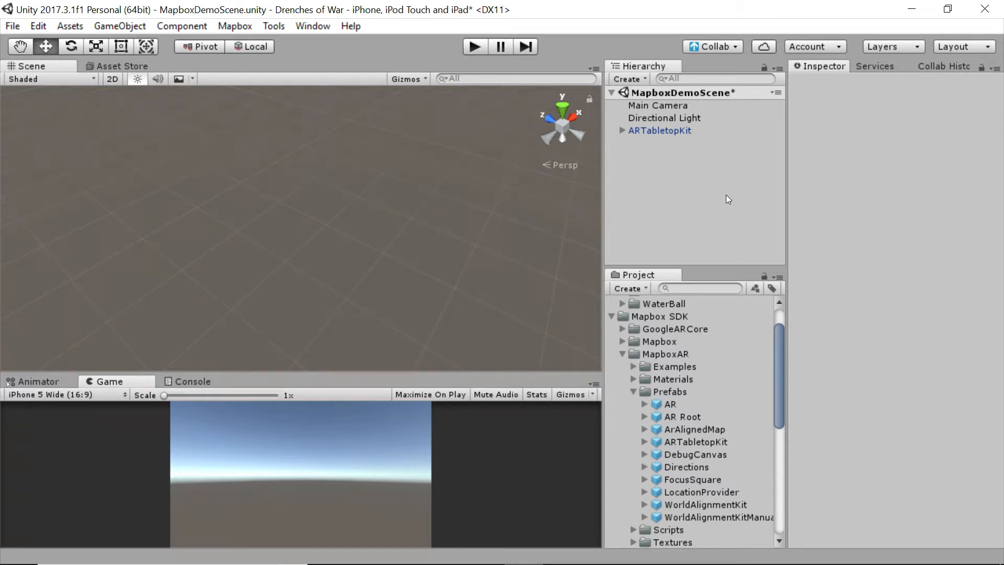
{"action": "mouse_move", "coordinate": [638, 181]}
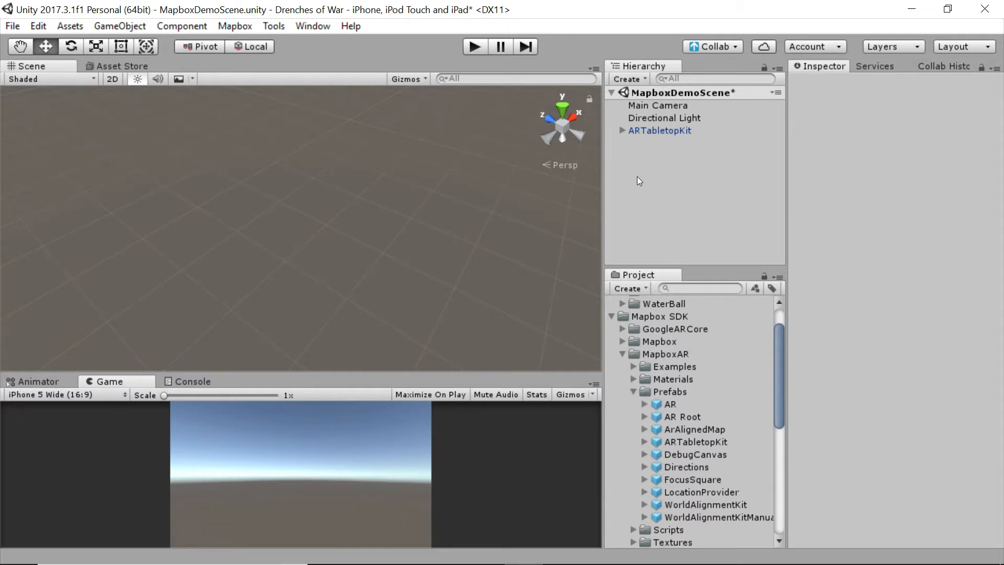
{"action": "mouse_move", "coordinate": [699, 213]}
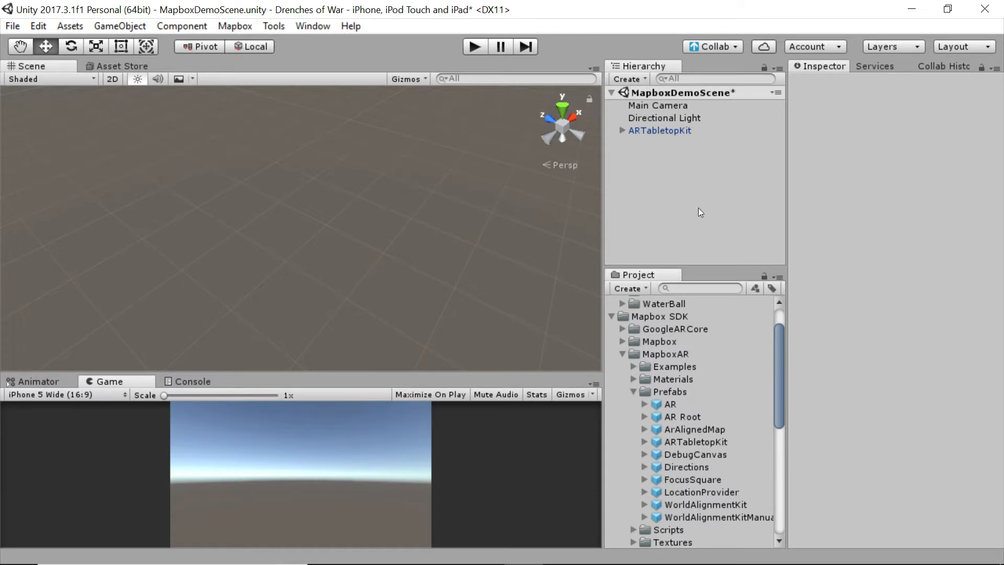
{"action": "mouse_move", "coordinate": [682, 248]}
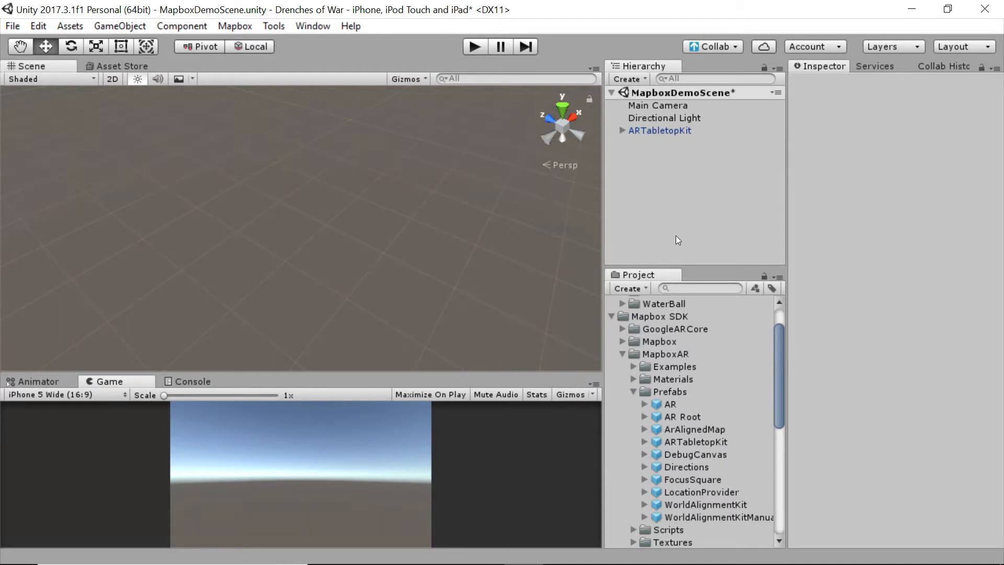
{"action": "mouse_move", "coordinate": [724, 246]}
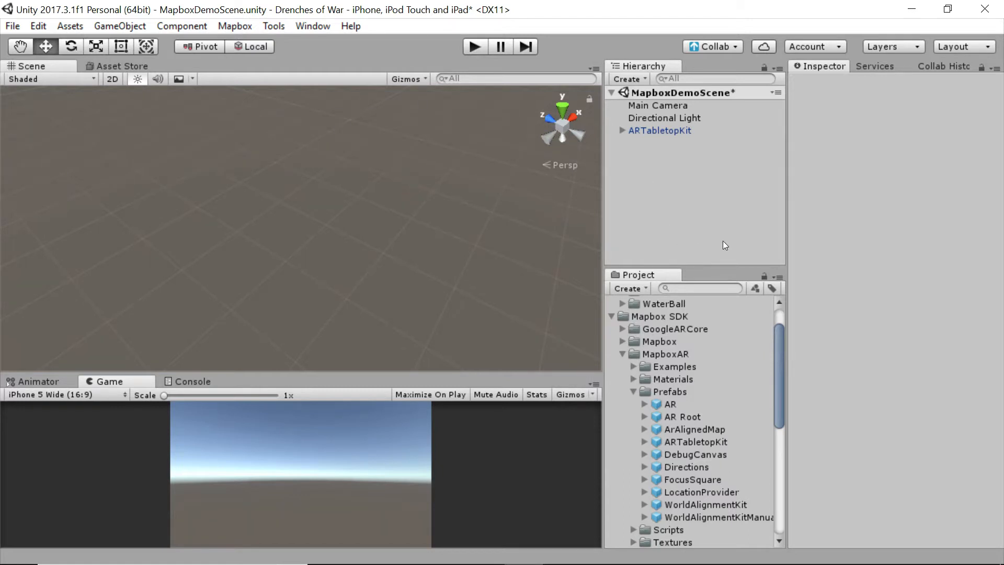
{"action": "mouse_move", "coordinate": [682, 236]}
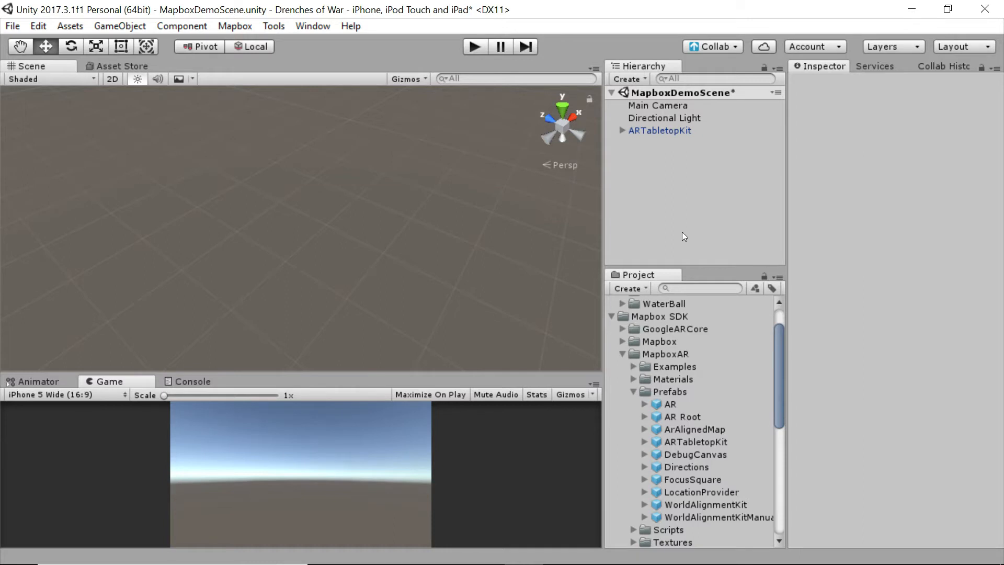
{"action": "mouse_move", "coordinate": [440, 214]}
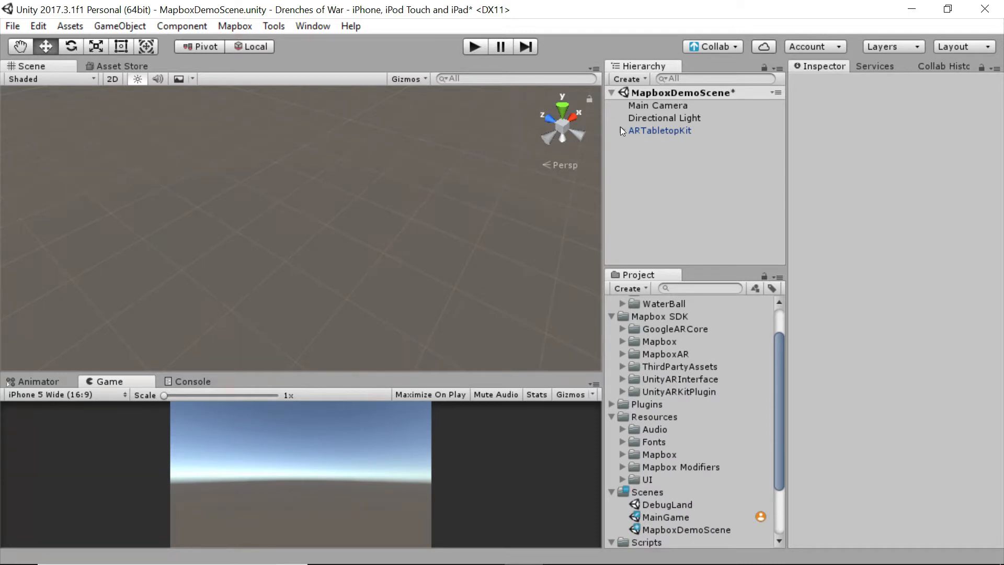
- Expand ARTabletopKit and MapHolder in the Hierarchy and select MapRoot to inspect its Abstract Map
{"action": "left_click", "coordinate": [613, 130]}
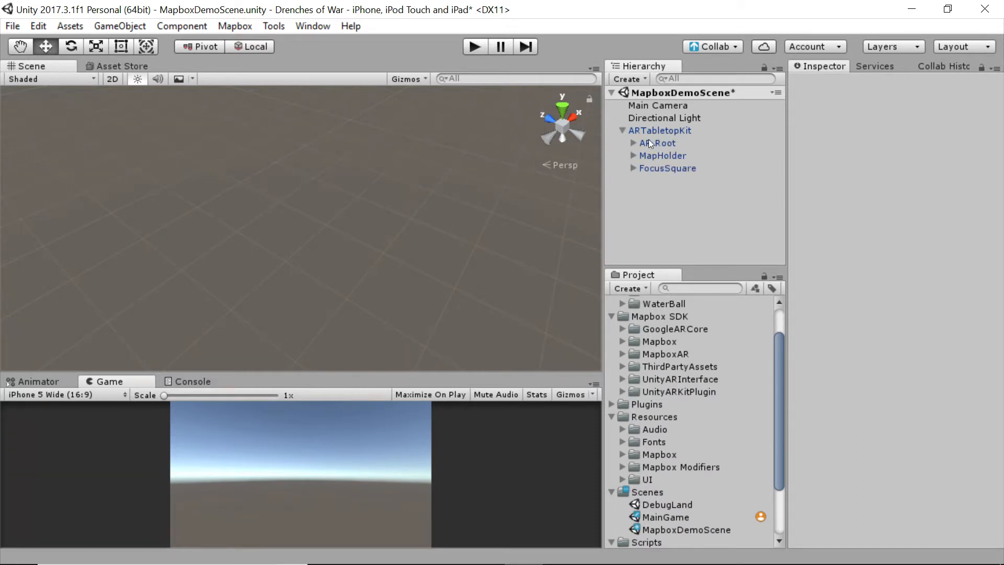
{"action": "left_click", "coordinate": [634, 156]}
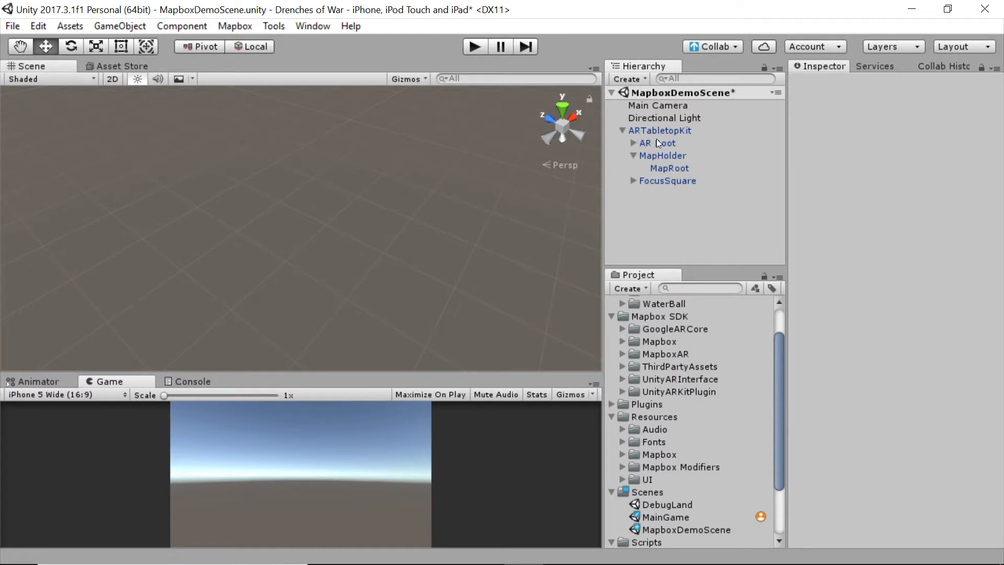
{"action": "left_click", "coordinate": [670, 167]}
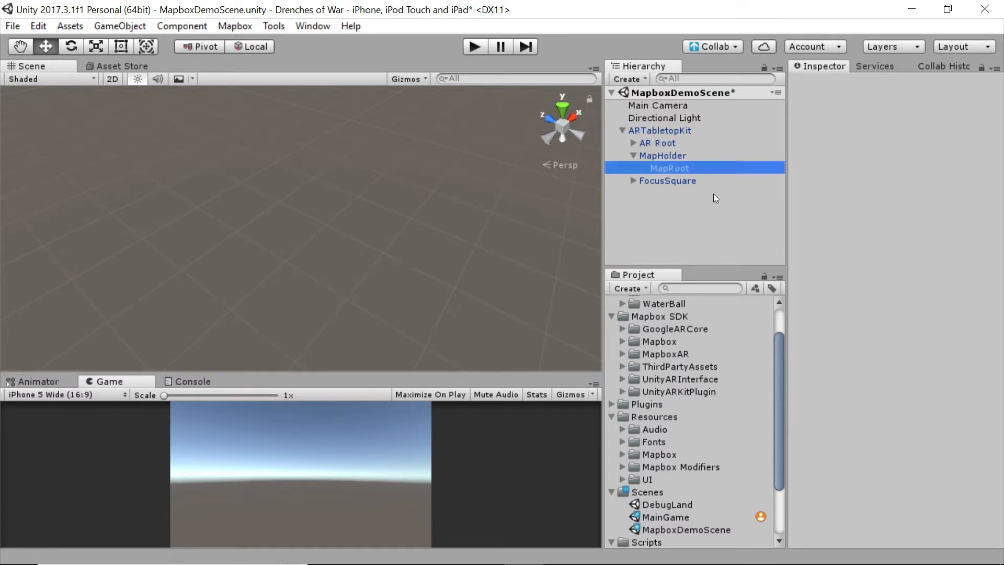
{"action": "left_click", "coordinate": [669, 167]}
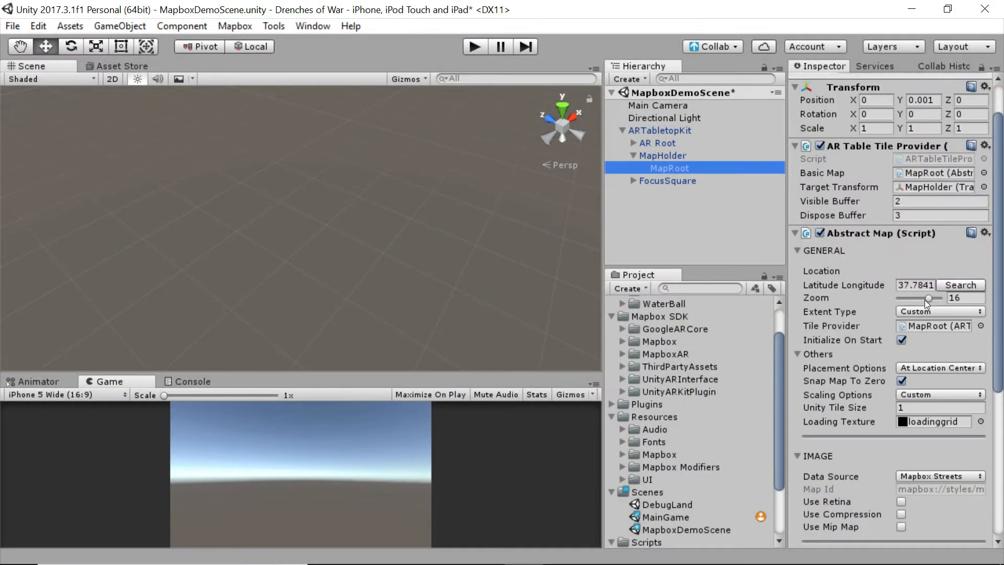
- Review IMAGE and TERRAIN, leave the imagery source as Mapbox Streets, and run the scene
{"action": "scroll", "scroll_direction": "down", "scroll_amount": 3}
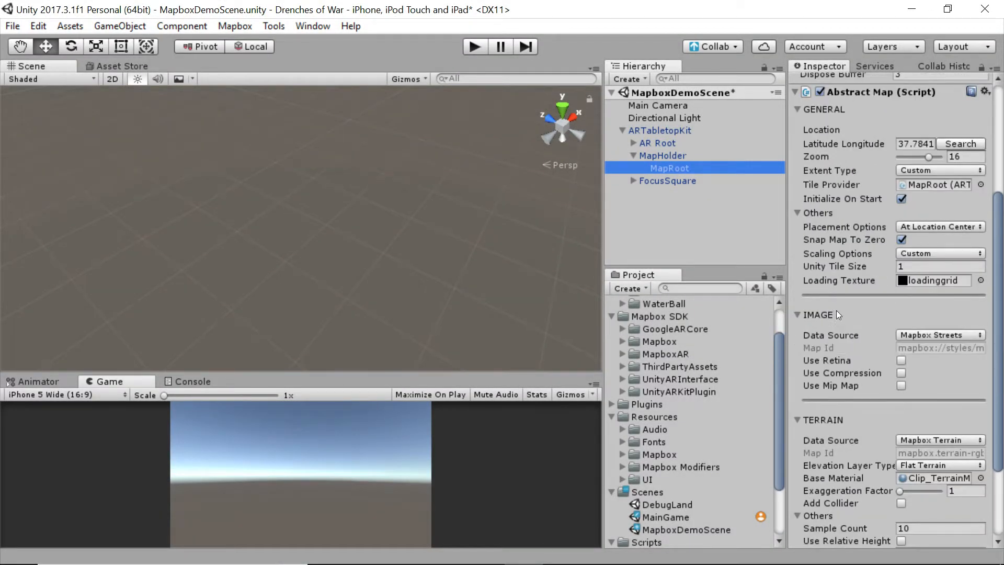
{"action": "scroll", "scroll_direction": "down", "scroll_amount": 3}
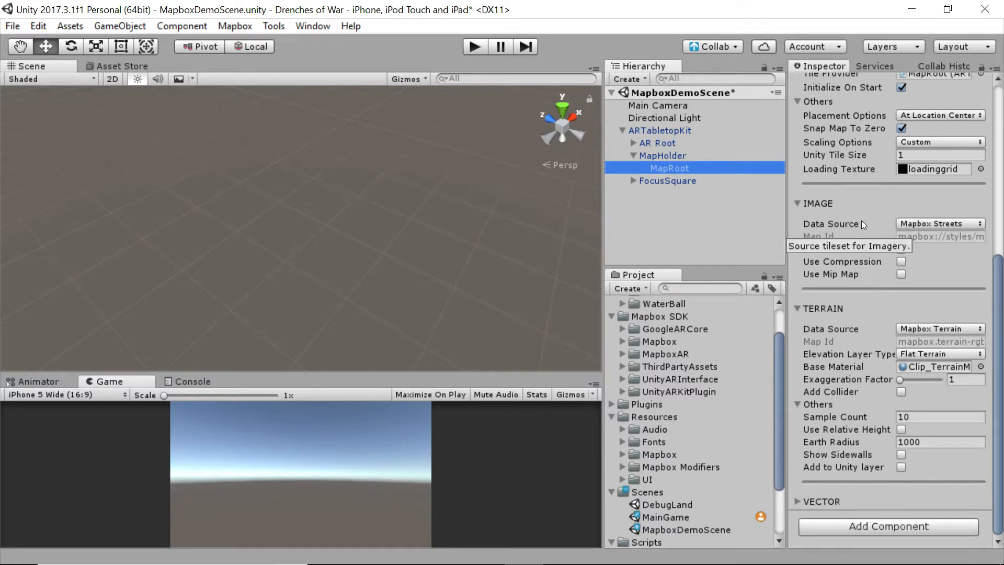
{"action": "mouse_move", "coordinate": [929, 239]}
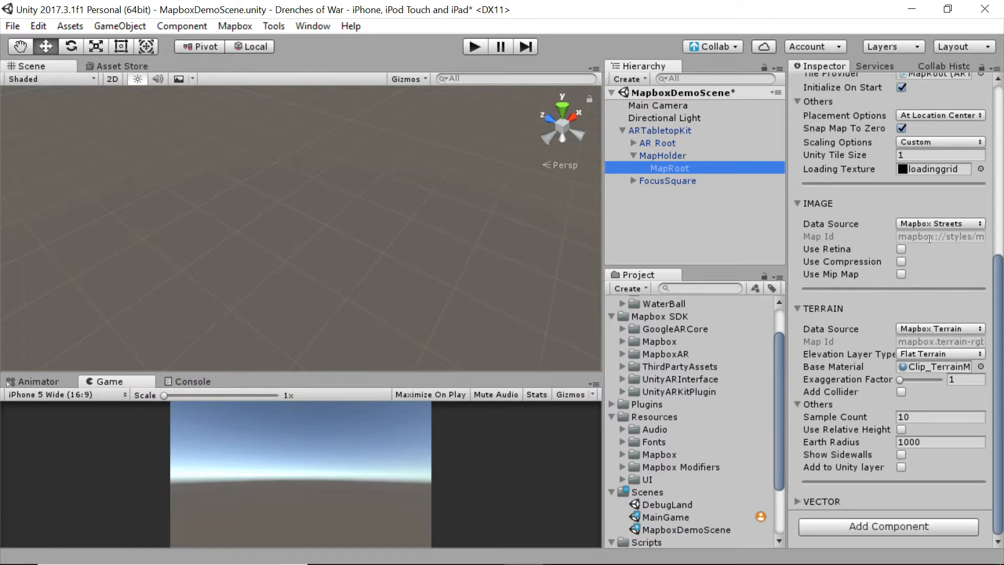
{"action": "mouse_move", "coordinate": [984, 231]}
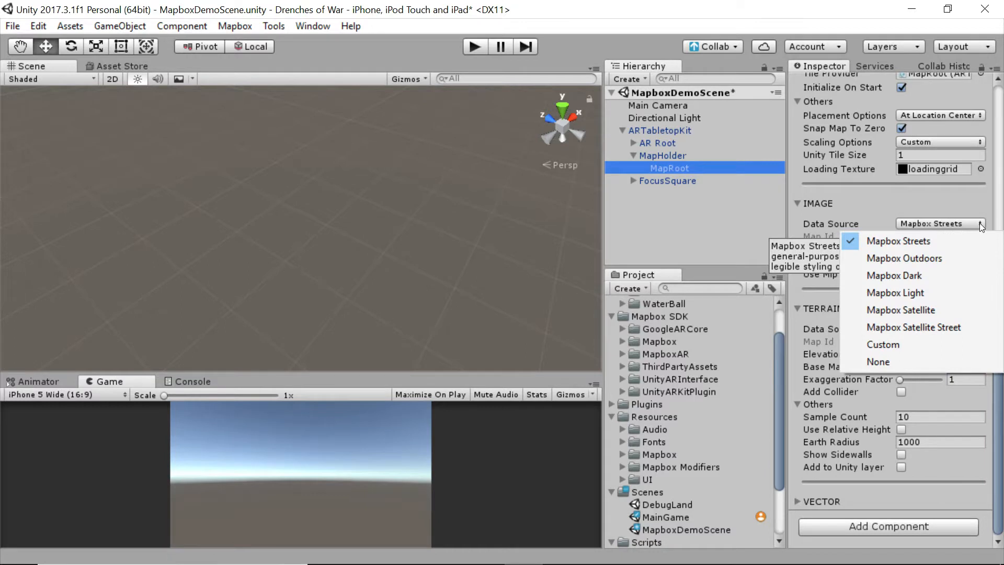
{"action": "left_click", "coordinate": [899, 241]}
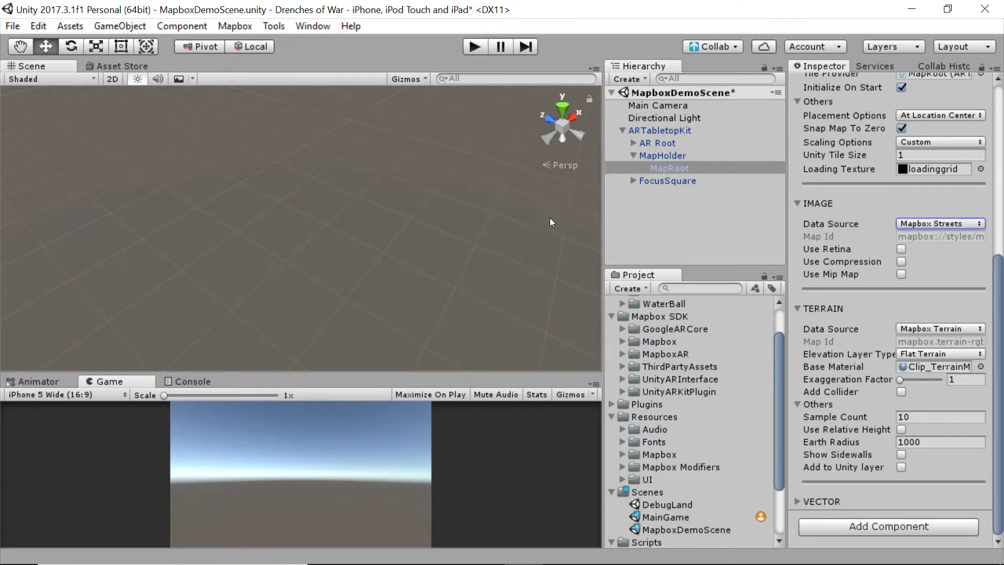
{"action": "mouse_move", "coordinate": [472, 46]}
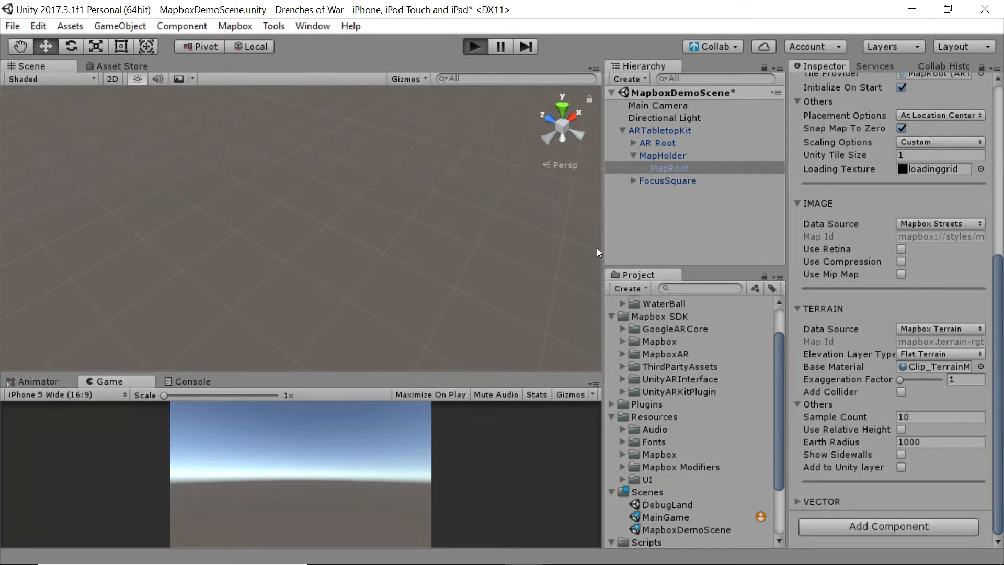
{"action": "left_click", "coordinate": [473, 46]}
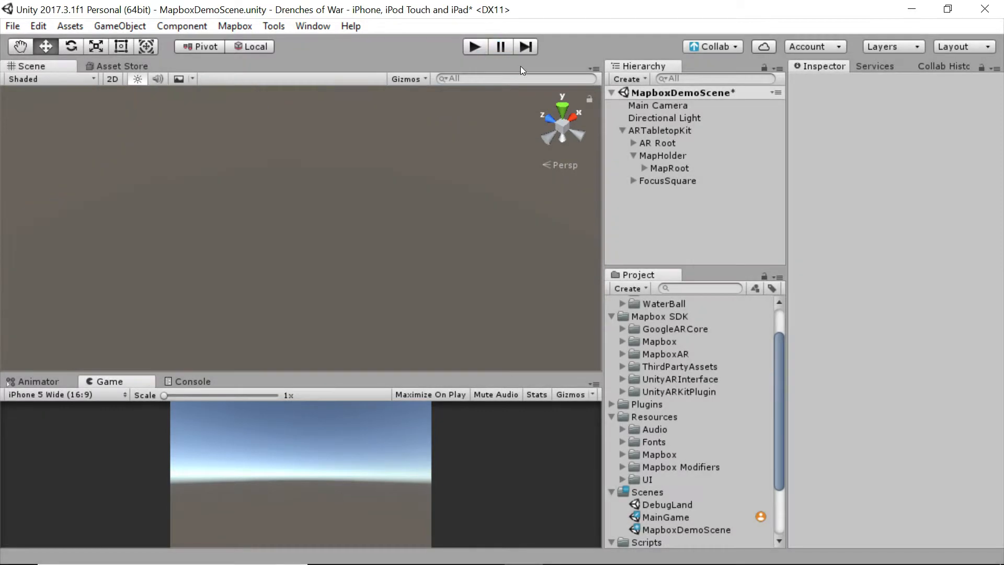
- Select MapRoot again, run the scene and inspect a generated map tile and its material
{"action": "left_click", "coordinate": [669, 168]}
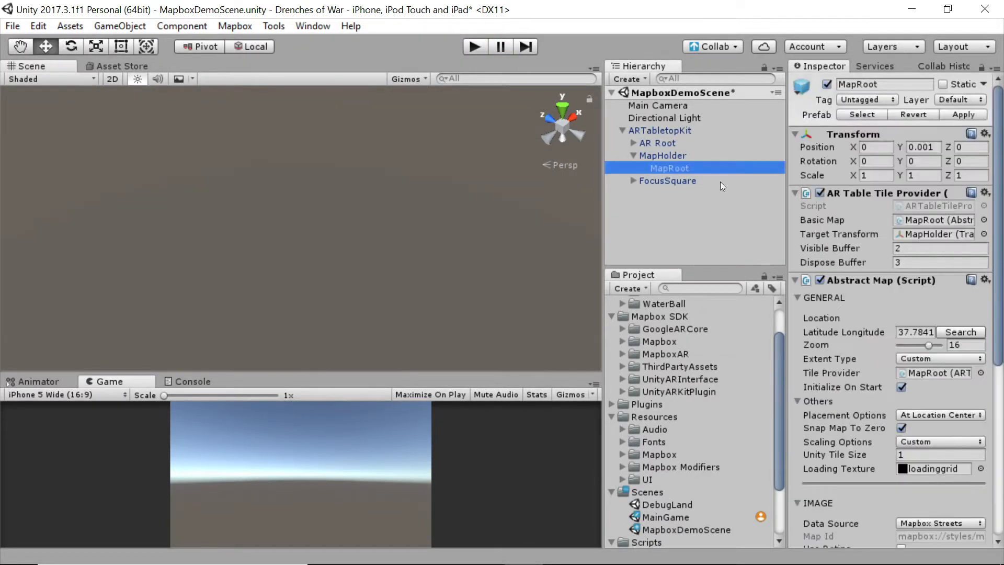
{"action": "scroll", "scroll_direction": "down", "scroll_amount": 3}
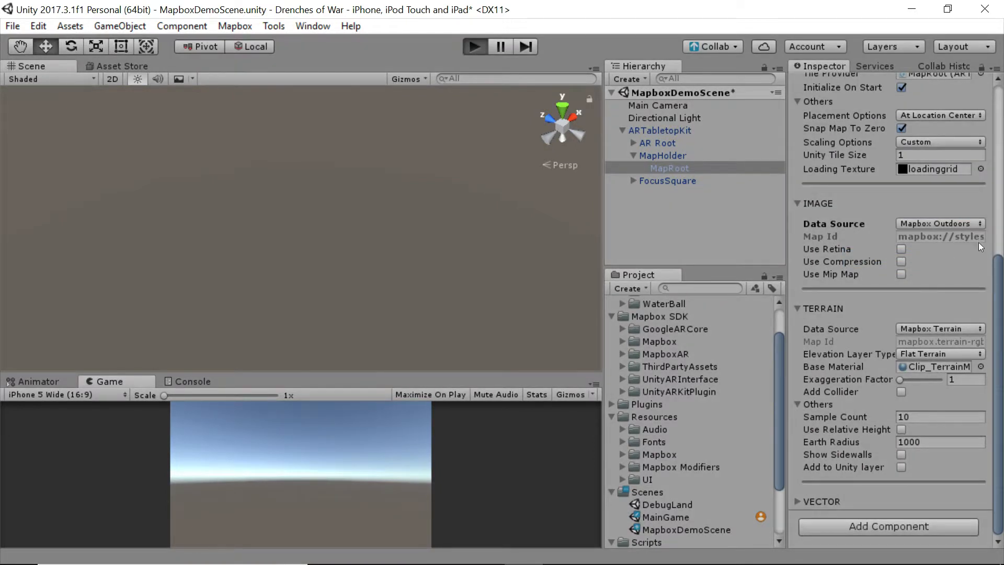
{"action": "mouse_move", "coordinate": [873, 240]}
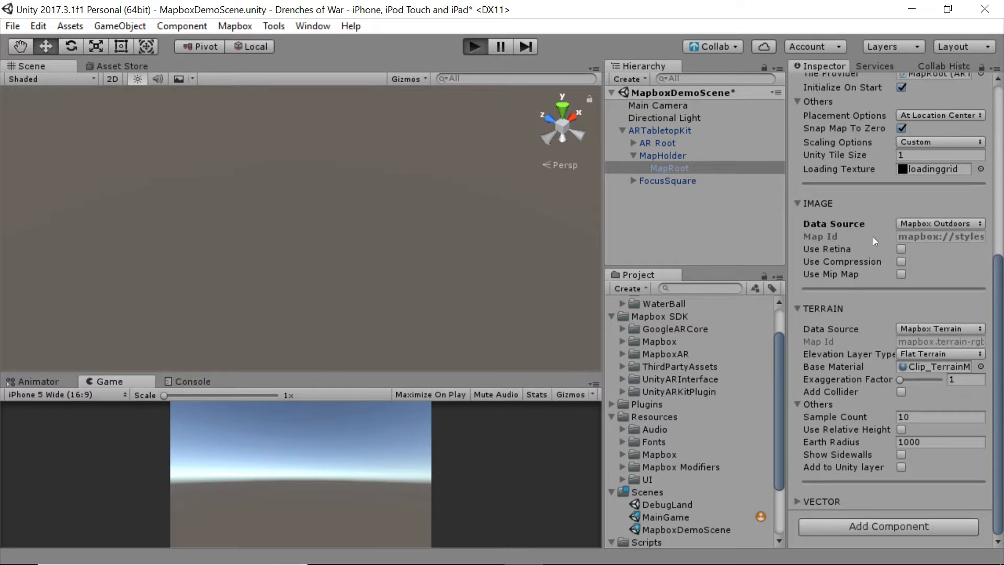
{"action": "left_click", "coordinate": [473, 46]}
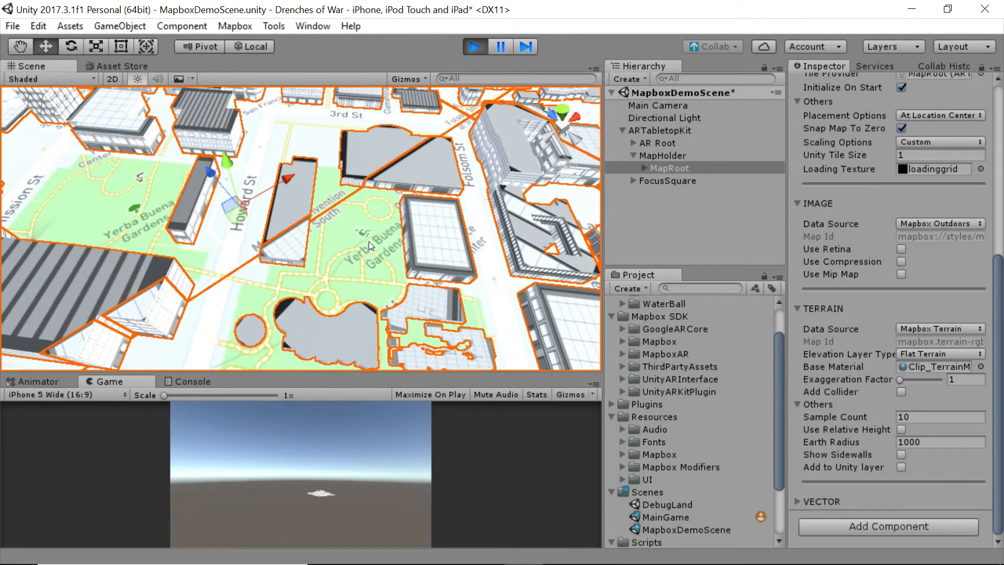
{"action": "left_click", "coordinate": [655, 167]}
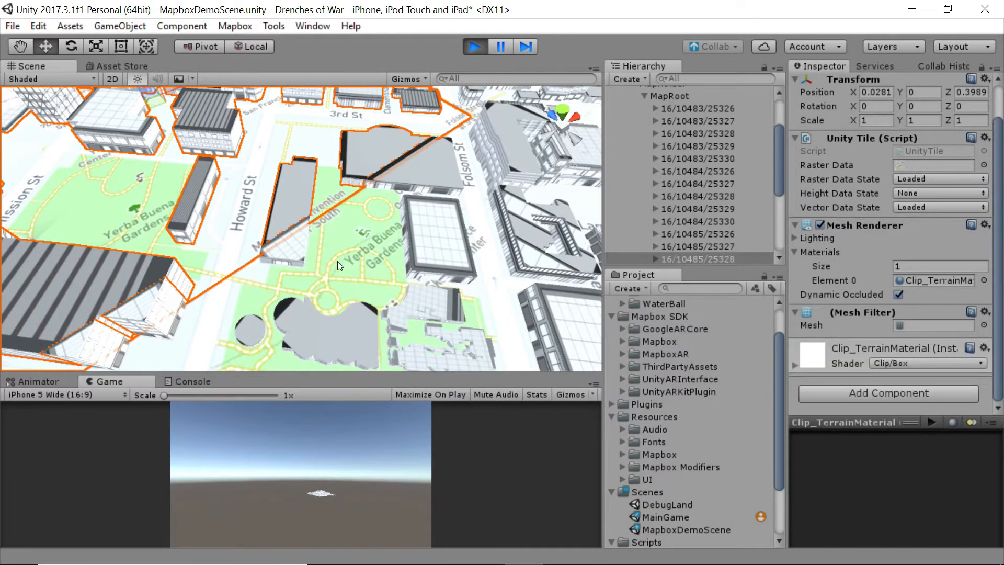
{"action": "mouse_move", "coordinate": [356, 290]}
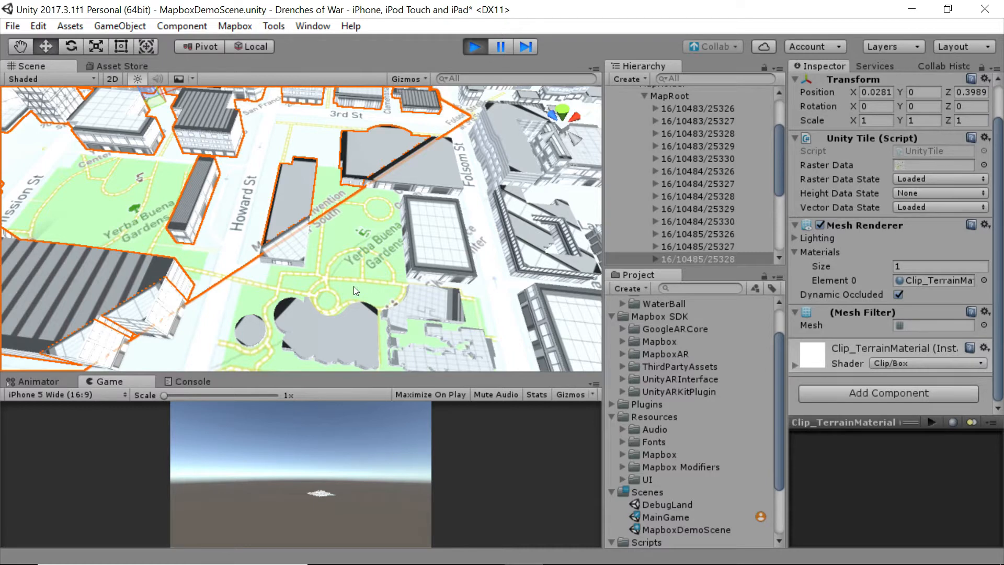
{"action": "mouse_move", "coordinate": [370, 263]}
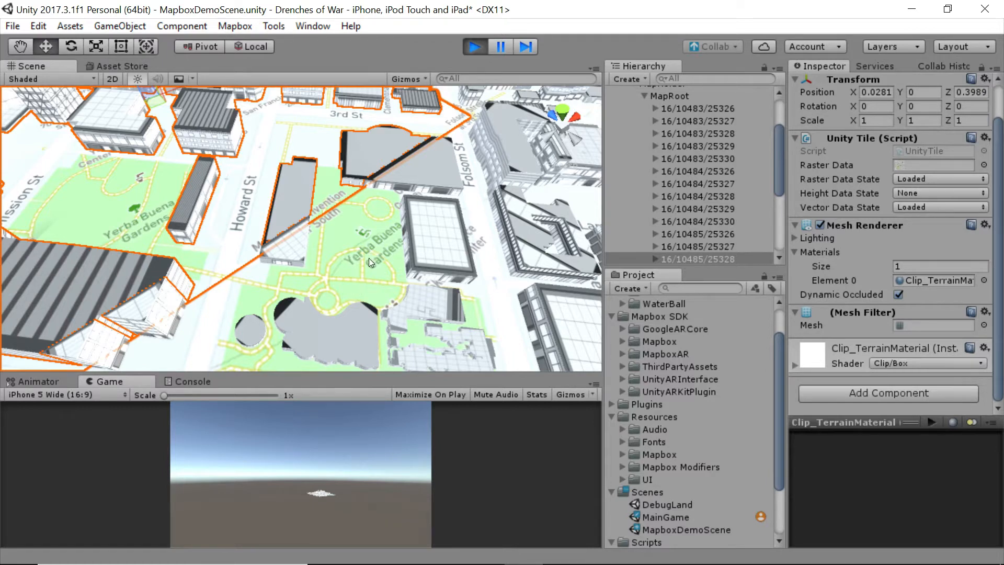
{"action": "mouse_move", "coordinate": [356, 268]}
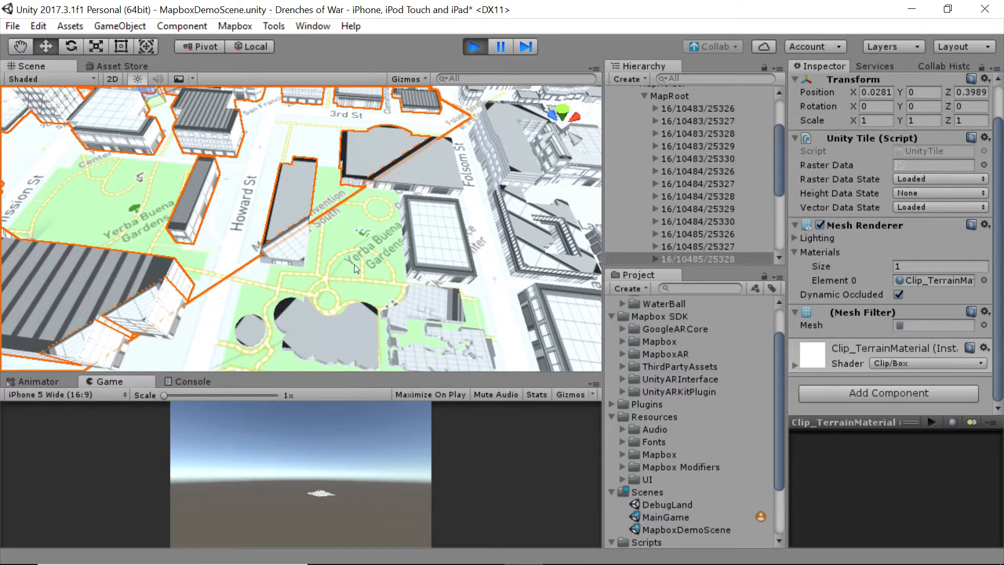
{"action": "mouse_move", "coordinate": [380, 258]}
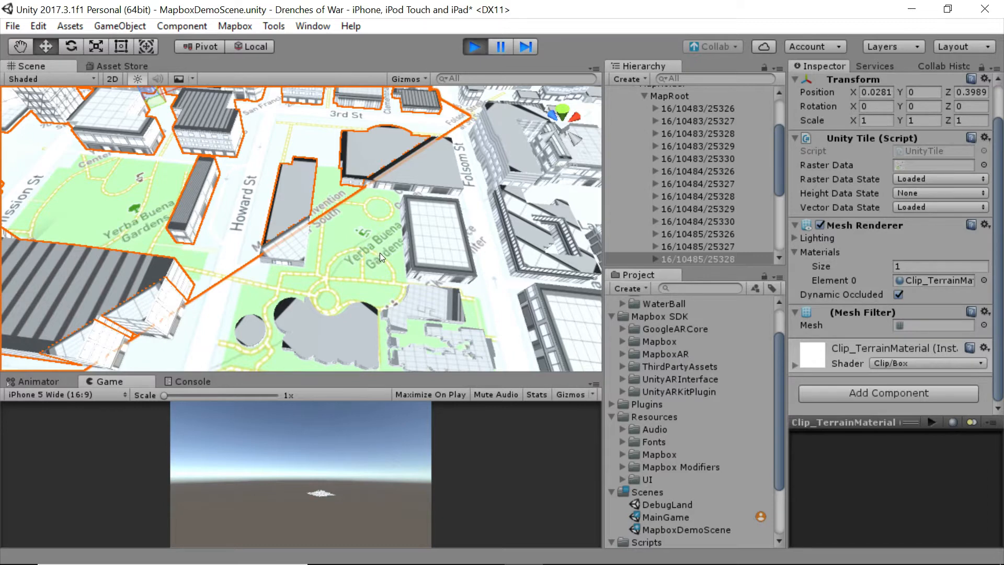
{"action": "mouse_move", "coordinate": [370, 262]}
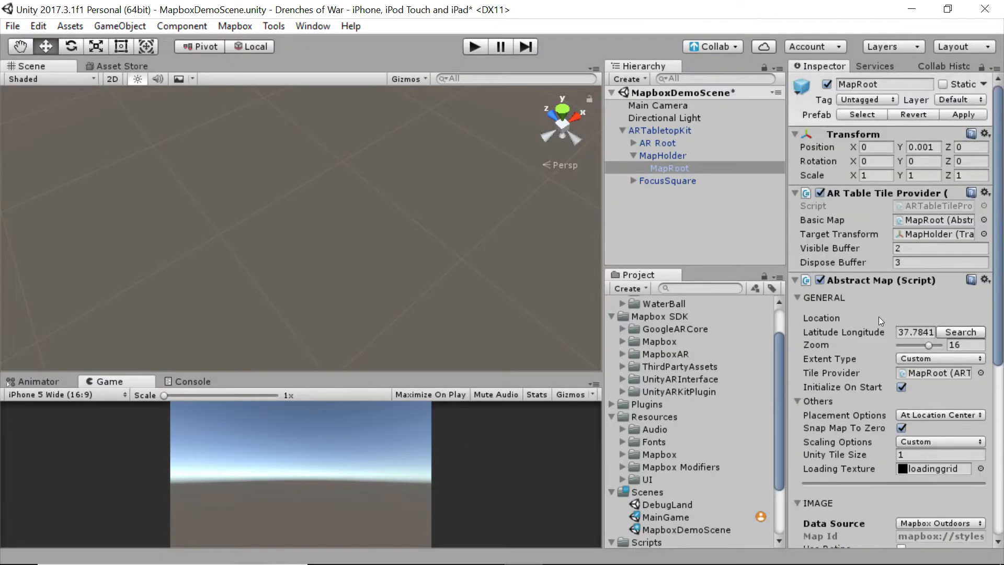
- Set the imagery Data Source to Mapbox Dark, then Mapbox Satellite, and run the scene
{"action": "scroll", "scroll_direction": "down", "scroll_amount": 3}
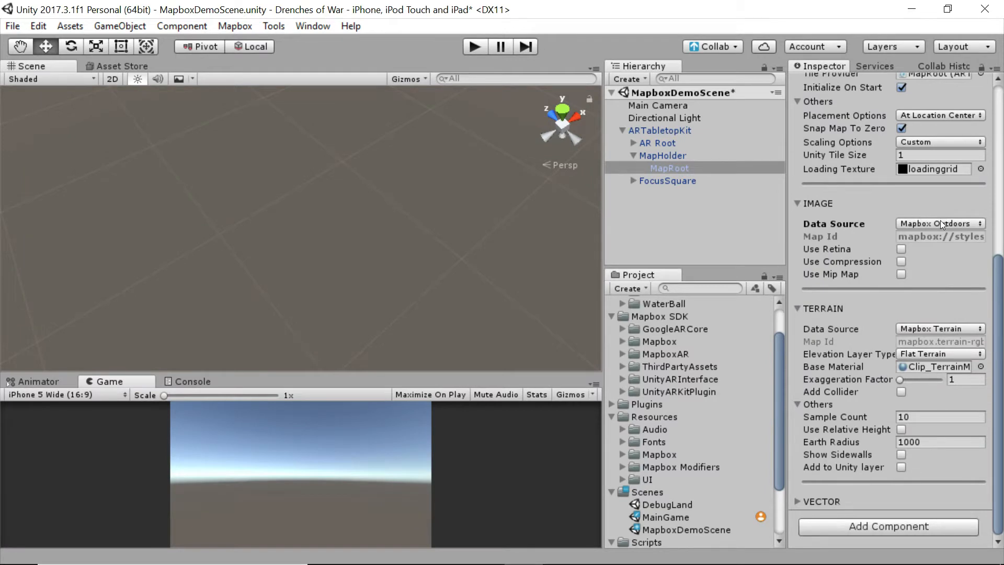
{"action": "left_click", "coordinate": [940, 223]}
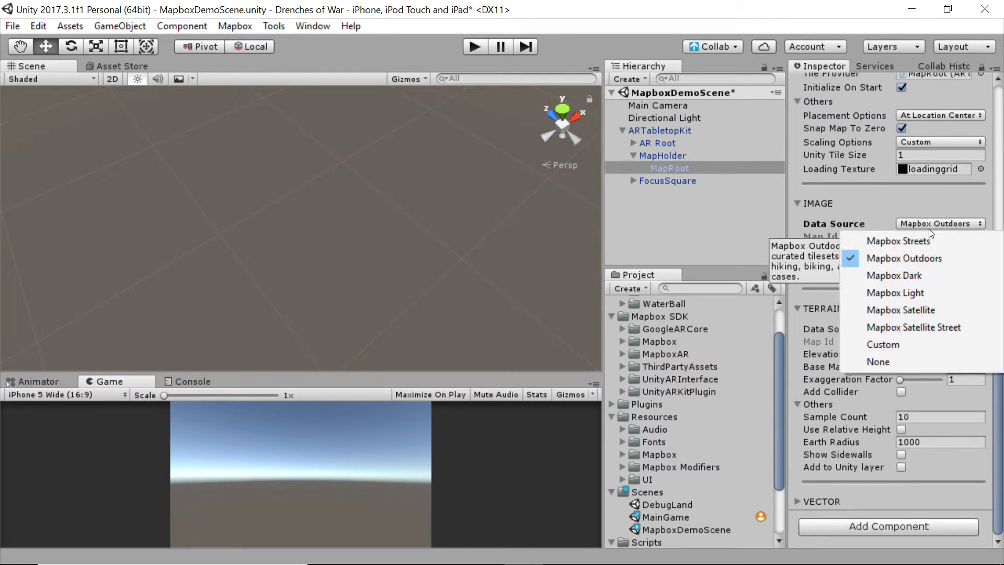
{"action": "mouse_move", "coordinate": [922, 293]}
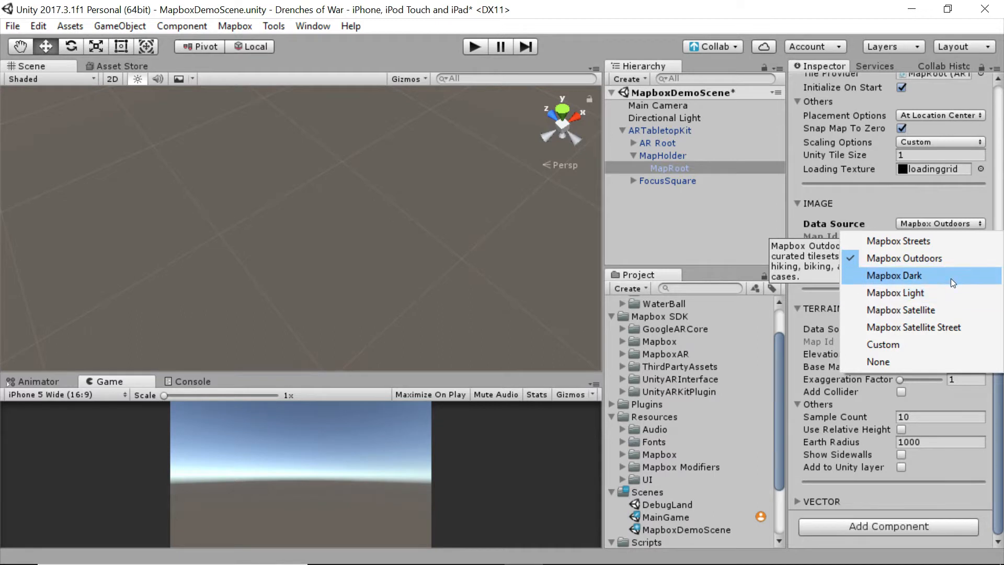
{"action": "mouse_move", "coordinate": [958, 292]}
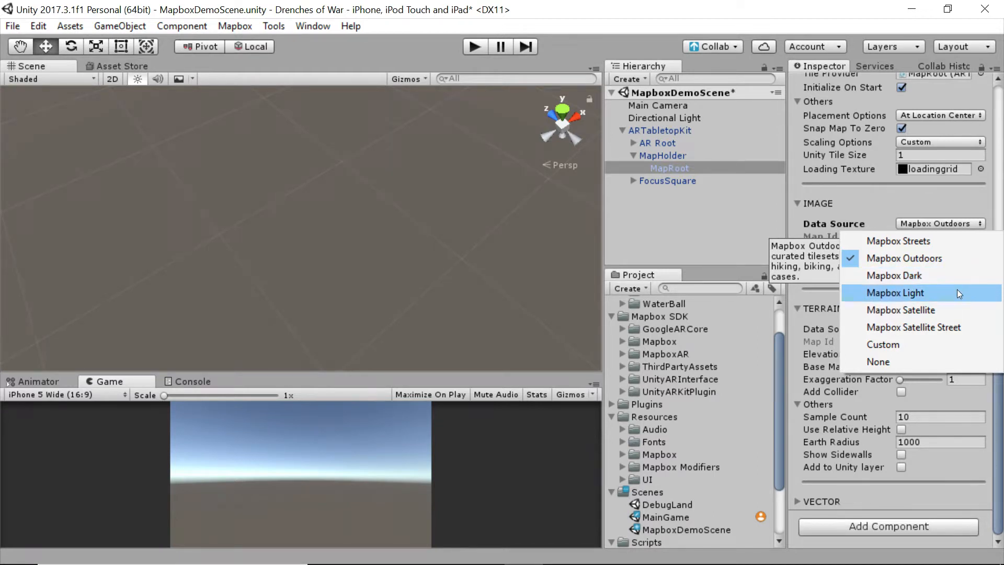
{"action": "left_click", "coordinate": [894, 275]}
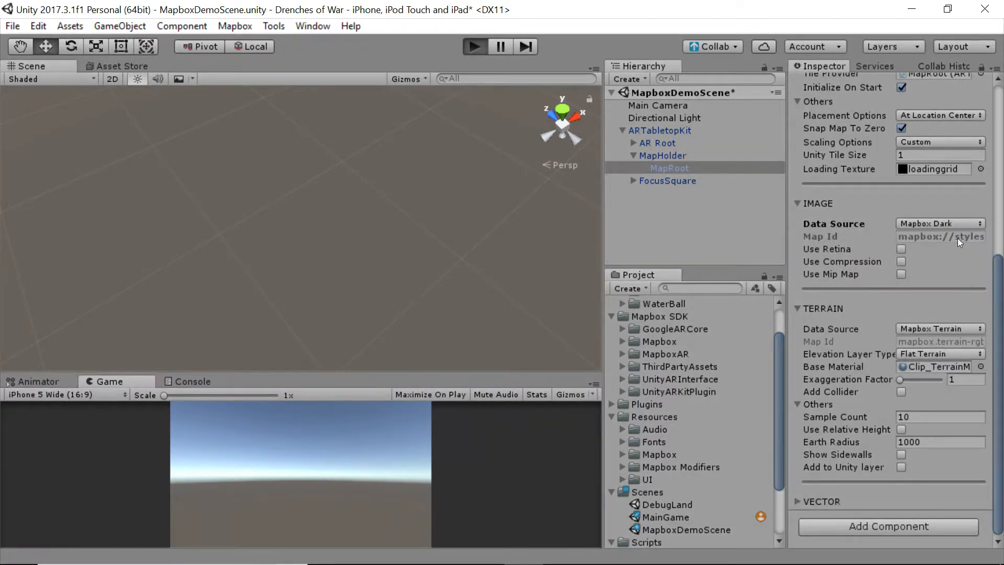
{"action": "mouse_move", "coordinate": [421, 200]}
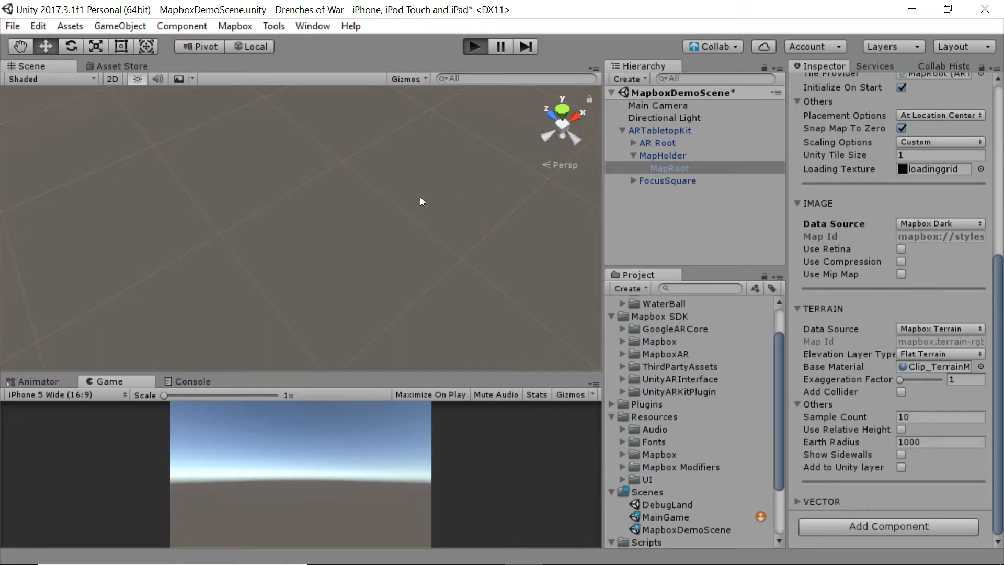
{"action": "mouse_move", "coordinate": [438, 197]}
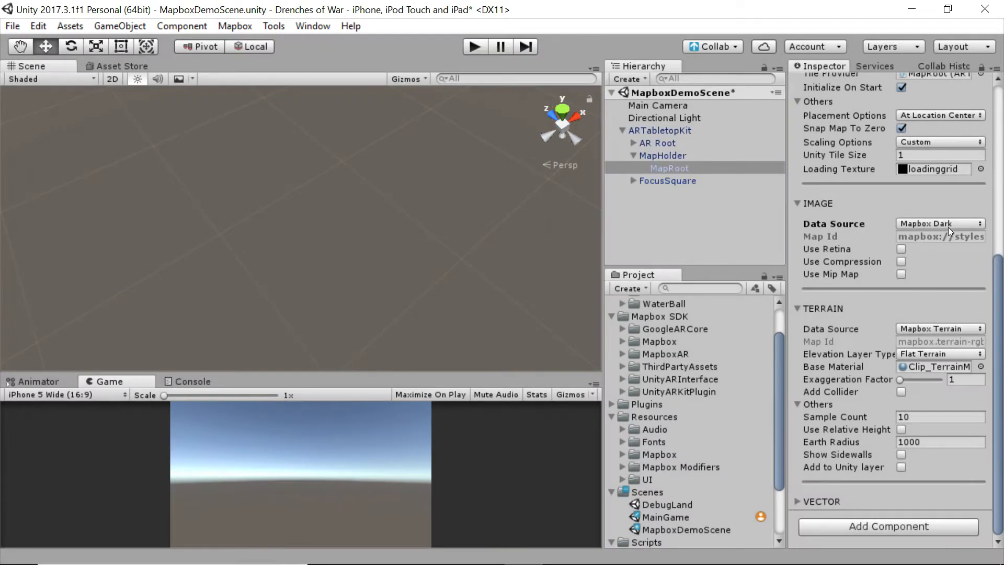
{"action": "left_click", "coordinate": [939, 223]}
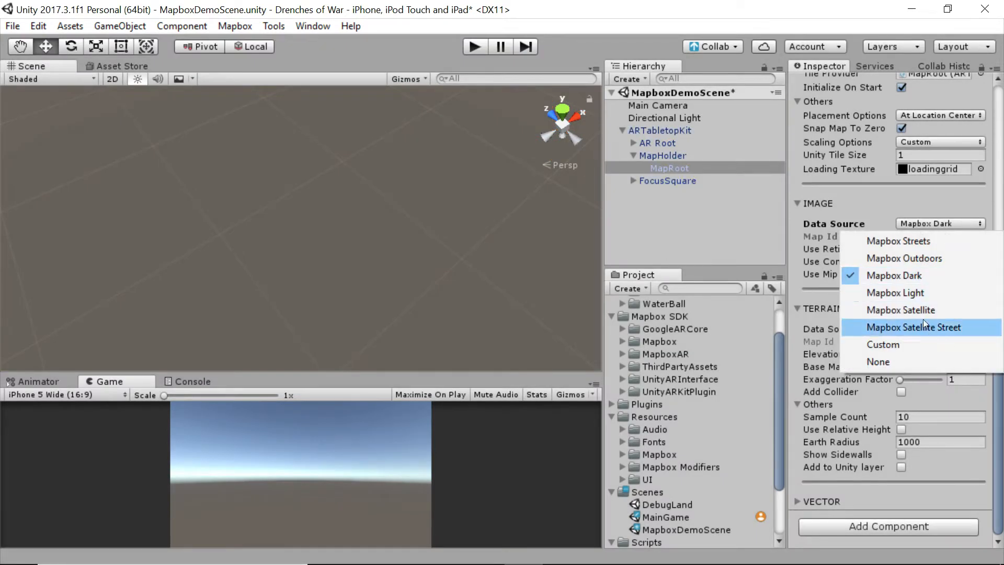
{"action": "mouse_move", "coordinate": [901, 310]}
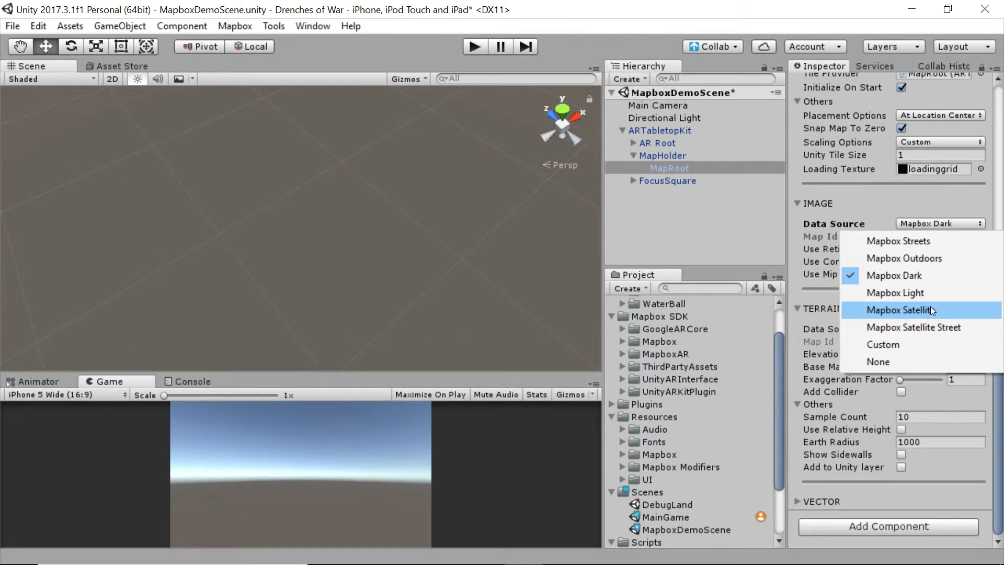
{"action": "left_click", "coordinate": [902, 310]}
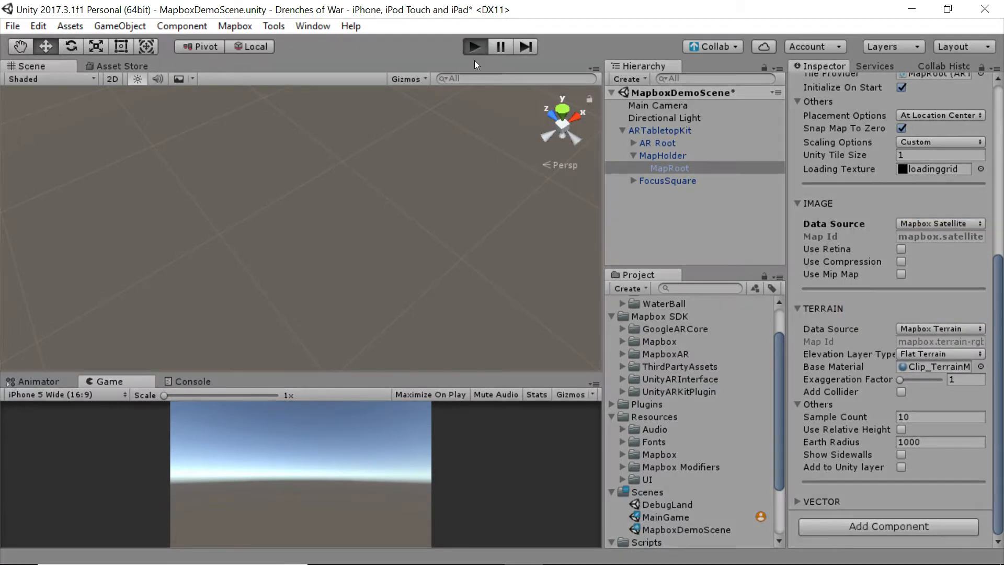
{"action": "mouse_move", "coordinate": [562, 191]}
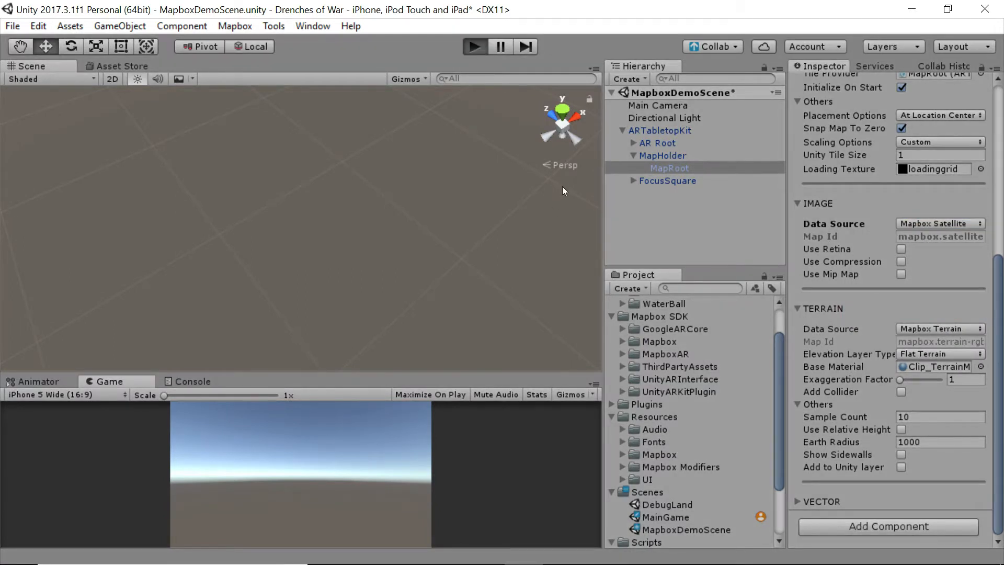
{"action": "mouse_move", "coordinate": [555, 205]}
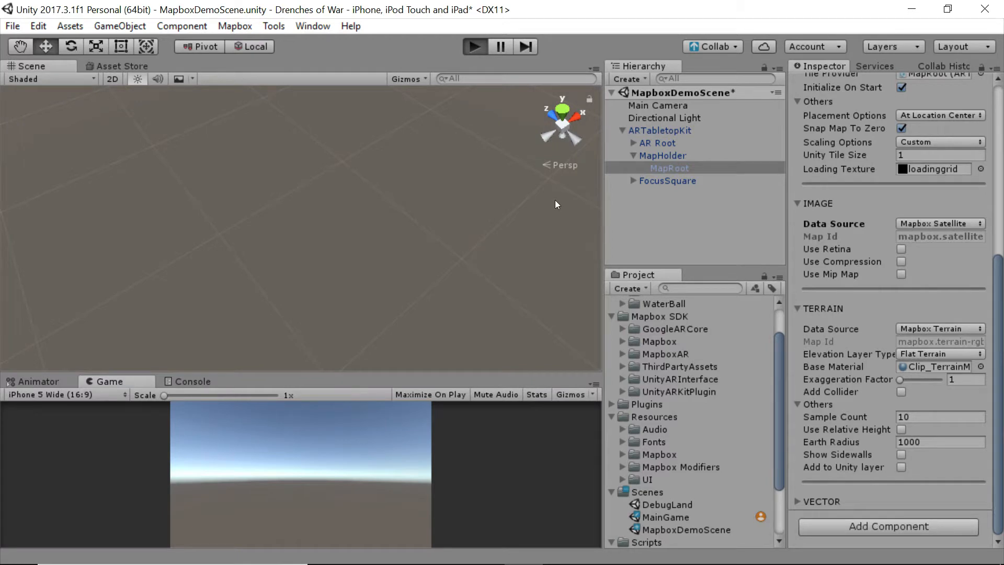
{"action": "left_click", "coordinate": [473, 46]}
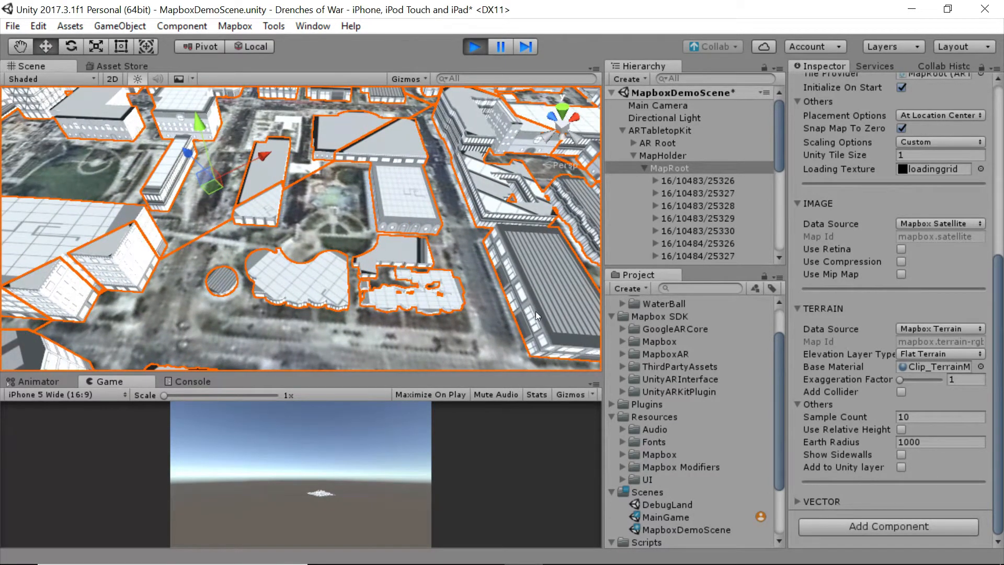
- Set the imagery Data Source to Mapbox Satellite Street and run the scene to preview it
{"action": "left_click", "coordinate": [938, 223]}
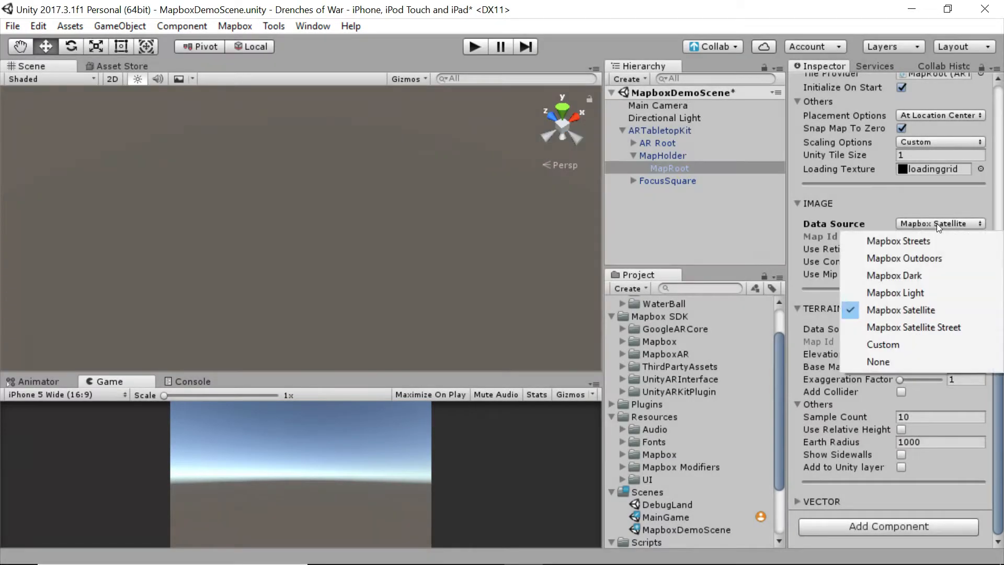
{"action": "left_click", "coordinate": [912, 327]}
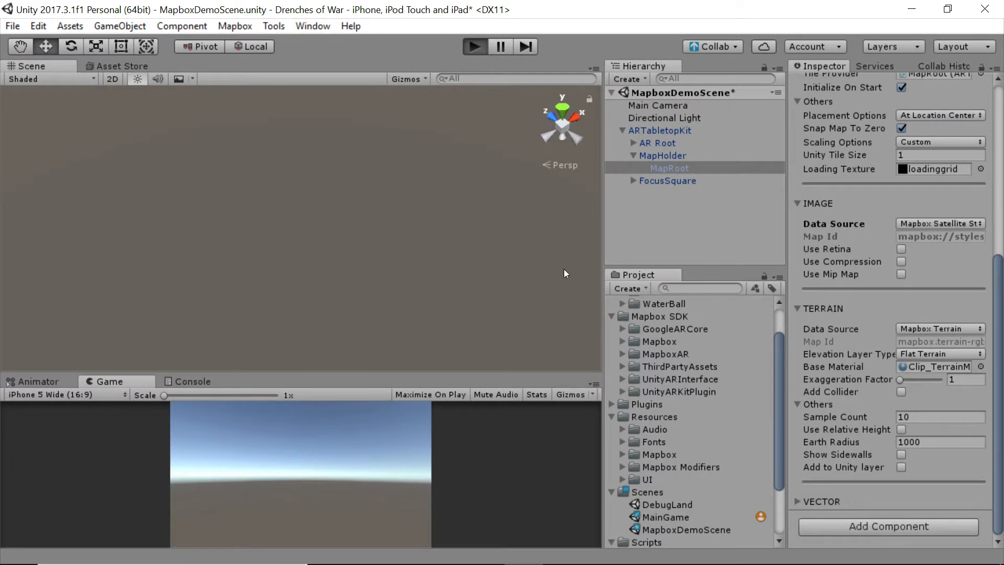
{"action": "mouse_move", "coordinate": [439, 250]}
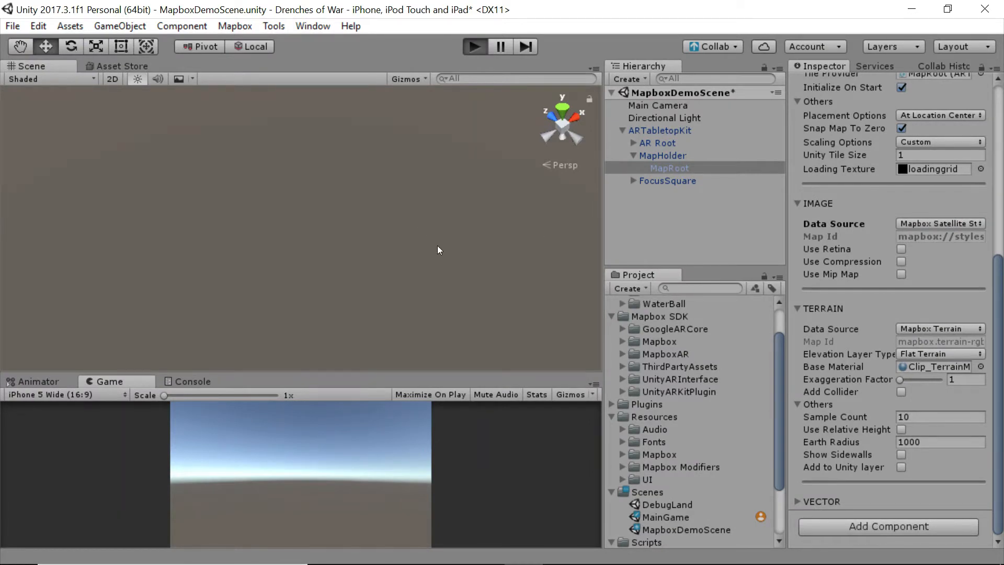
{"action": "left_click", "coordinate": [473, 46]}
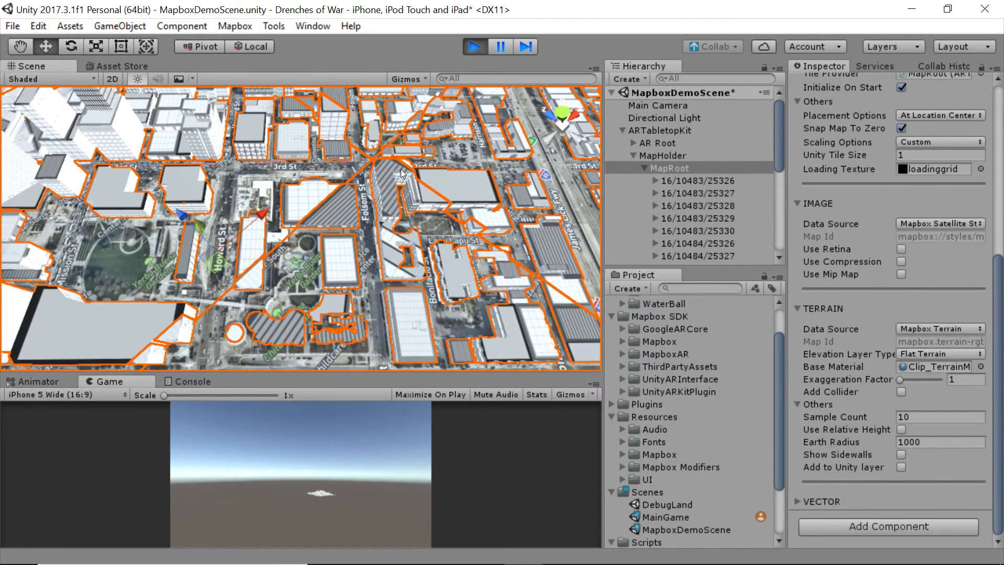
{"action": "left_click", "coordinate": [938, 223]}
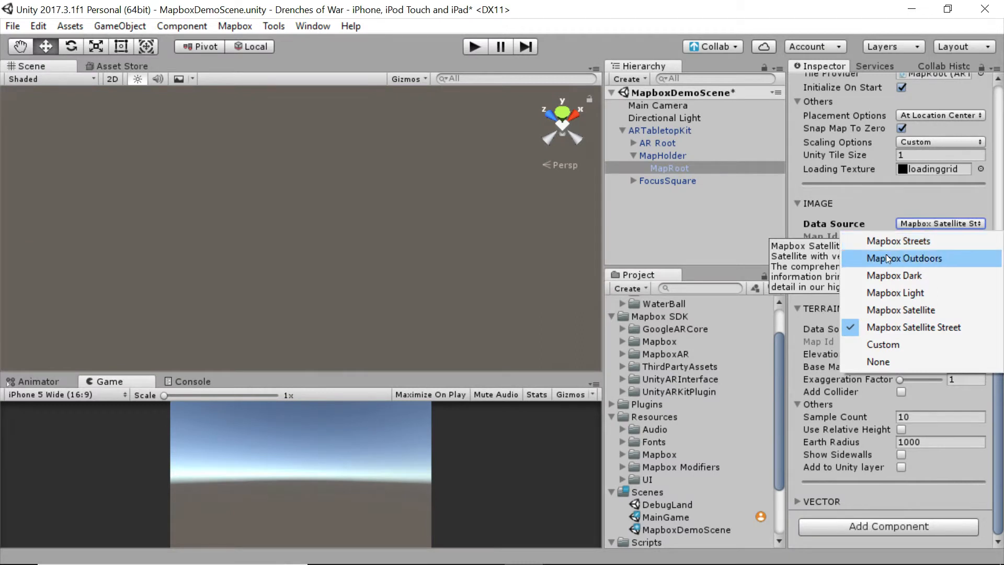
{"action": "mouse_move", "coordinate": [909, 343]}
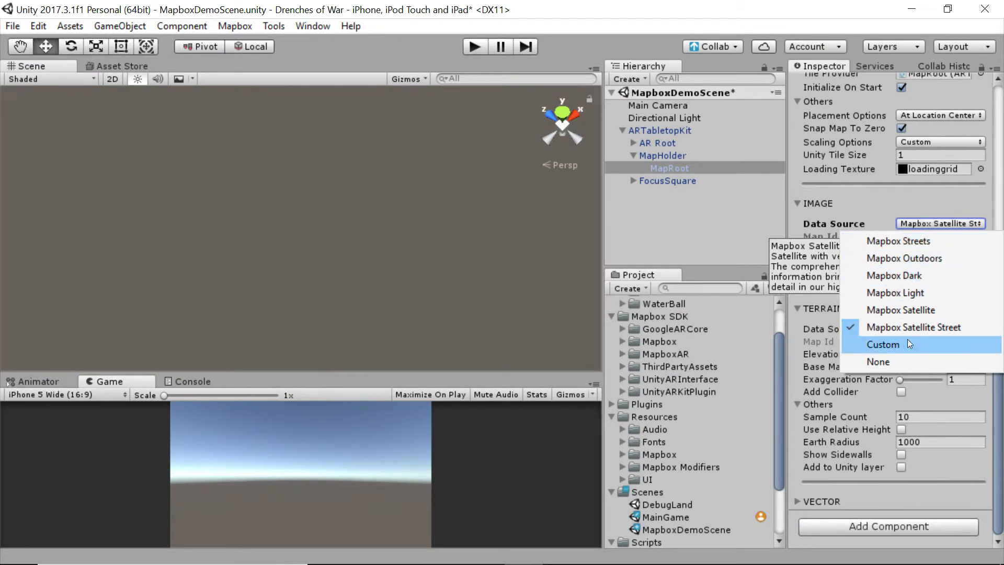
{"action": "mouse_move", "coordinate": [892, 345]}
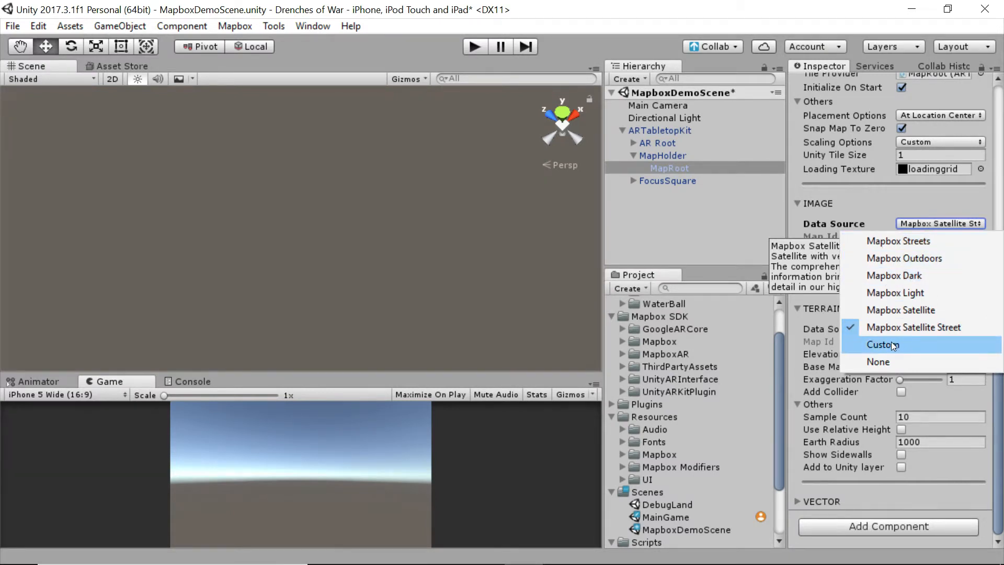
{"action": "mouse_move", "coordinate": [900, 347]}
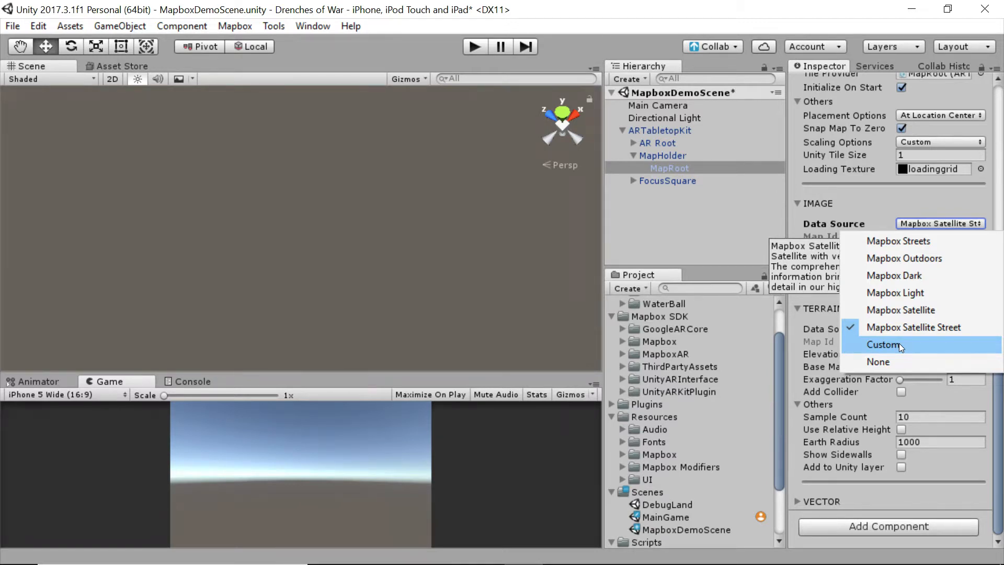
{"action": "mouse_move", "coordinate": [895, 365]}
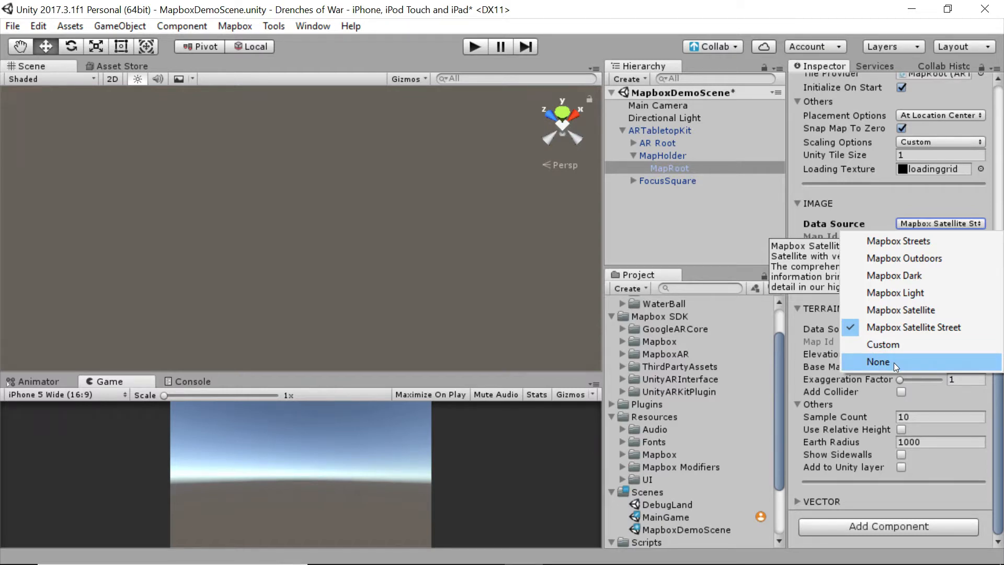
{"action": "left_click", "coordinate": [878, 362]}
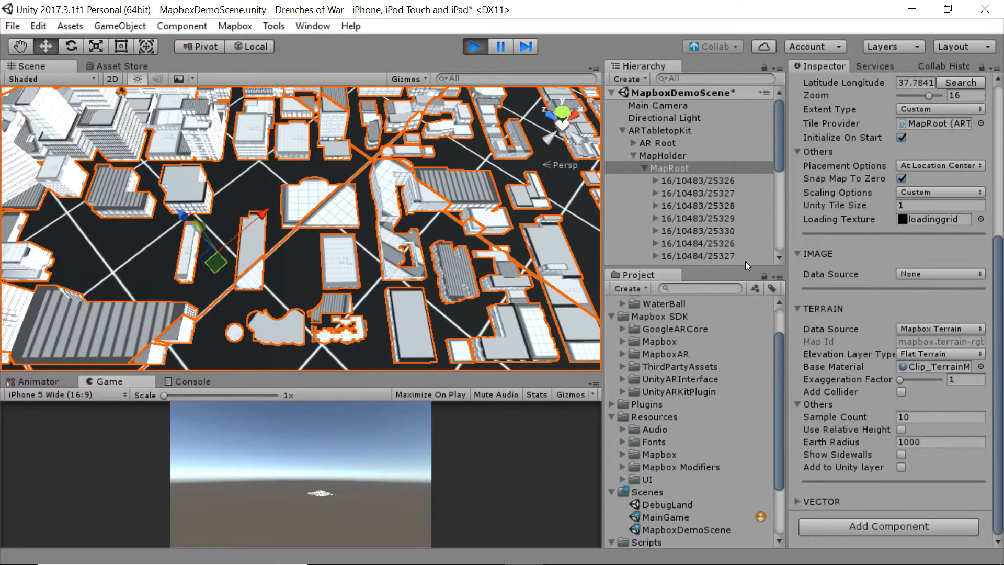
{"action": "mouse_move", "coordinate": [830, 281]}
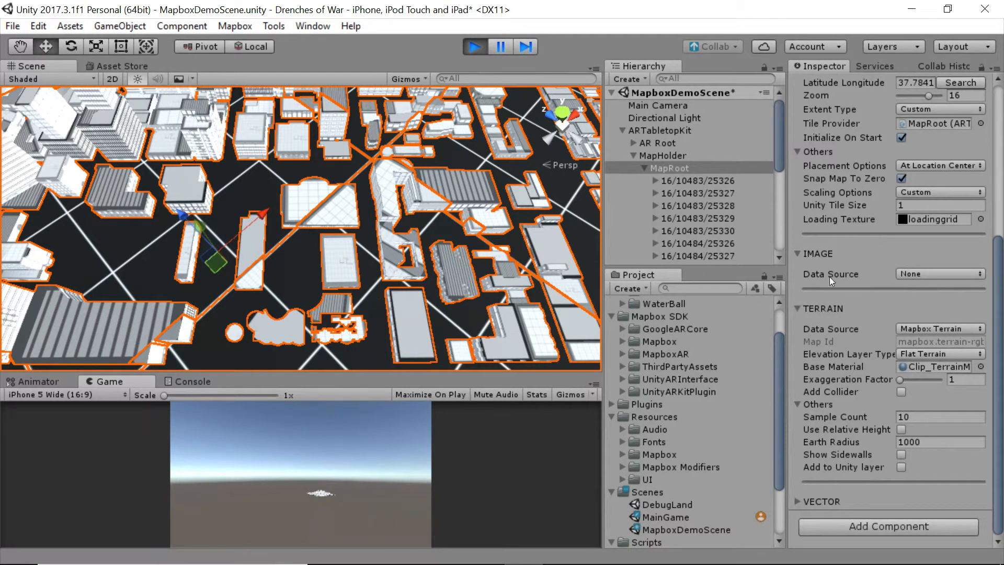
{"action": "mouse_move", "coordinate": [501, 223]}
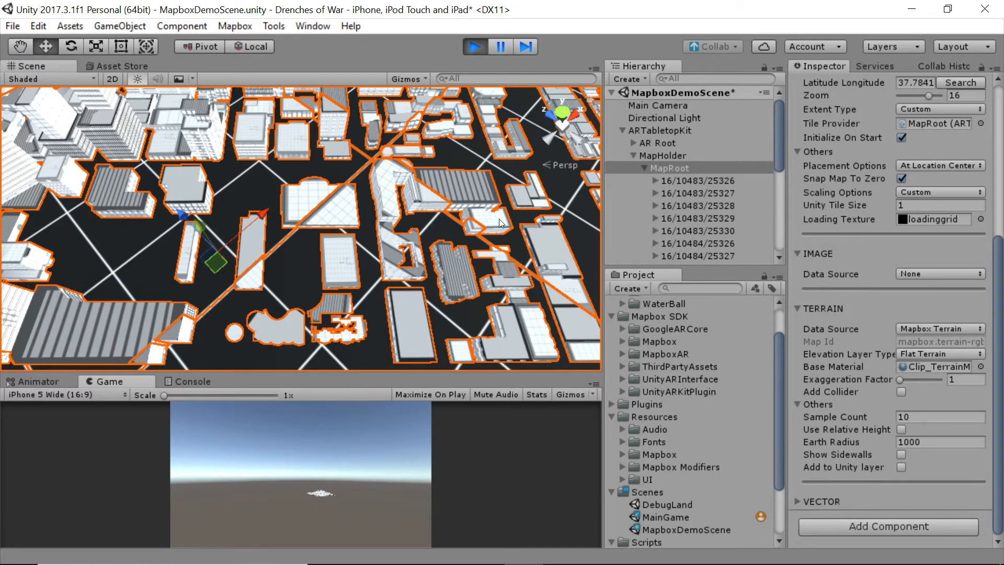
{"action": "mouse_move", "coordinate": [373, 258]}
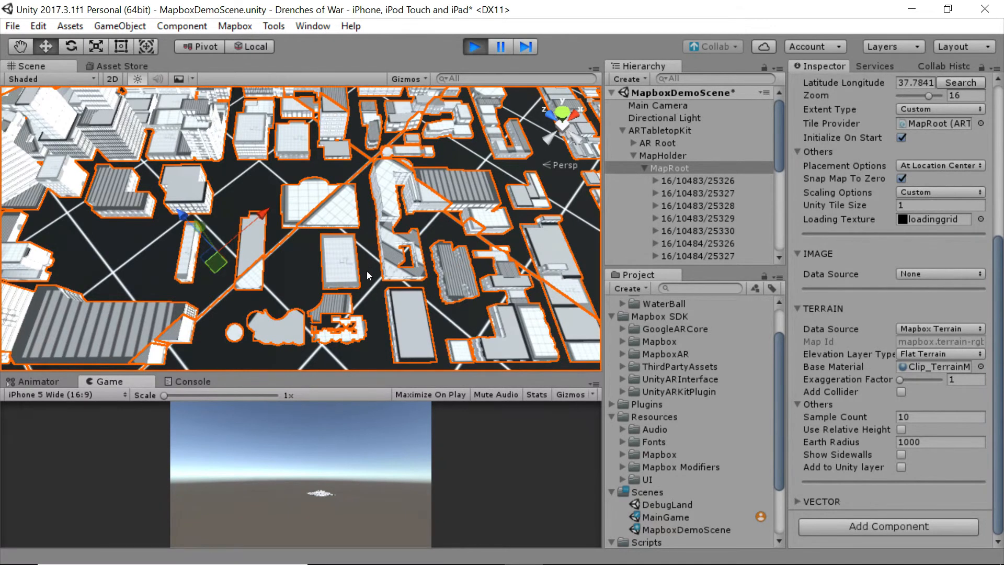
{"action": "mouse_move", "coordinate": [399, 257]}
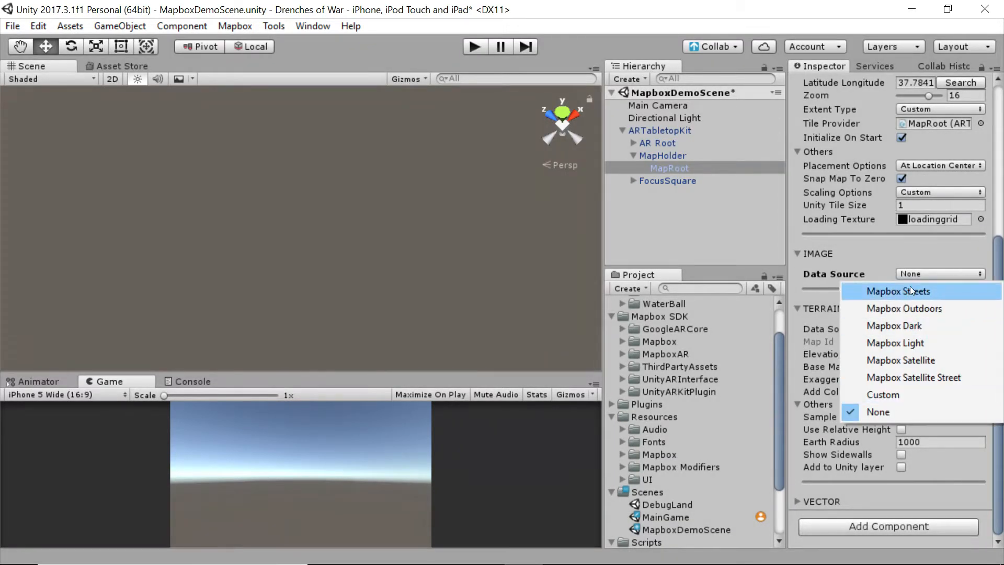
- Set the imagery Data Source back to Mapbox Streets
{"action": "left_click", "coordinate": [899, 291]}
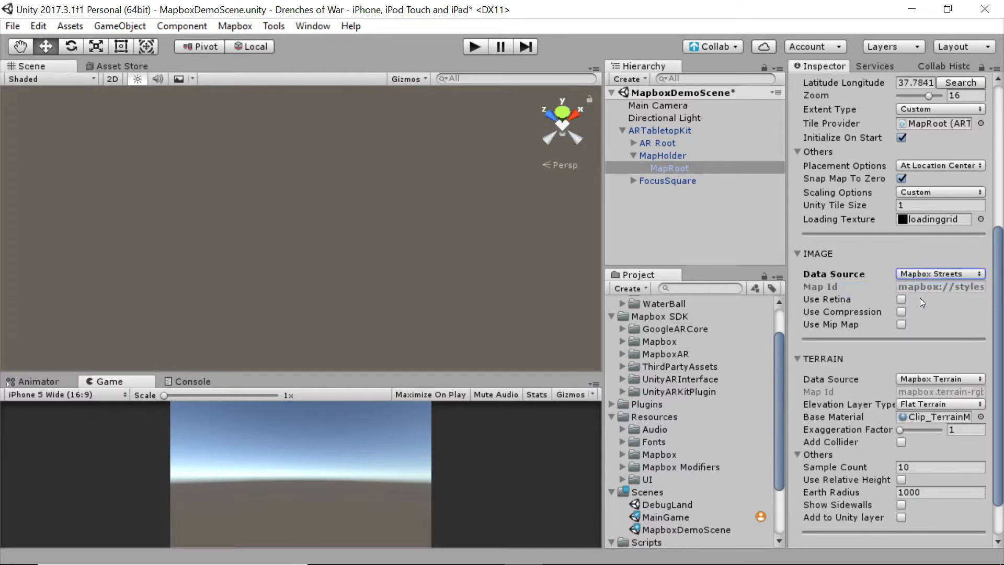
{"action": "mouse_move", "coordinate": [829, 312]}
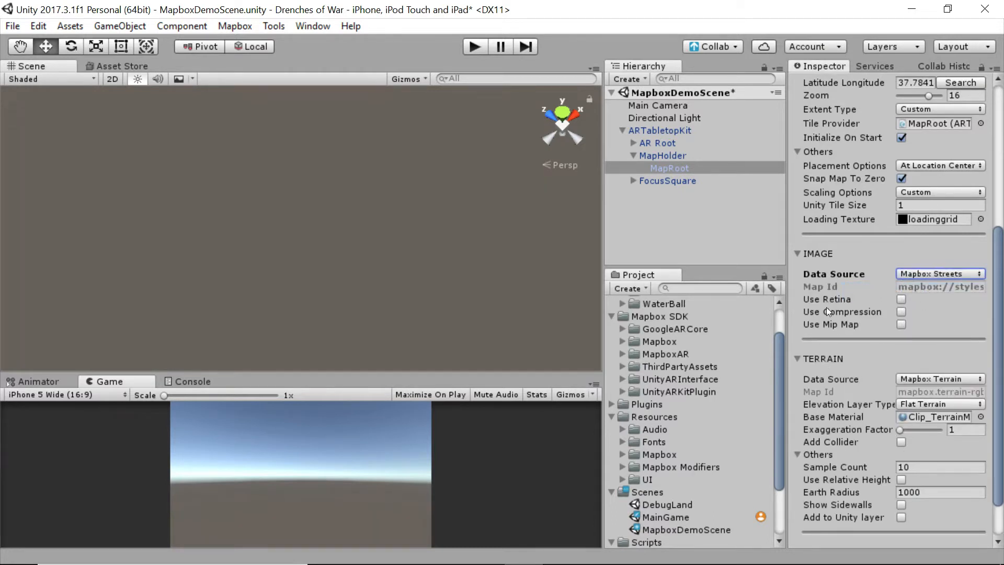
{"action": "mouse_move", "coordinate": [861, 268]}
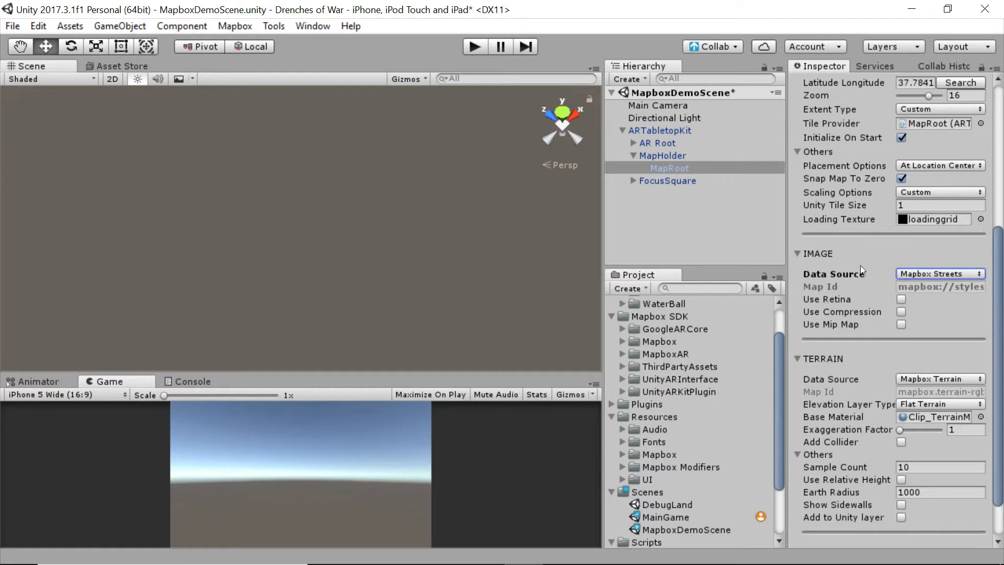
{"action": "mouse_move", "coordinate": [860, 299]}
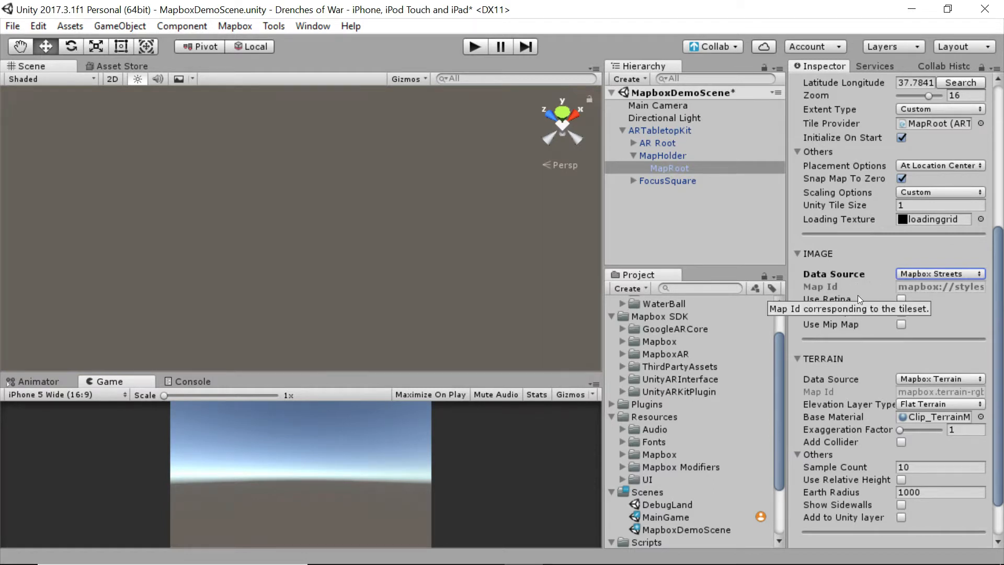
{"action": "mouse_move", "coordinate": [850, 291]}
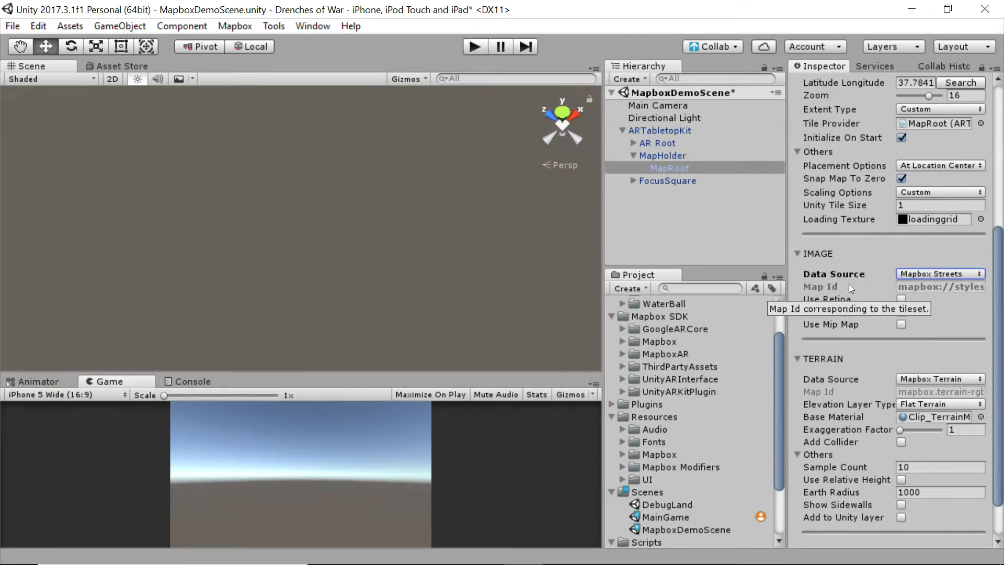
{"action": "mouse_move", "coordinate": [941, 301]}
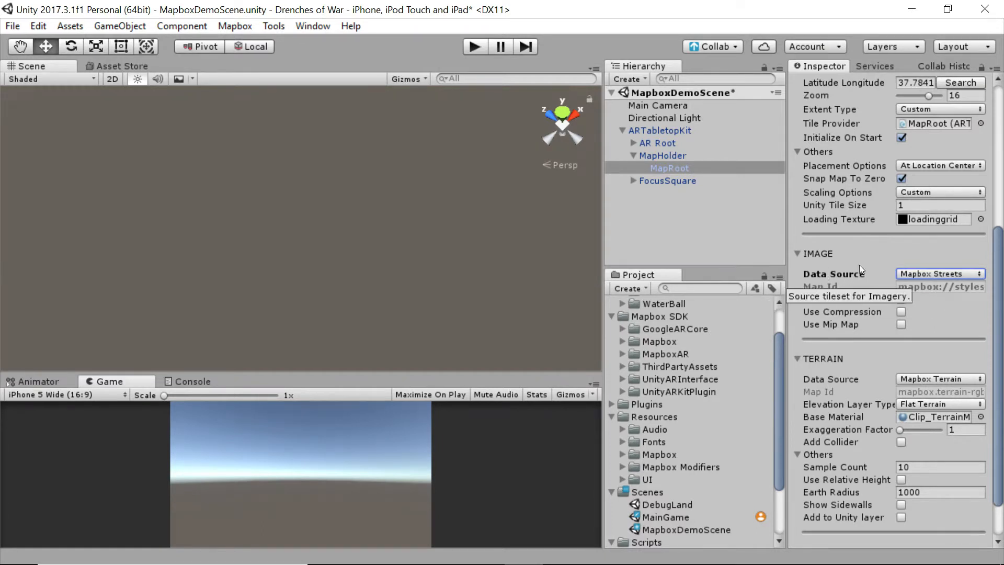
{"action": "mouse_move", "coordinate": [850, 256]}
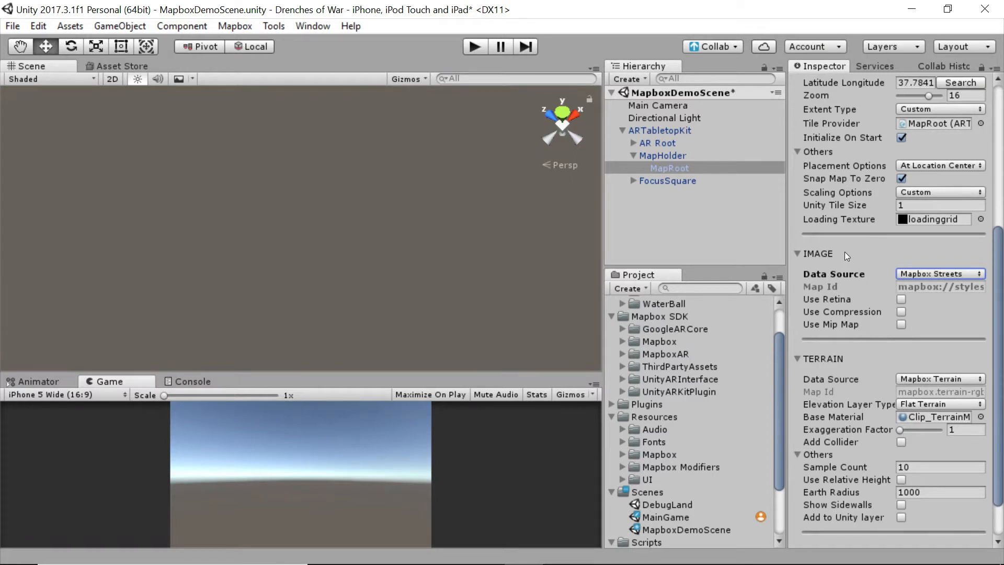
{"action": "mouse_move", "coordinate": [848, 261]}
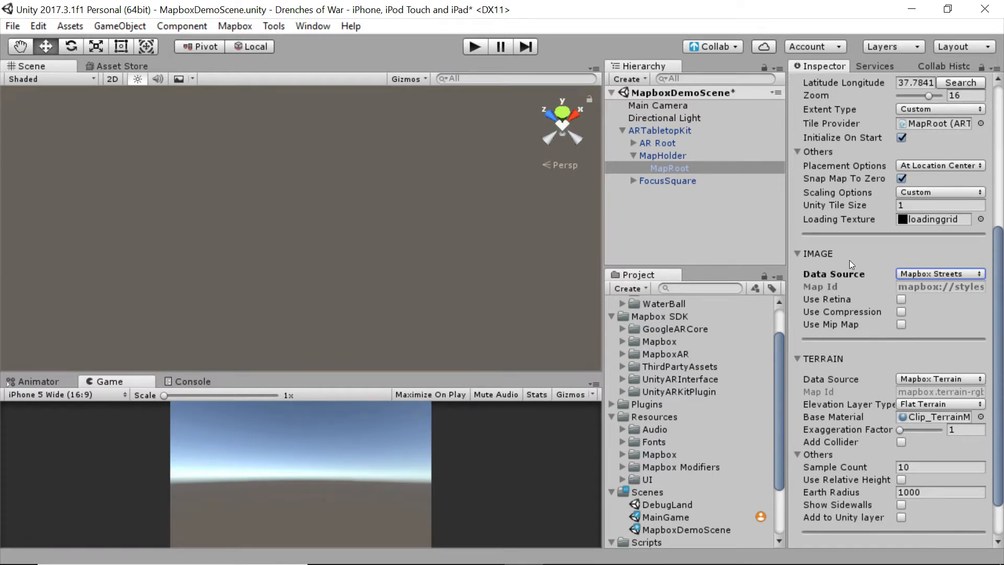
{"action": "mouse_move", "coordinate": [859, 257]}
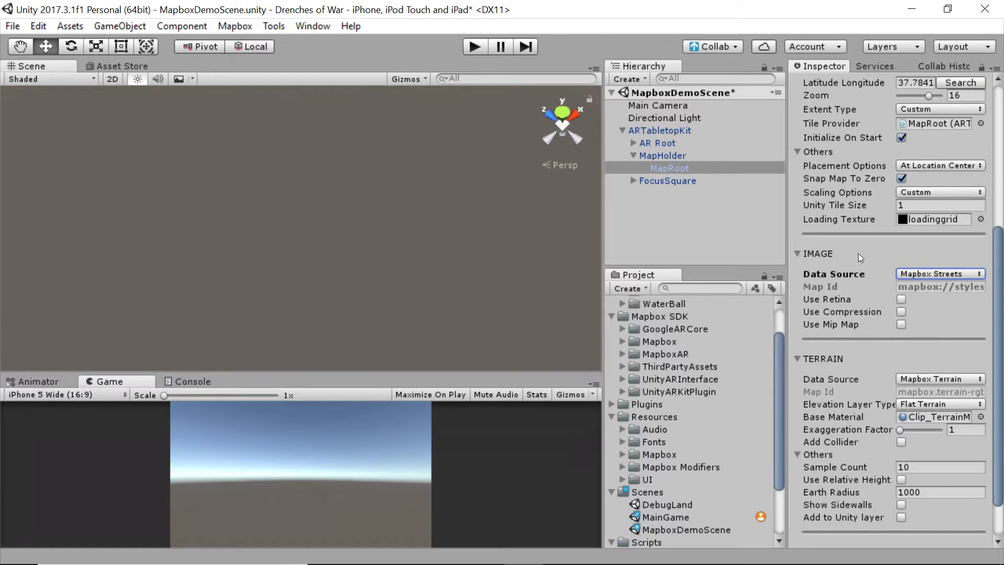
{"action": "mouse_move", "coordinate": [857, 261]}
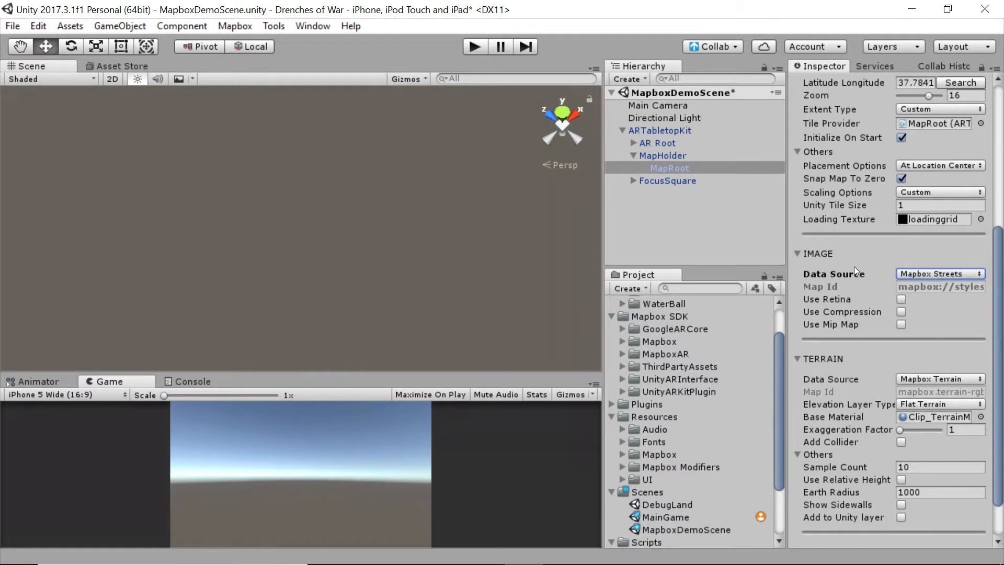
{"action": "mouse_move", "coordinate": [901, 299]}
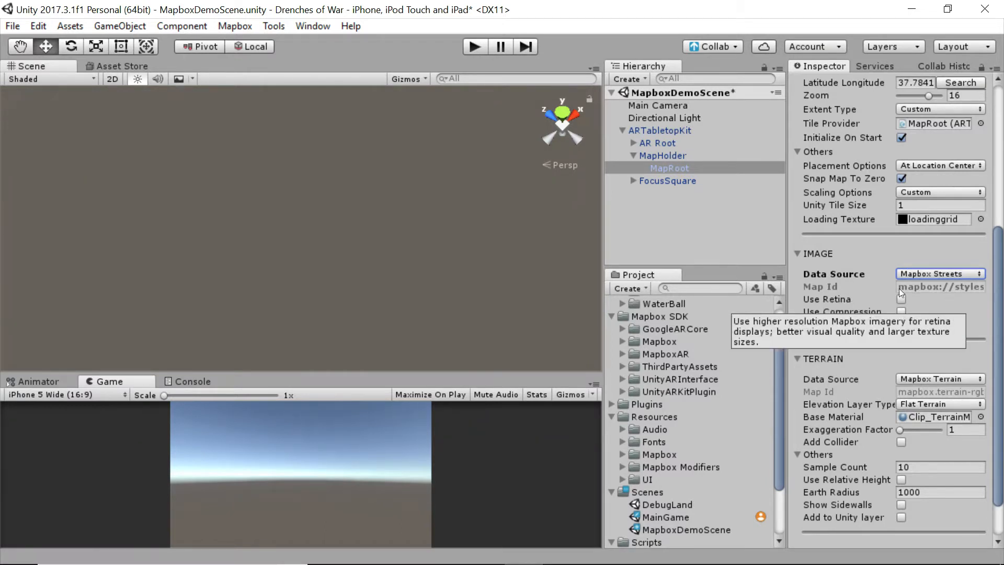
{"action": "mouse_move", "coordinate": [929, 314]}
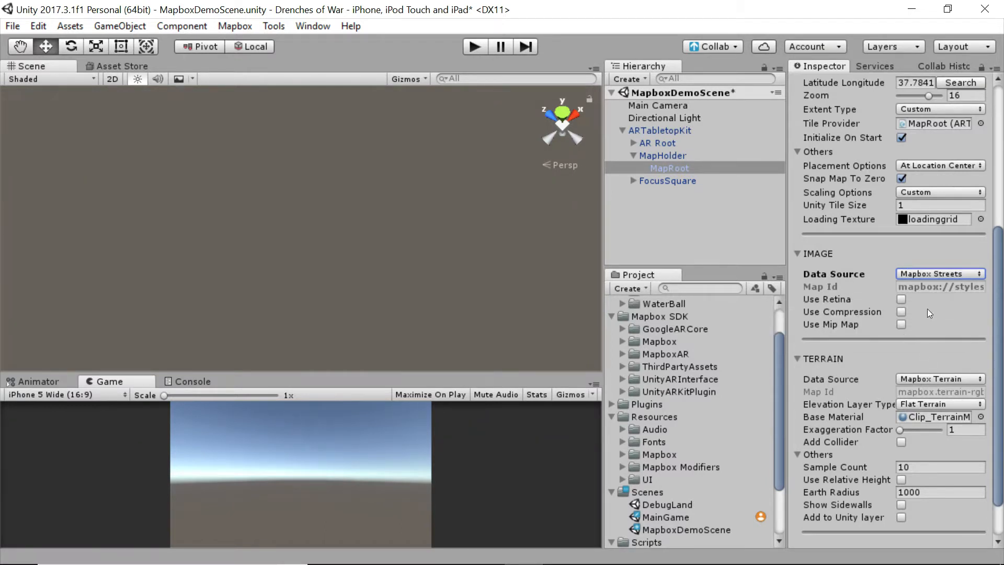
{"action": "mouse_move", "coordinate": [925, 308]}
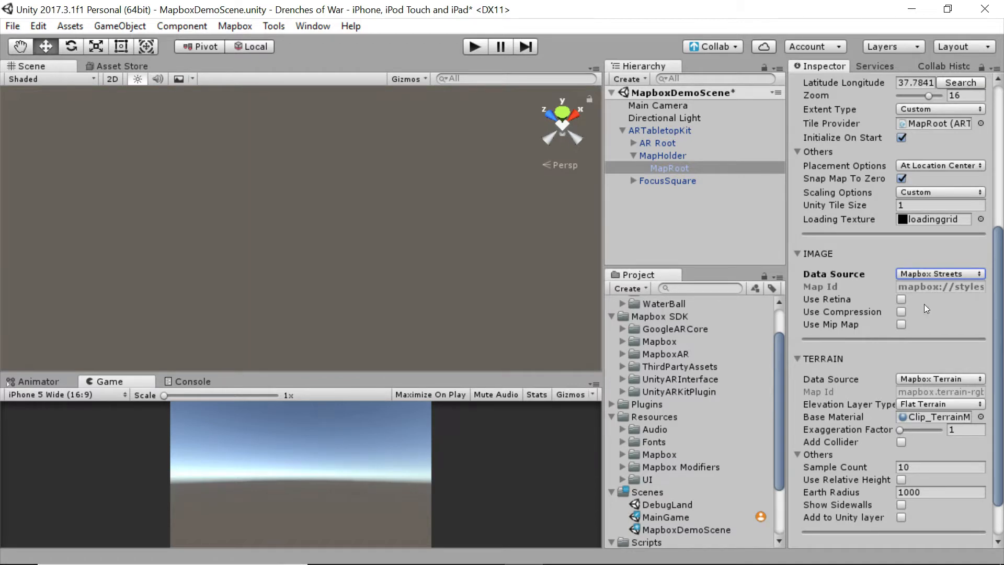
{"action": "mouse_move", "coordinate": [841, 301]}
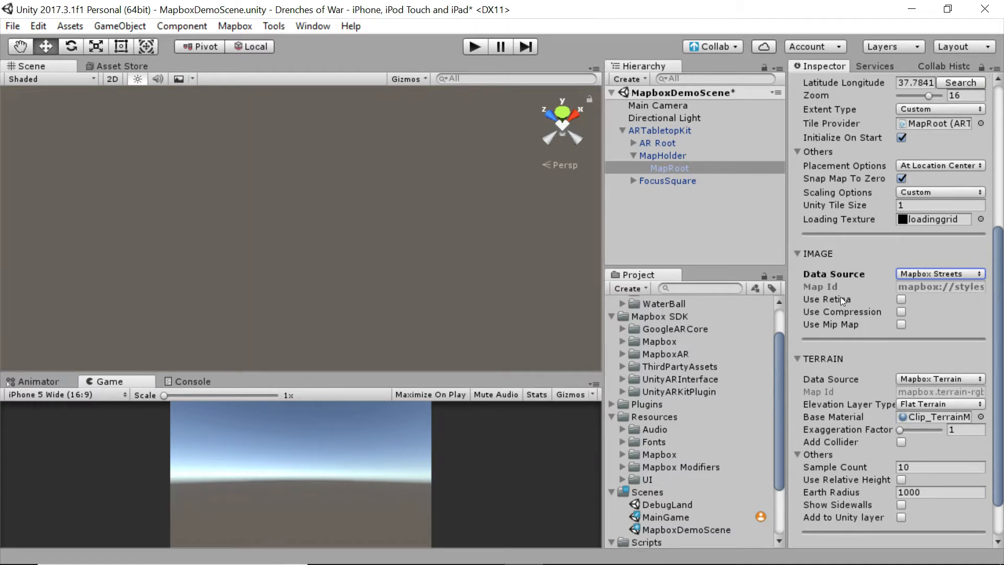
{"action": "mouse_move", "coordinate": [727, 300]}
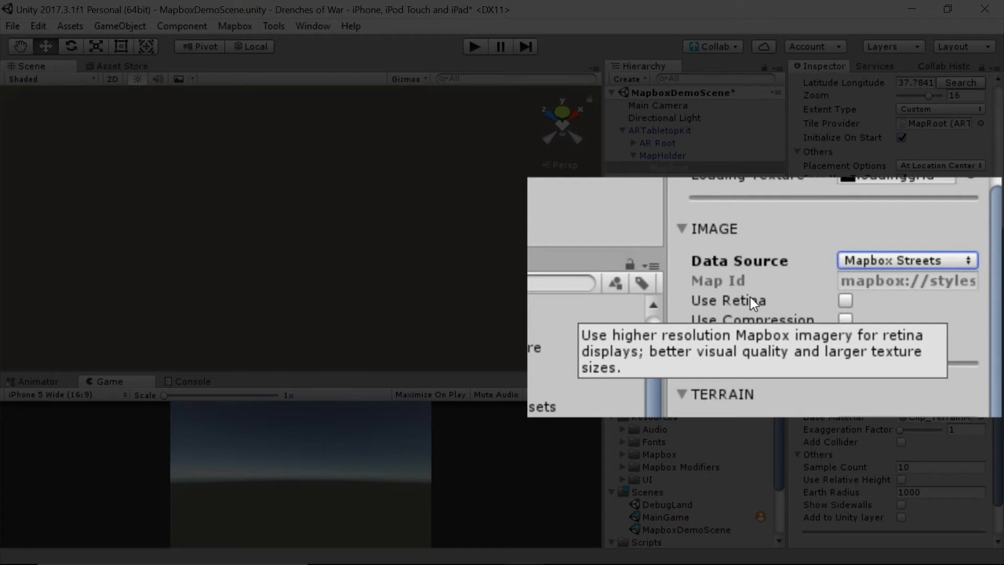
{"action": "mouse_move", "coordinate": [765, 304]}
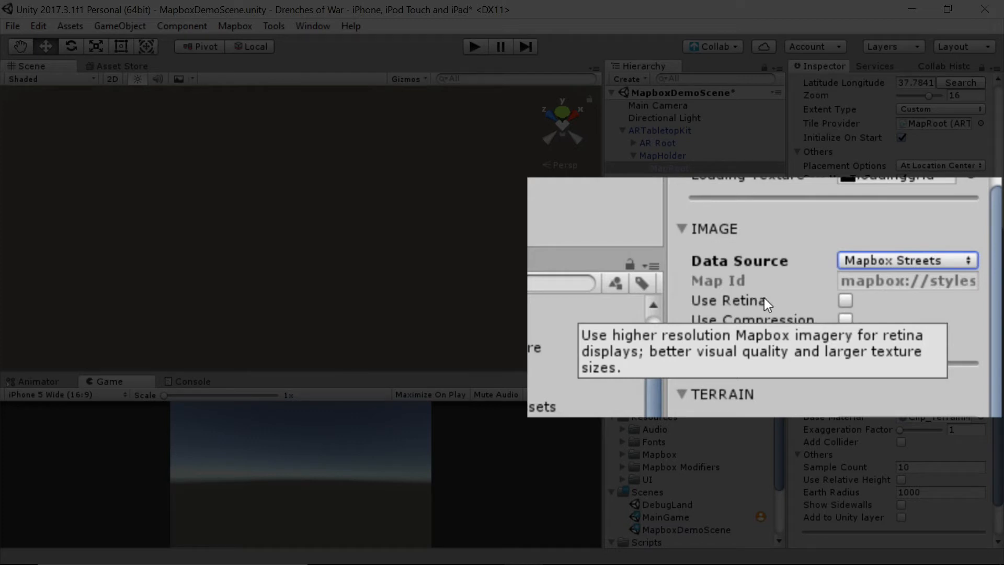
{"action": "mouse_move", "coordinate": [779, 305]}
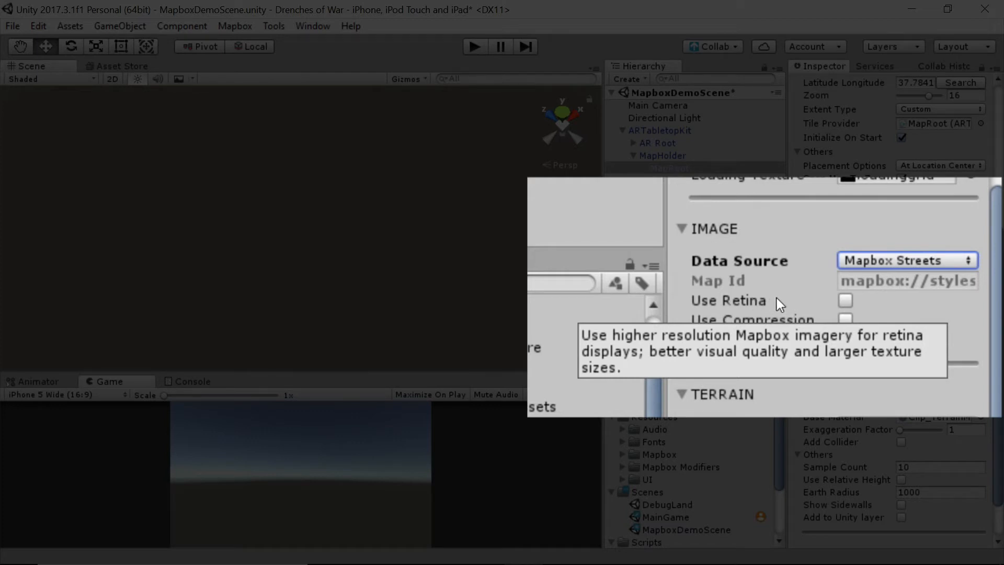
{"action": "mouse_move", "coordinate": [819, 307]}
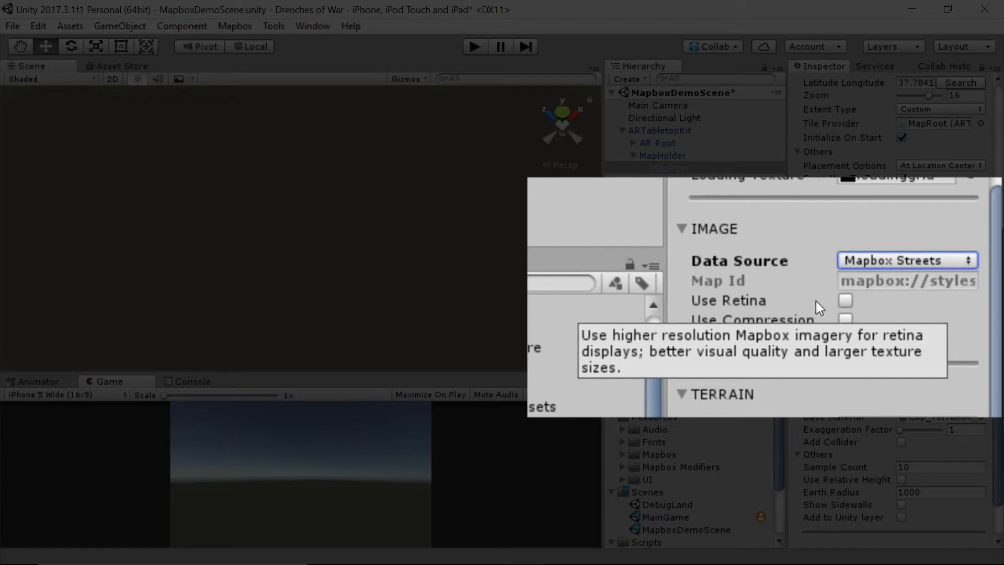
{"action": "mouse_move", "coordinate": [799, 328]}
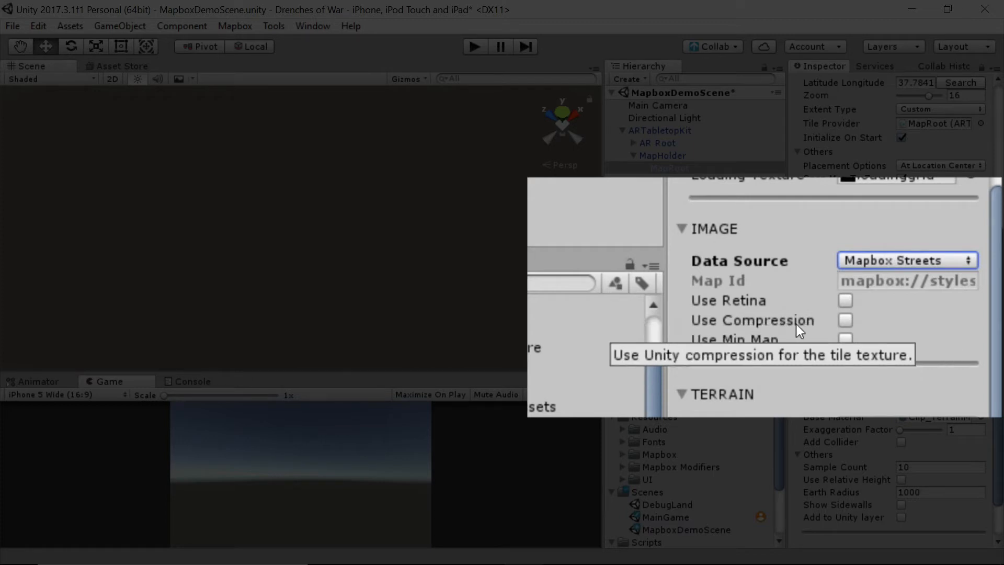
{"action": "mouse_move", "coordinate": [812, 330]}
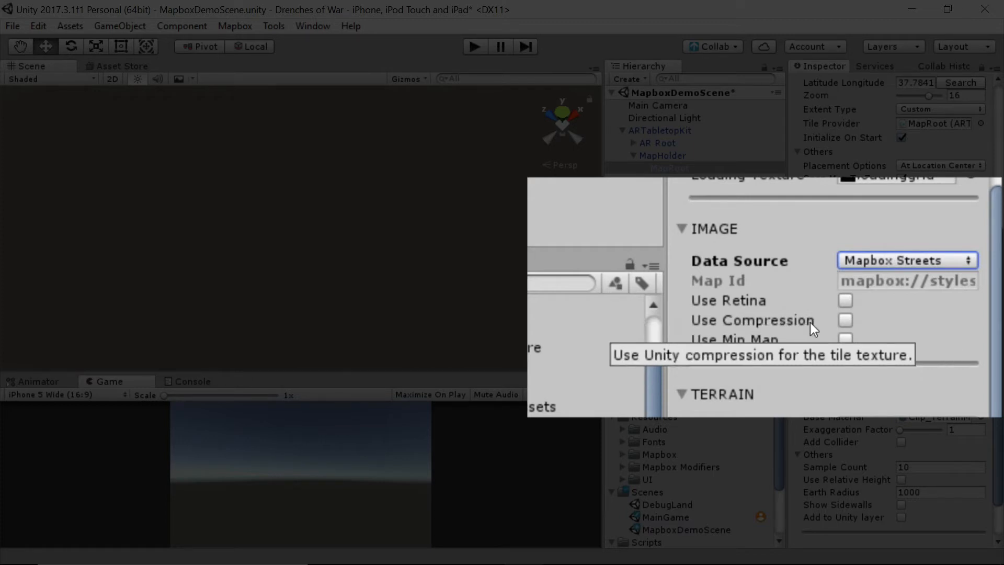
{"action": "mouse_move", "coordinate": [823, 328]}
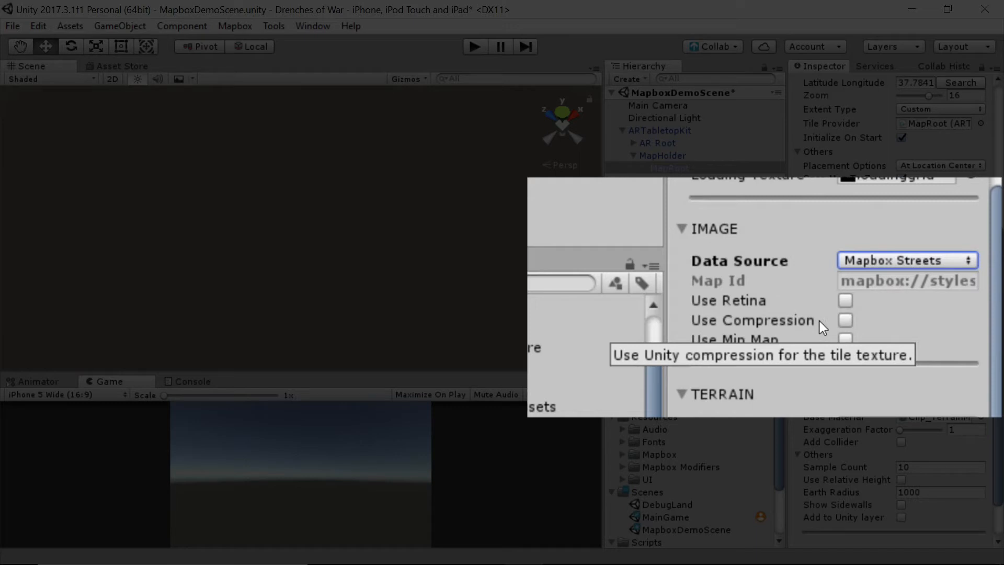
{"action": "mouse_move", "coordinate": [827, 326]}
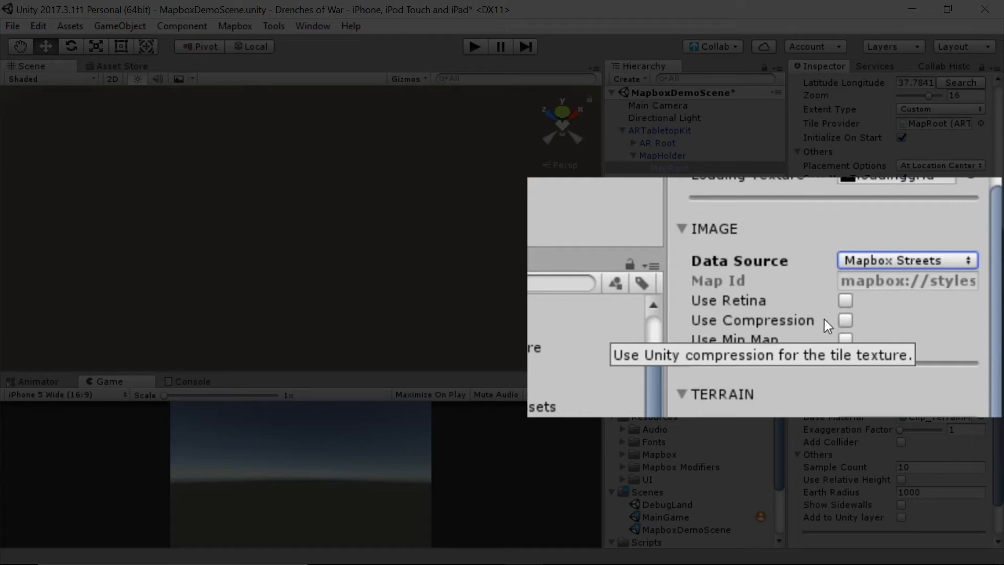
{"action": "mouse_move", "coordinate": [487, 132]}
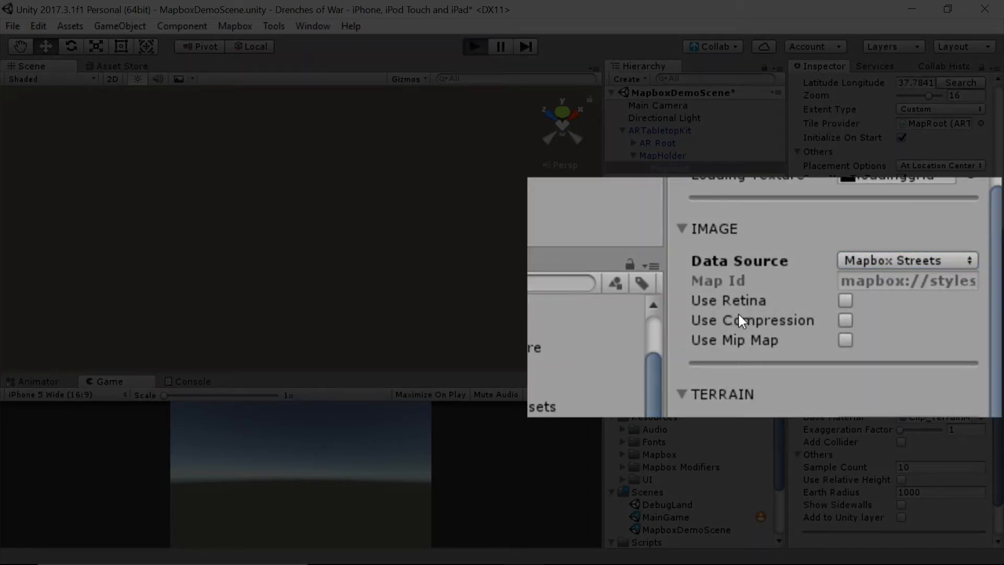
{"action": "mouse_move", "coordinate": [494, 237]}
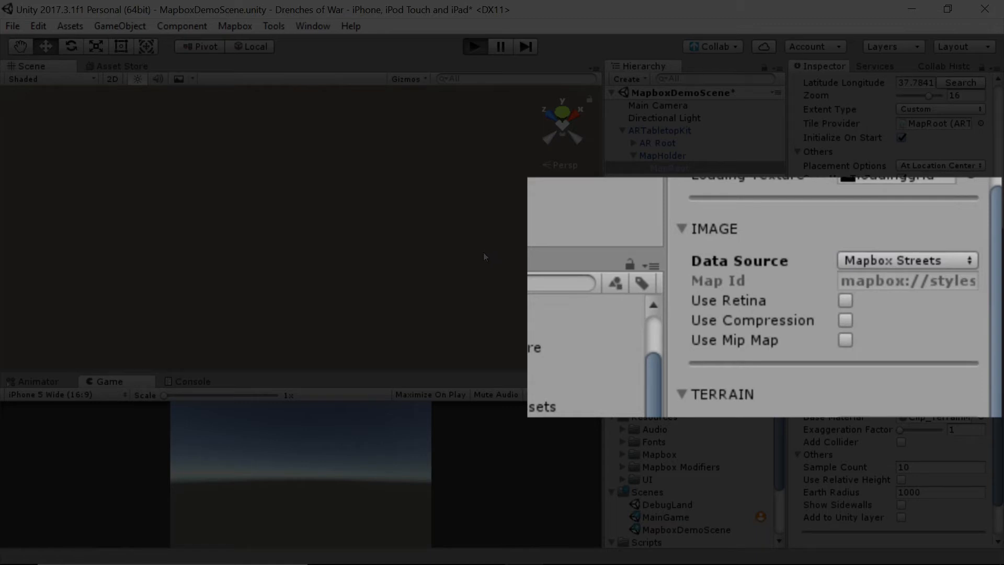
{"action": "left_click", "coordinate": [473, 46]}
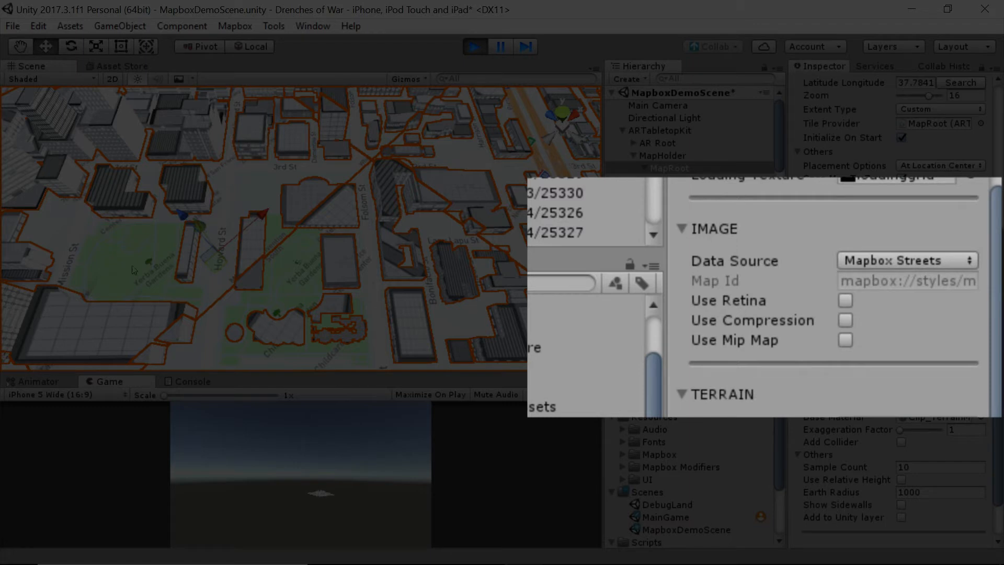
{"action": "mouse_move", "coordinate": [467, 280]}
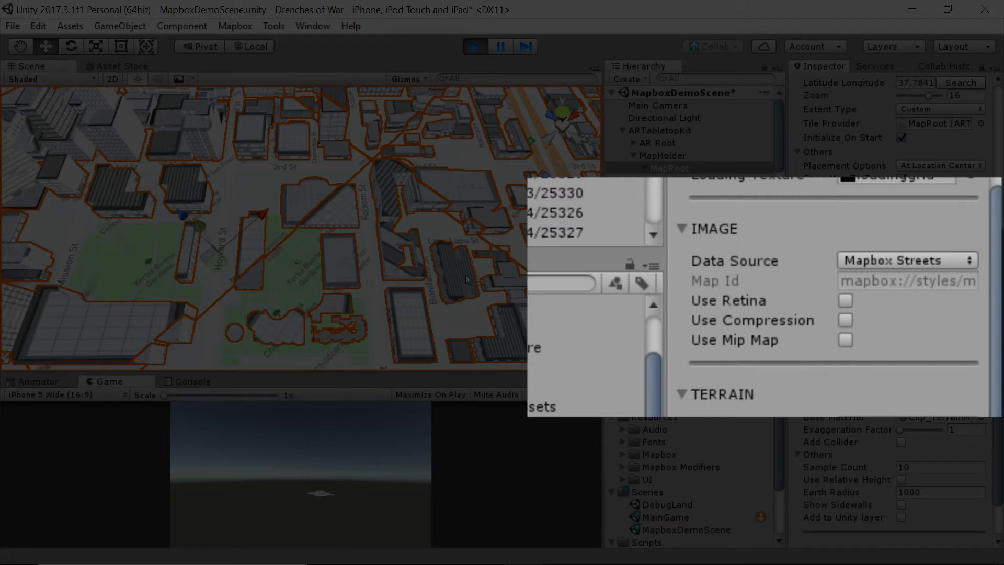
{"action": "mouse_move", "coordinate": [848, 324]}
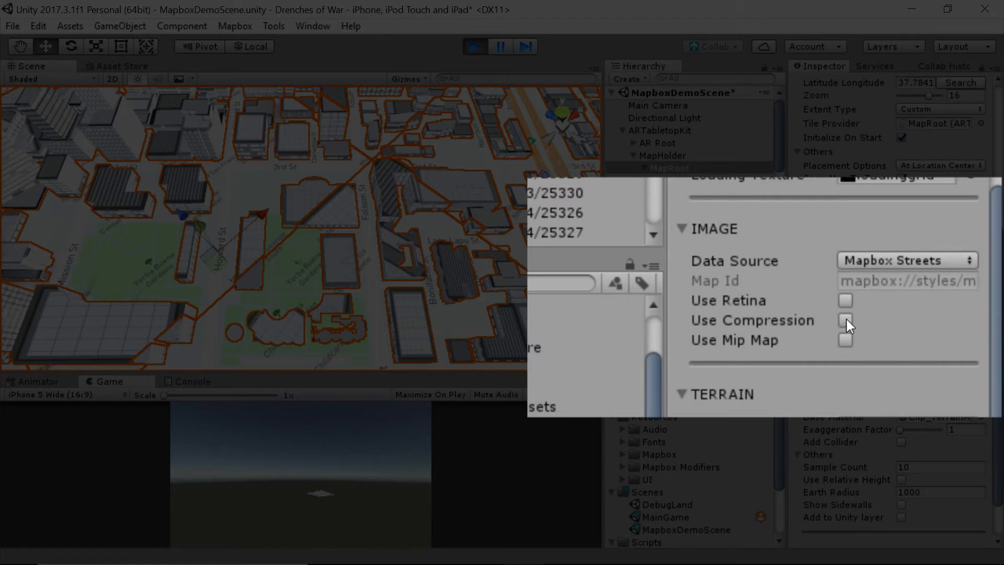
{"action": "mouse_move", "coordinate": [816, 353]}
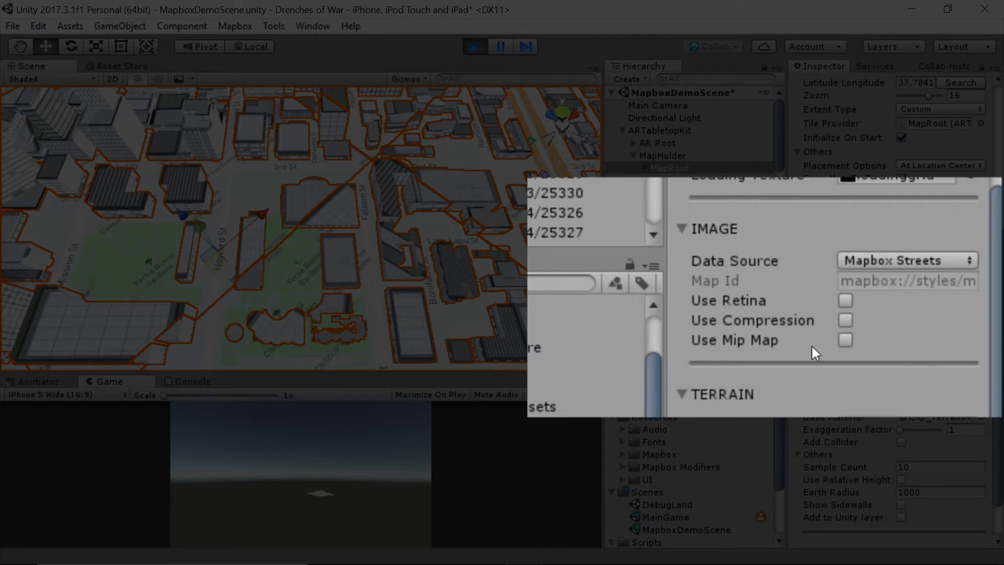
{"action": "mouse_move", "coordinate": [851, 322]}
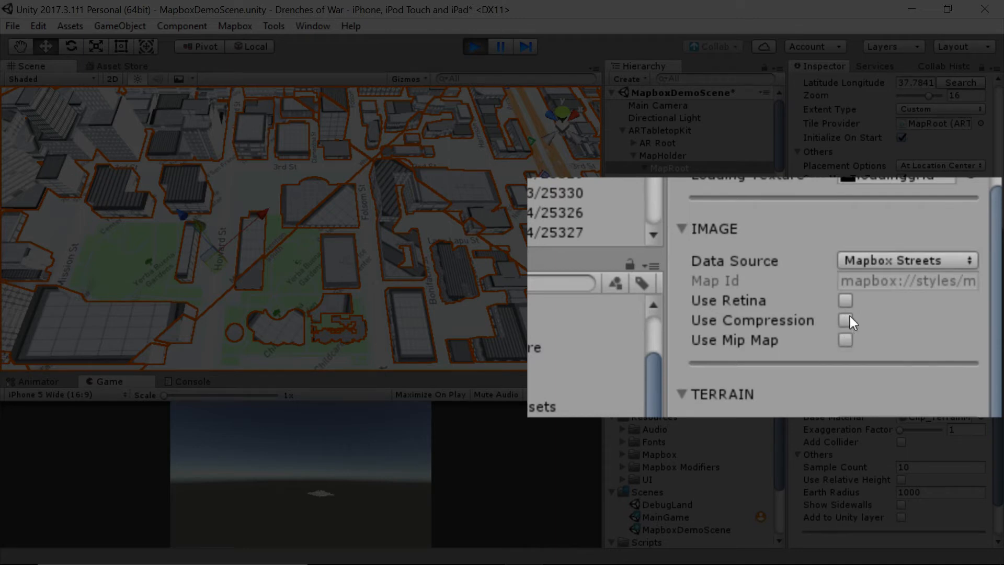
{"action": "mouse_move", "coordinate": [847, 326]}
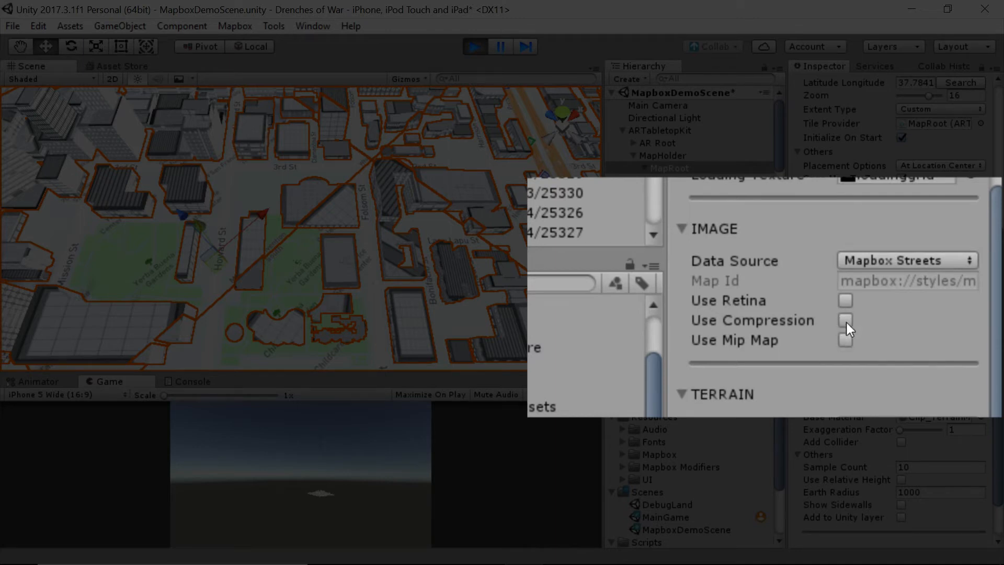
{"action": "mouse_move", "coordinate": [841, 328]}
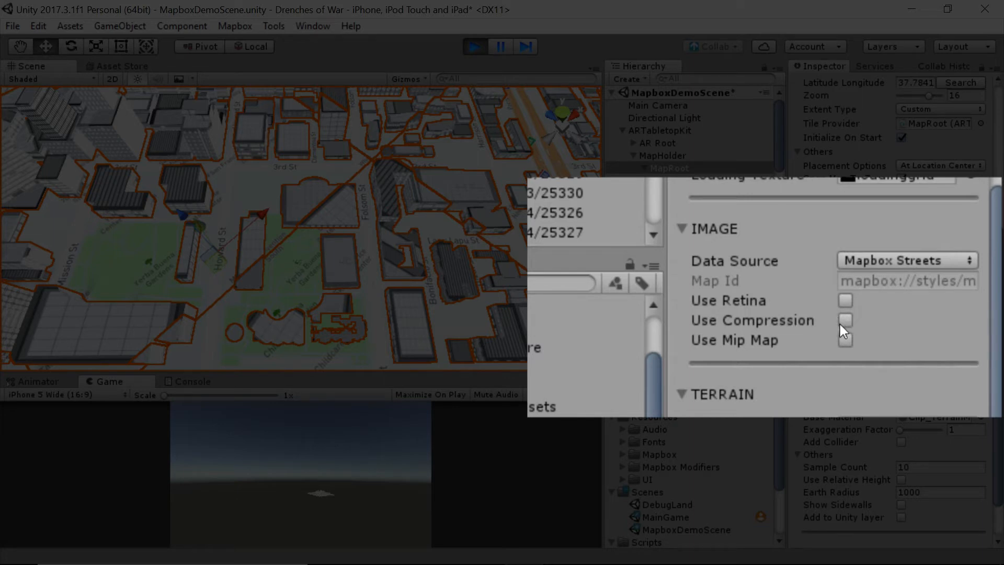
{"action": "mouse_move", "coordinate": [845, 346]}
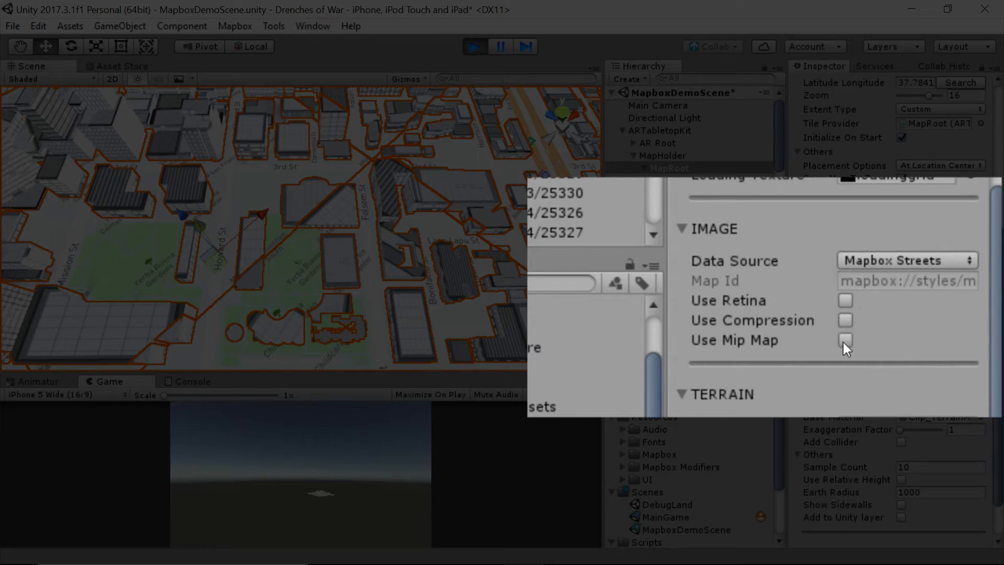
{"action": "mouse_move", "coordinate": [864, 348]}
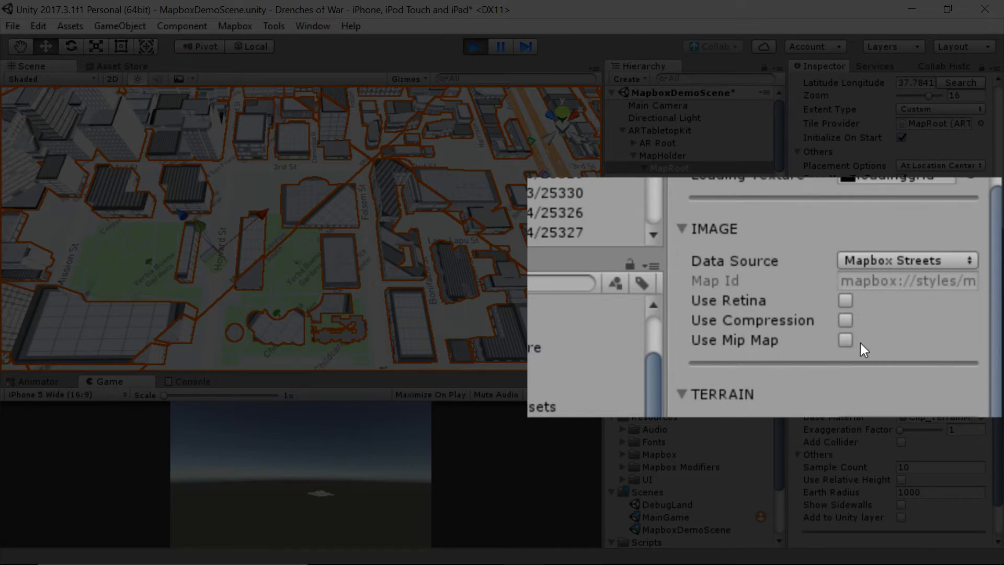
{"action": "mouse_move", "coordinate": [857, 345]}
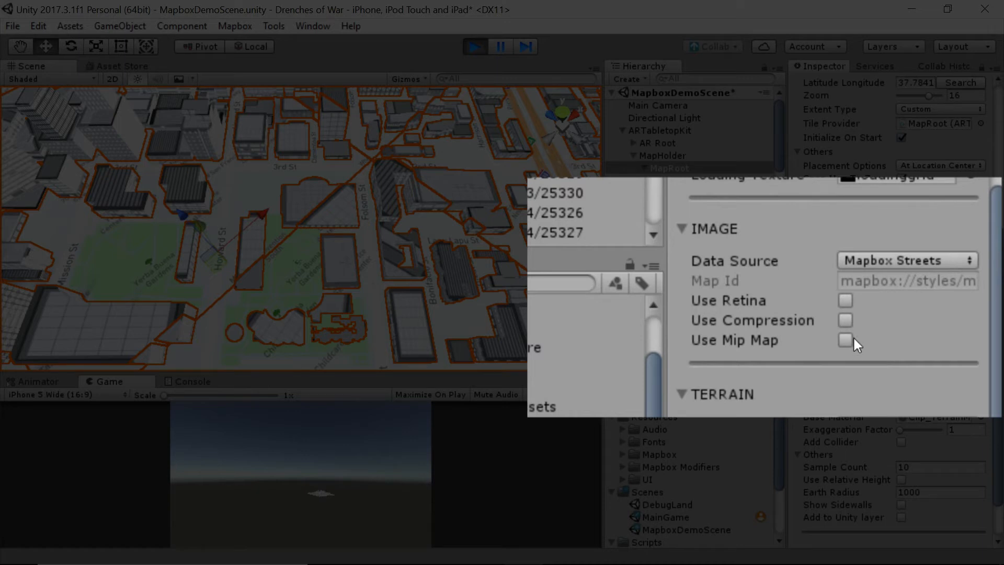
{"action": "mouse_move", "coordinate": [846, 342]}
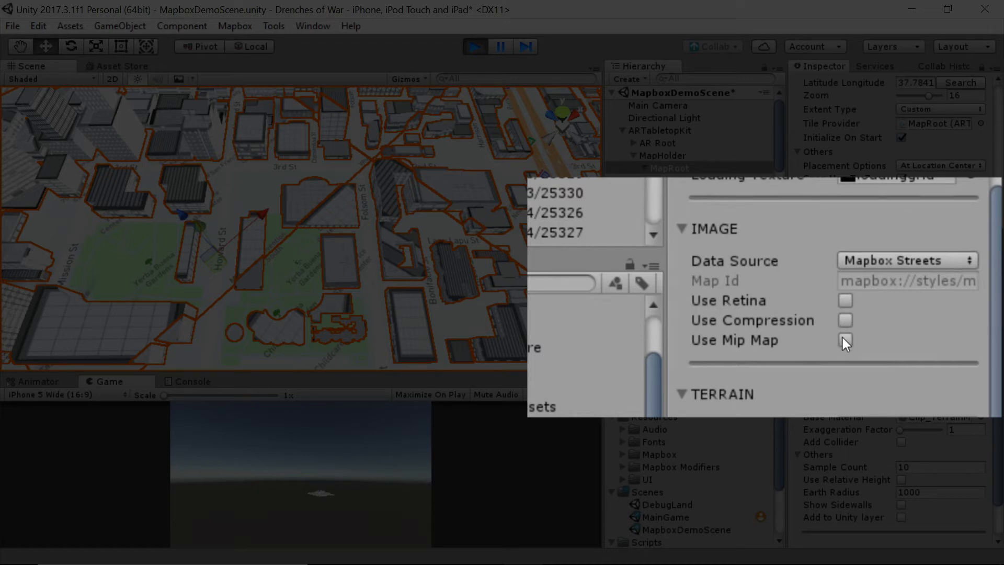
{"action": "mouse_move", "coordinate": [766, 345]}
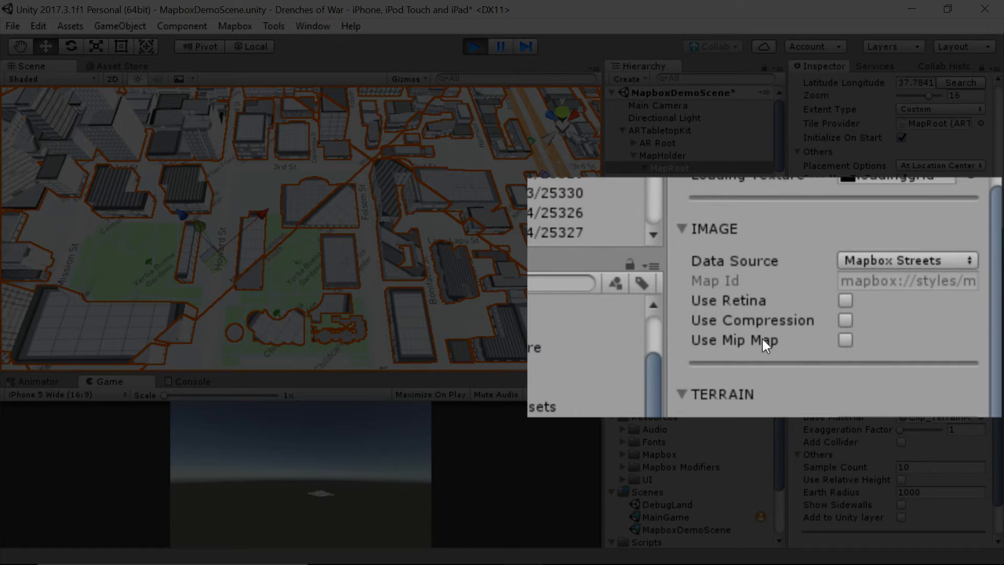
{"action": "mouse_move", "coordinate": [856, 340]}
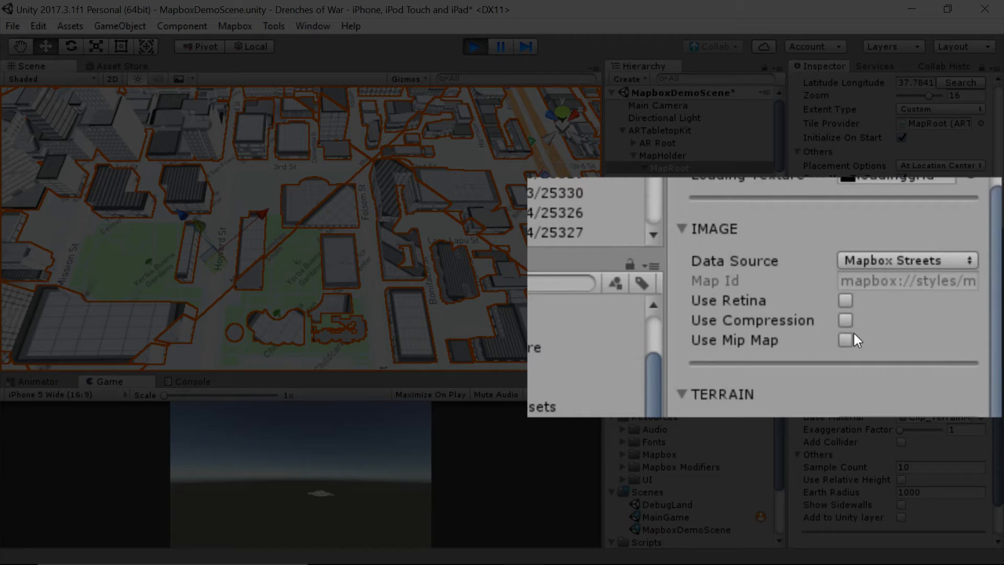
{"action": "mouse_move", "coordinate": [473, 62]}
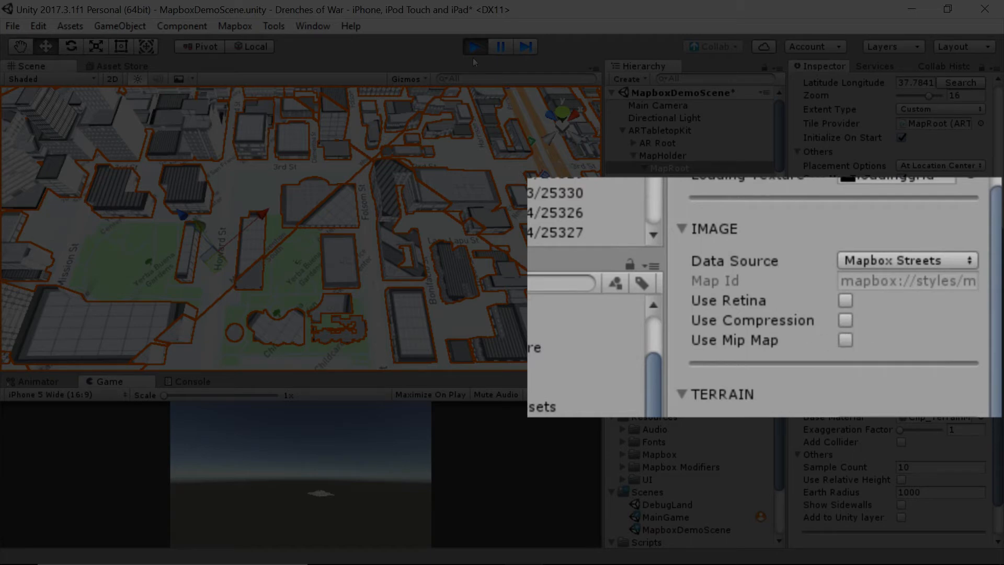
- Stop the running scene and list the terrain Data Source choices, Mapbox Terrain current
{"action": "left_click", "coordinate": [473, 46]}
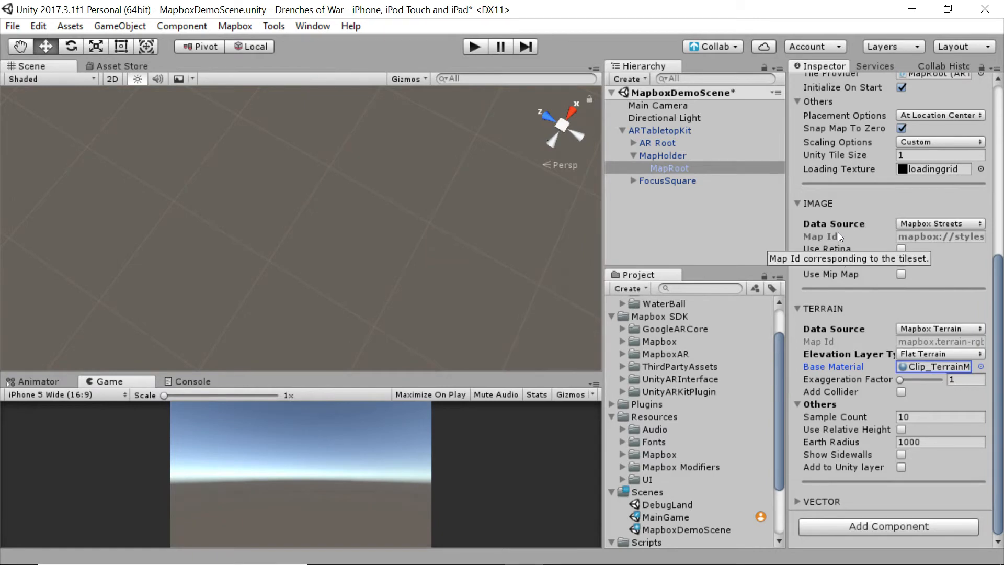
{"action": "mouse_move", "coordinate": [859, 336]}
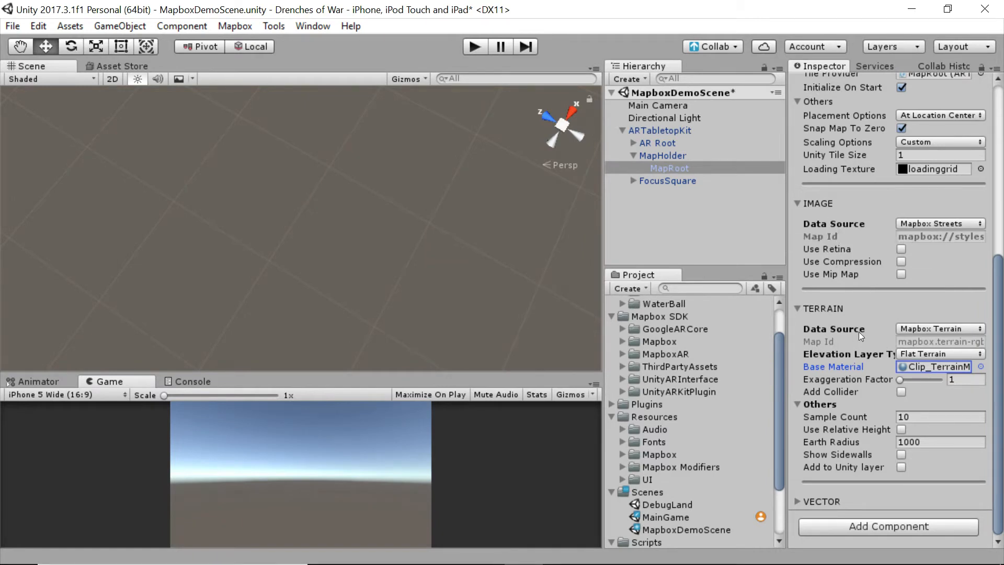
{"action": "mouse_move", "coordinate": [876, 352]}
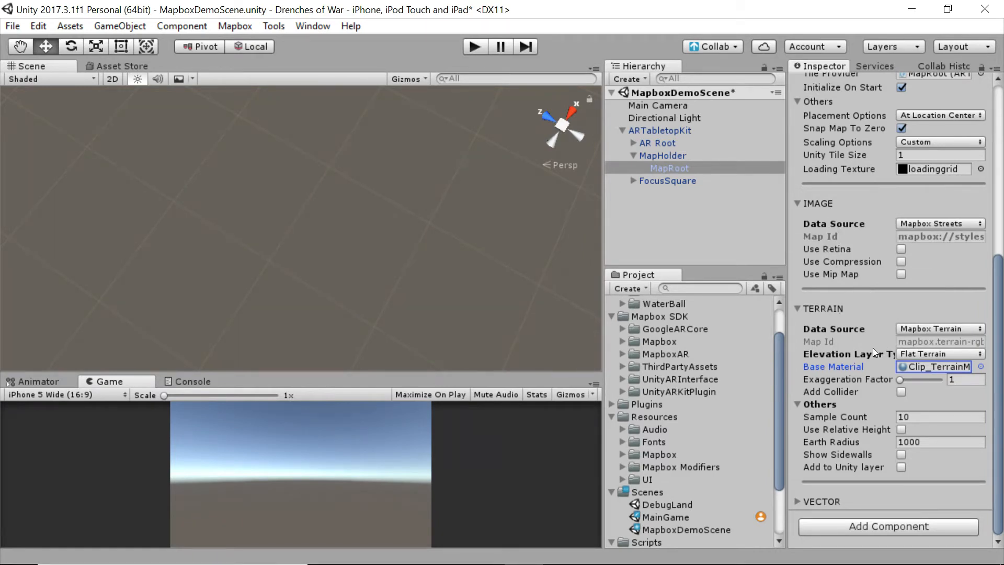
{"action": "mouse_move", "coordinate": [886, 336]}
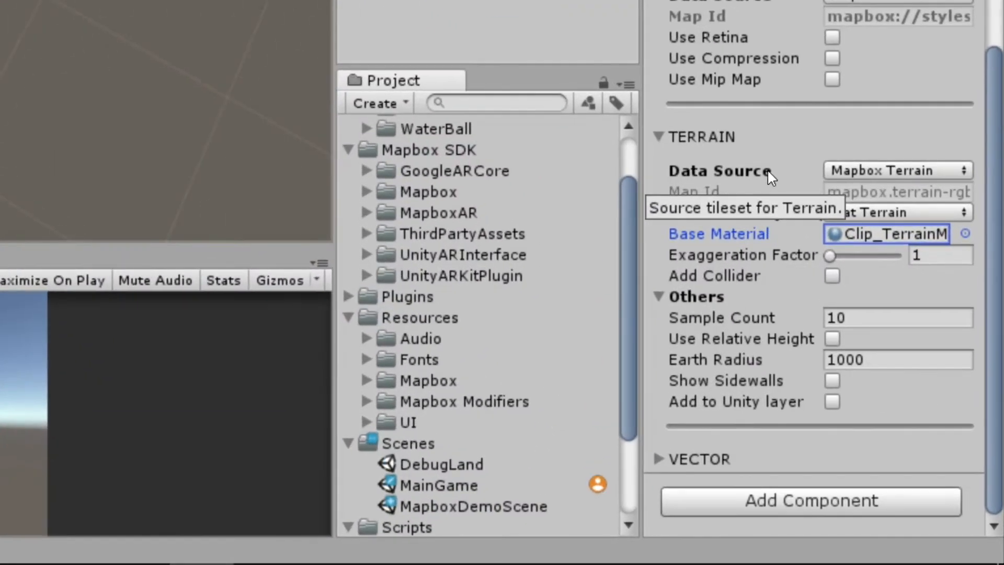
{"action": "mouse_move", "coordinate": [927, 163]}
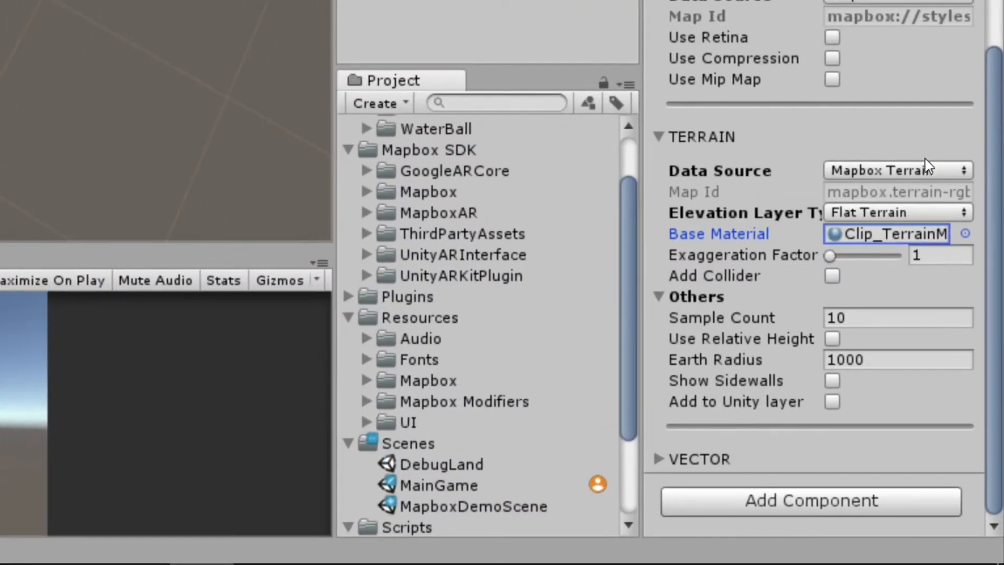
{"action": "mouse_move", "coordinate": [895, 171]}
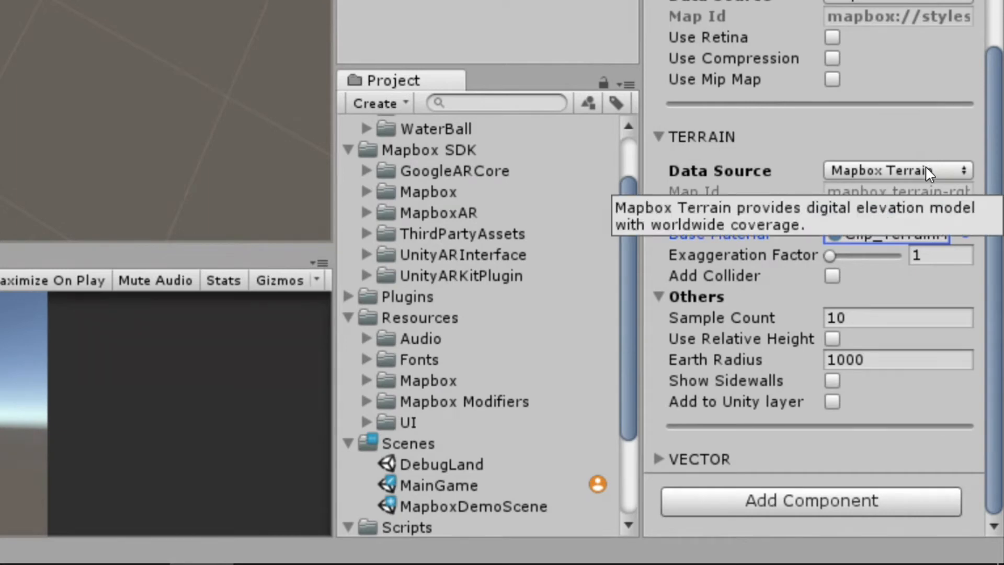
{"action": "left_click", "coordinate": [896, 171]}
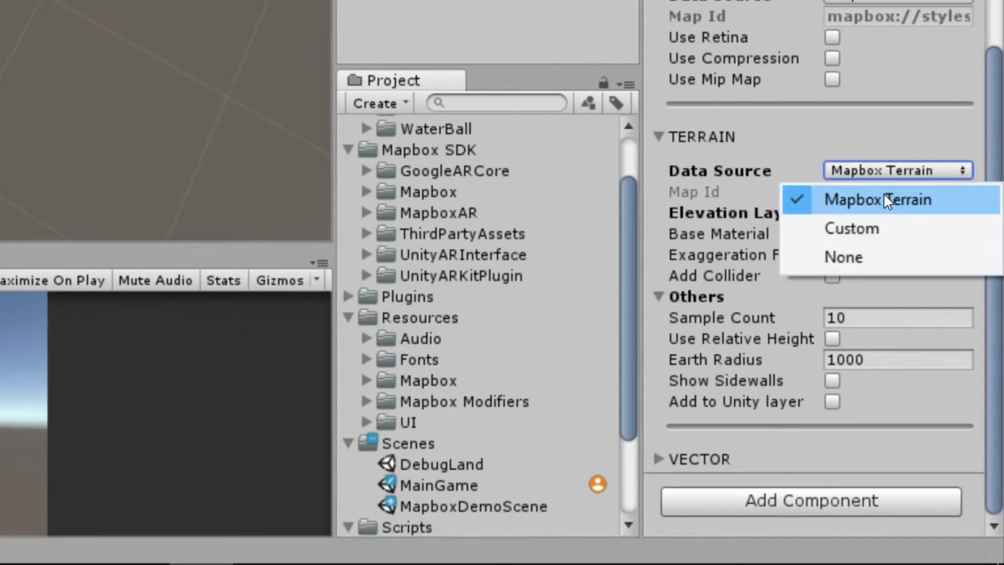
{"action": "mouse_move", "coordinate": [905, 204]}
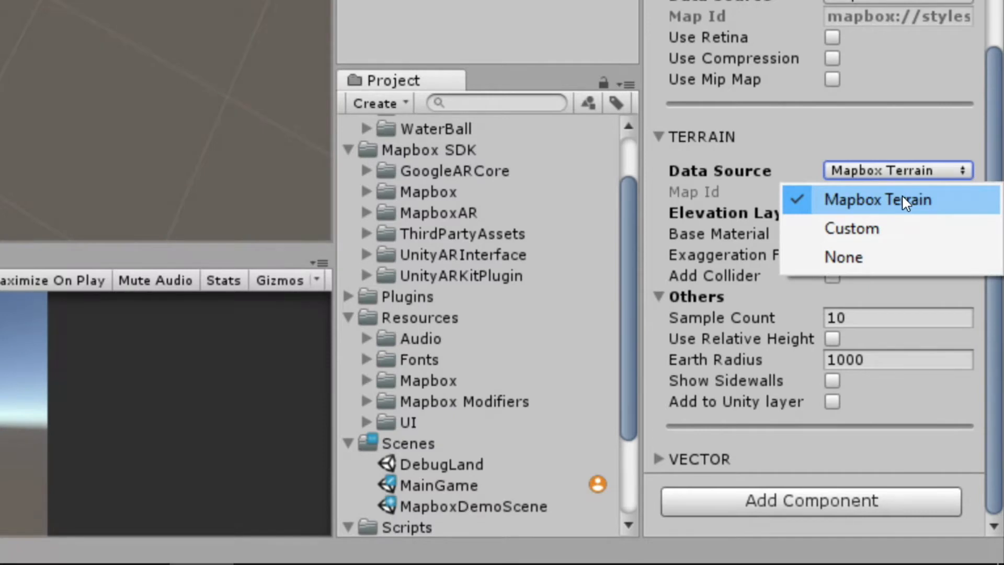
{"action": "mouse_move", "coordinate": [877, 256]}
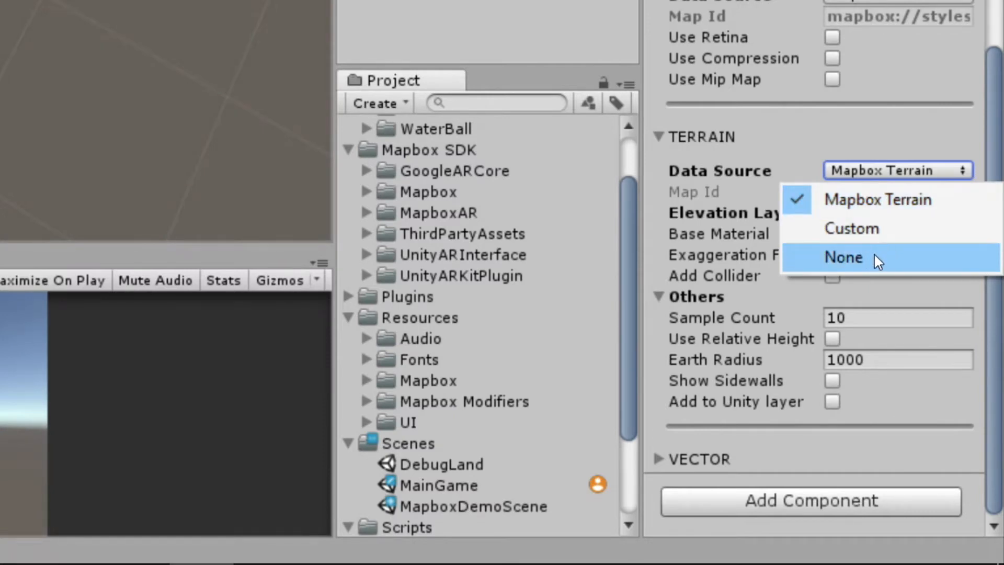
{"action": "mouse_move", "coordinate": [963, 171]}
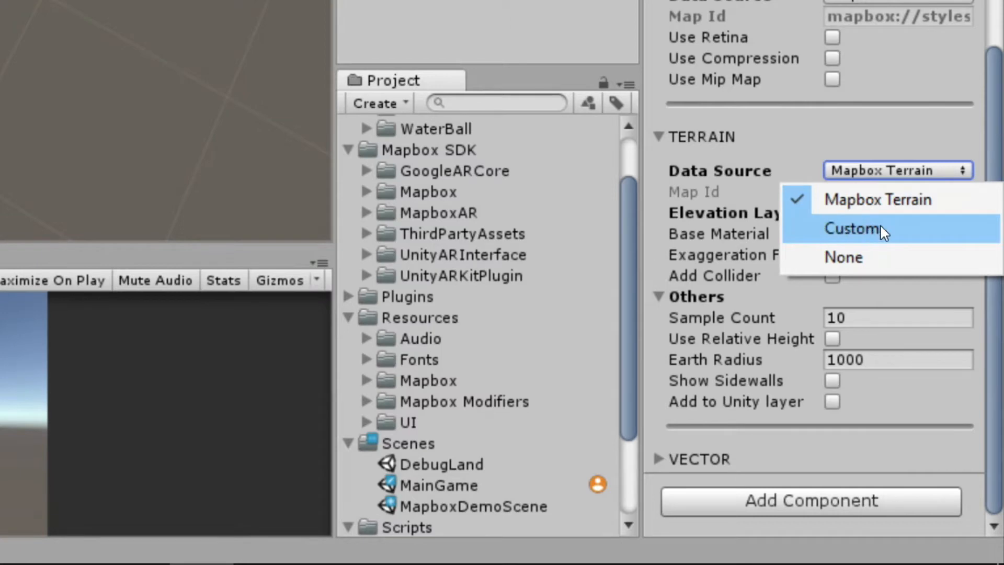
{"action": "mouse_move", "coordinate": [974, 242]}
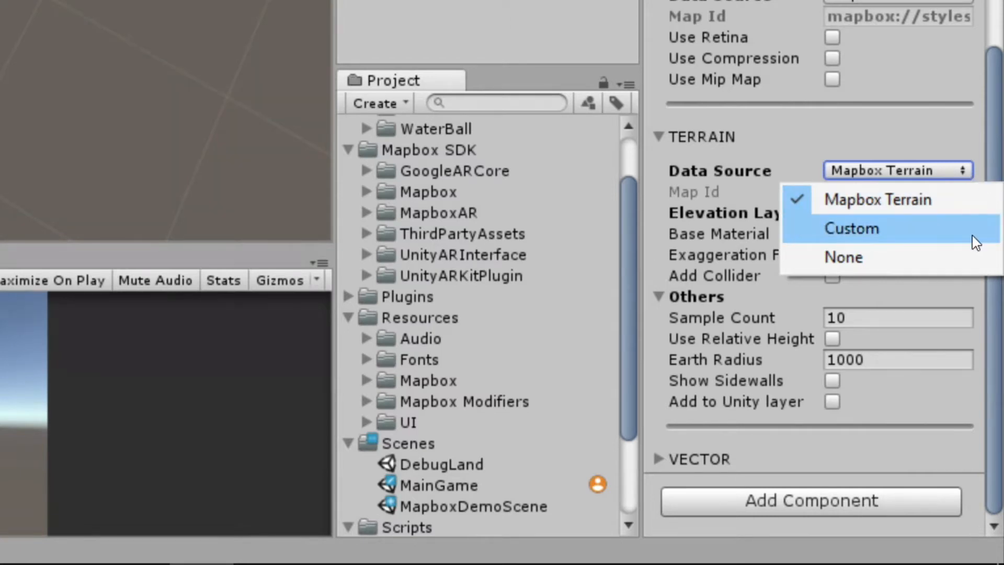
{"action": "mouse_move", "coordinate": [883, 199]}
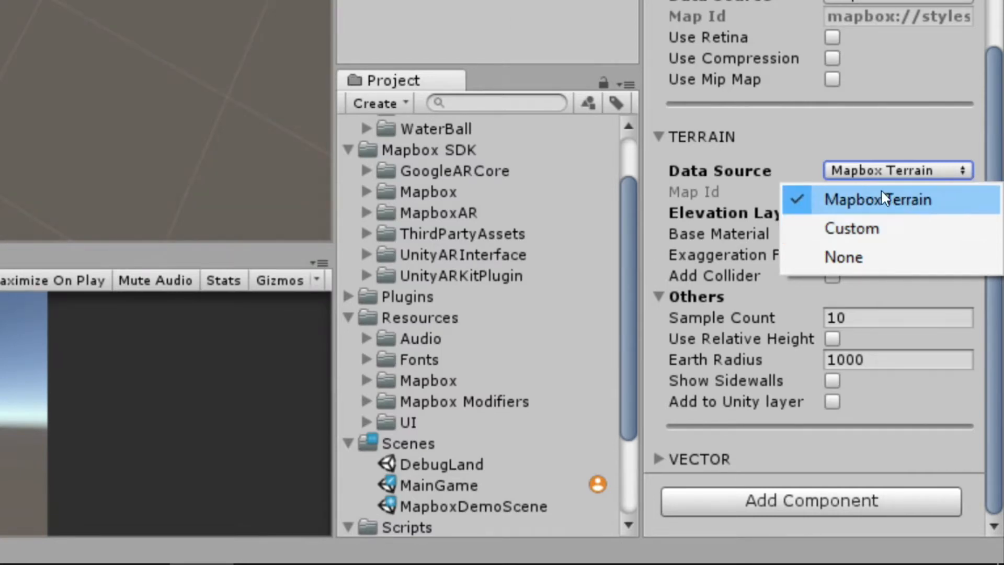
- Keep Mapbox Terrain as the terrain source with Flat Terrain and Clip_TerrainMaterial
{"action": "left_click", "coordinate": [878, 199]}
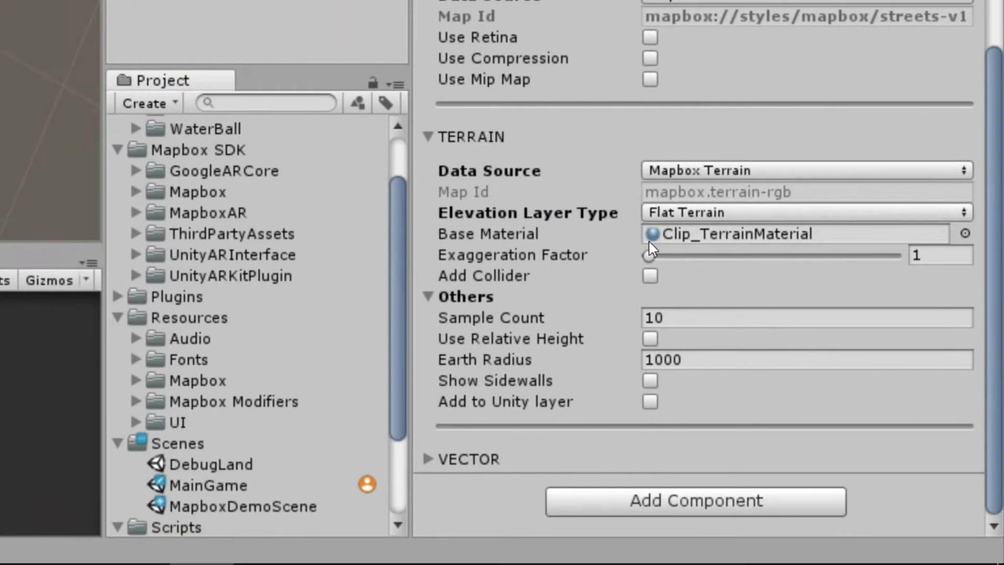
{"action": "mouse_move", "coordinate": [770, 211]}
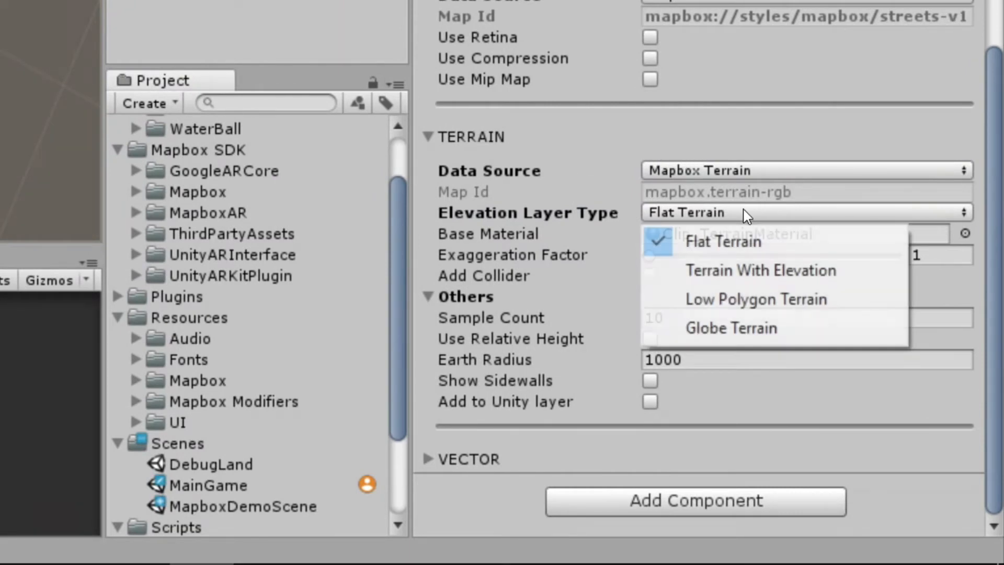
{"action": "mouse_move", "coordinate": [759, 270]}
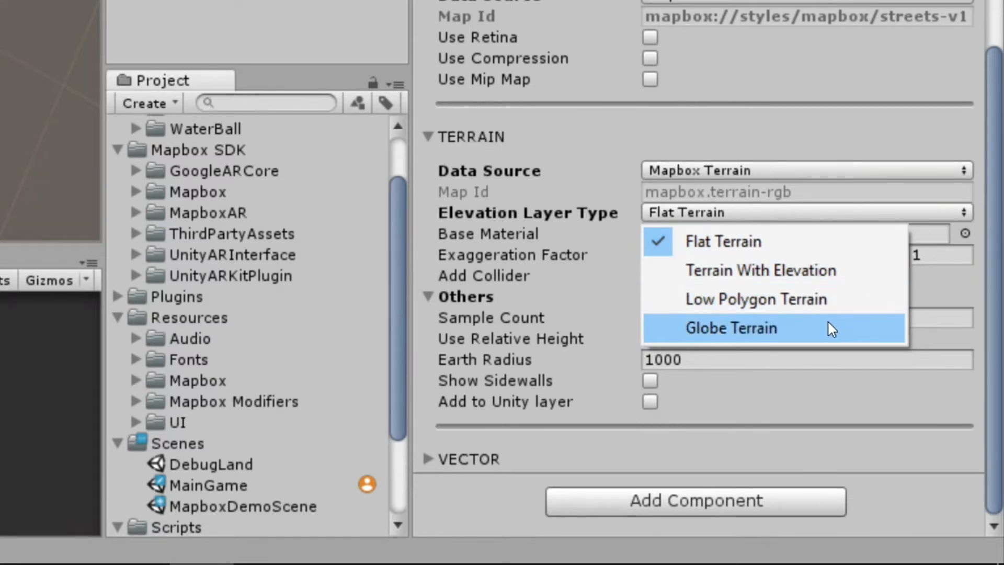
{"action": "mouse_move", "coordinate": [755, 242]}
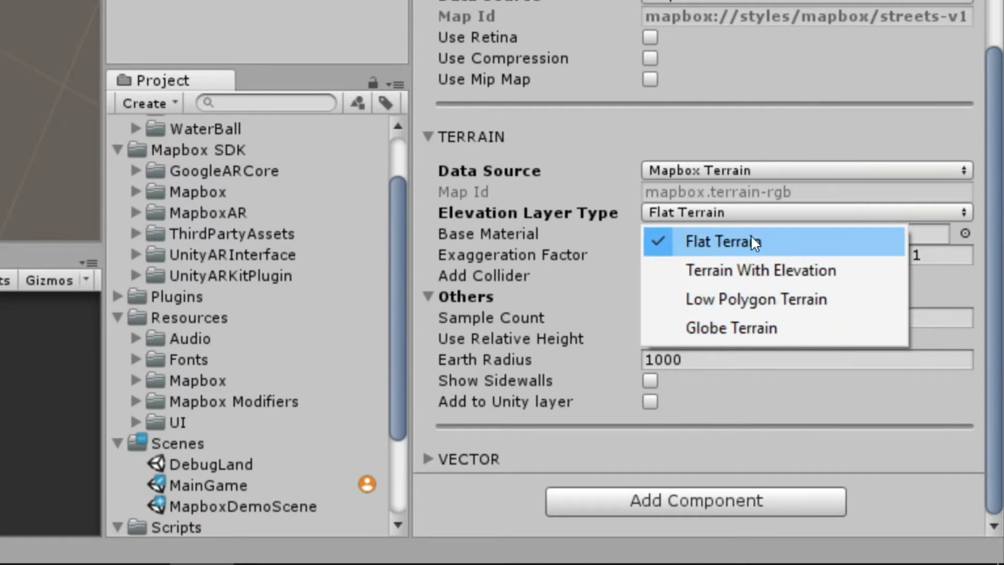
{"action": "mouse_move", "coordinate": [724, 244]}
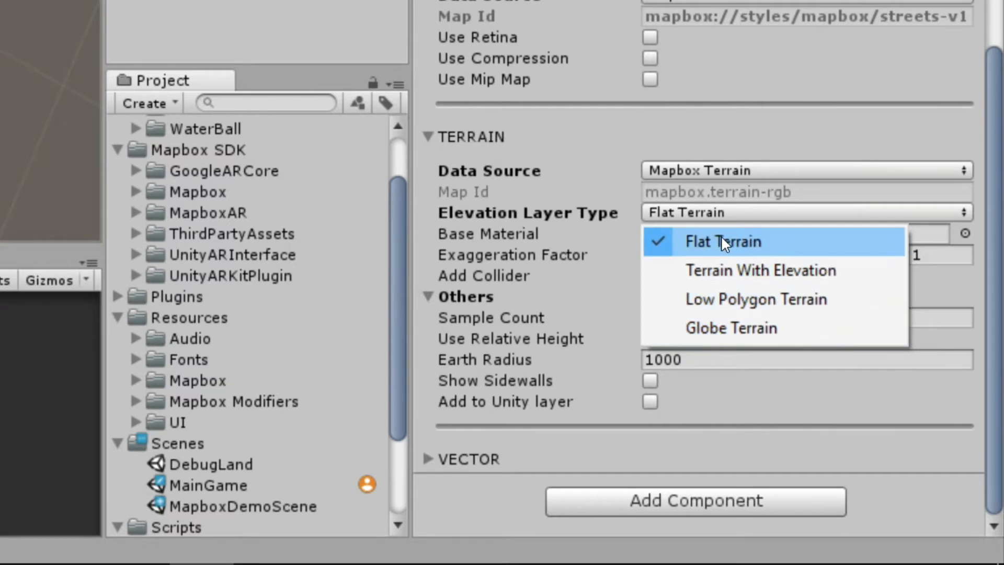
{"action": "mouse_move", "coordinate": [715, 245]}
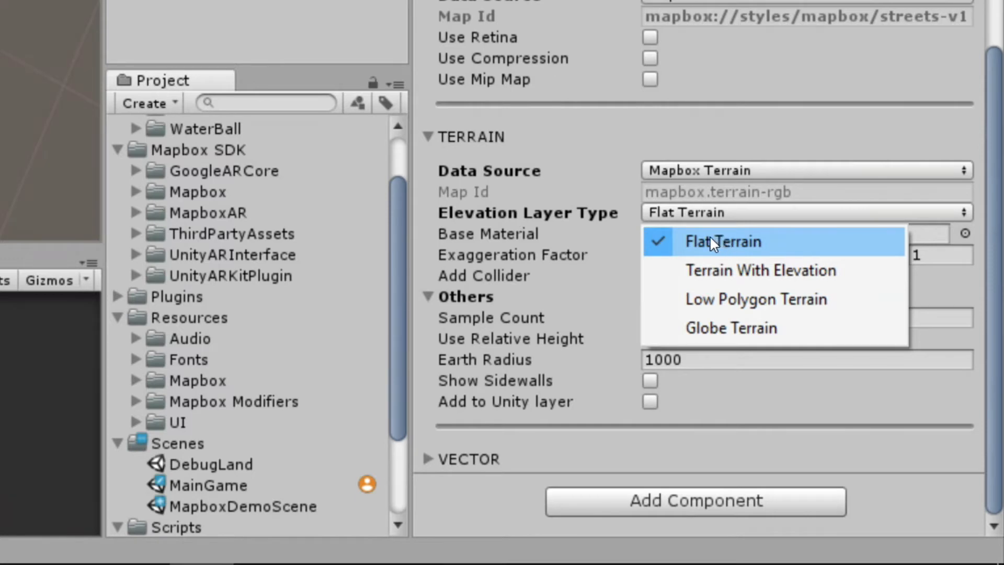
{"action": "mouse_move", "coordinate": [718, 246]}
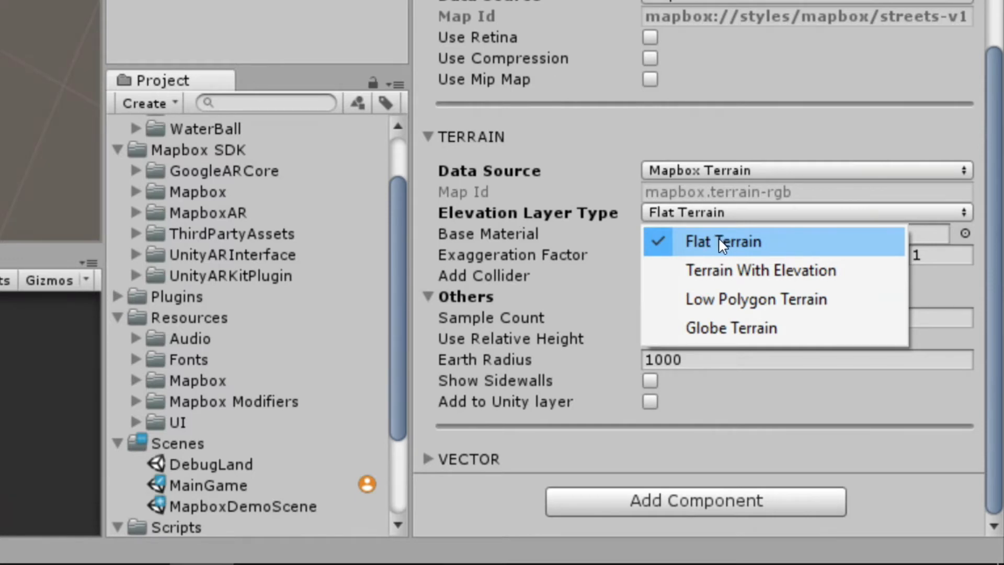
{"action": "mouse_move", "coordinate": [737, 245]}
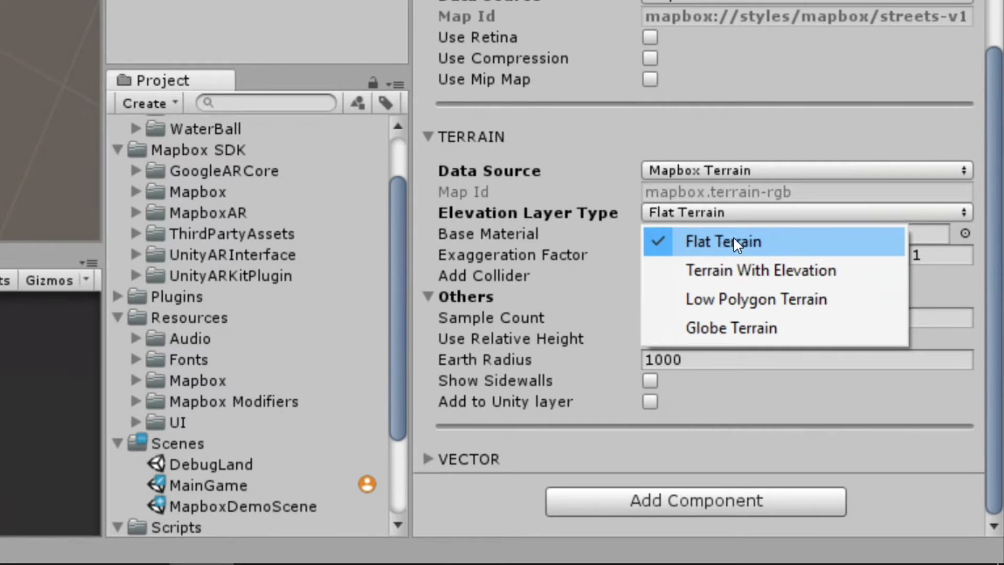
- Keep Flat Terrain as the elevation layer type
{"action": "left_click", "coordinate": [759, 270]}
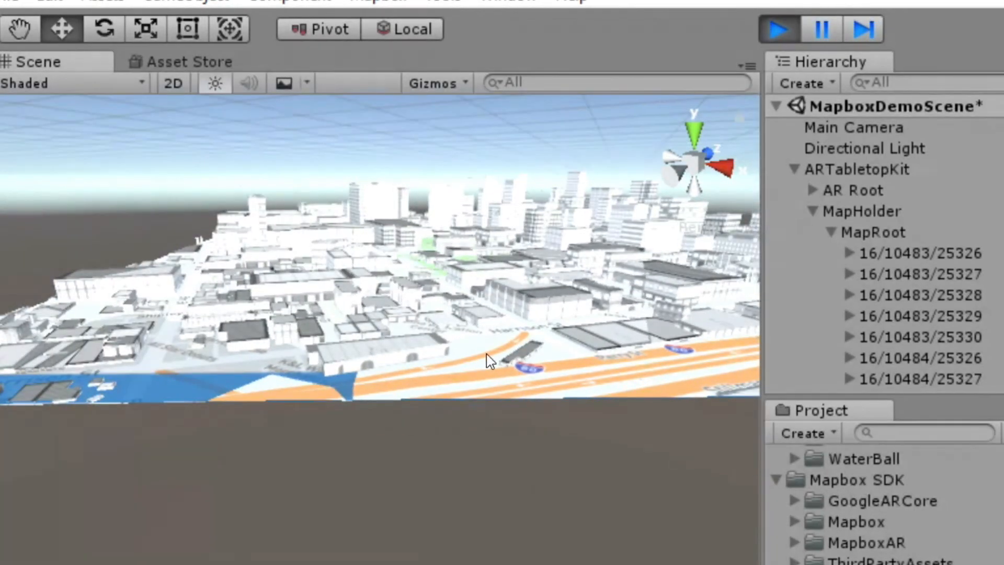
{"action": "mouse_move", "coordinate": [430, 263]}
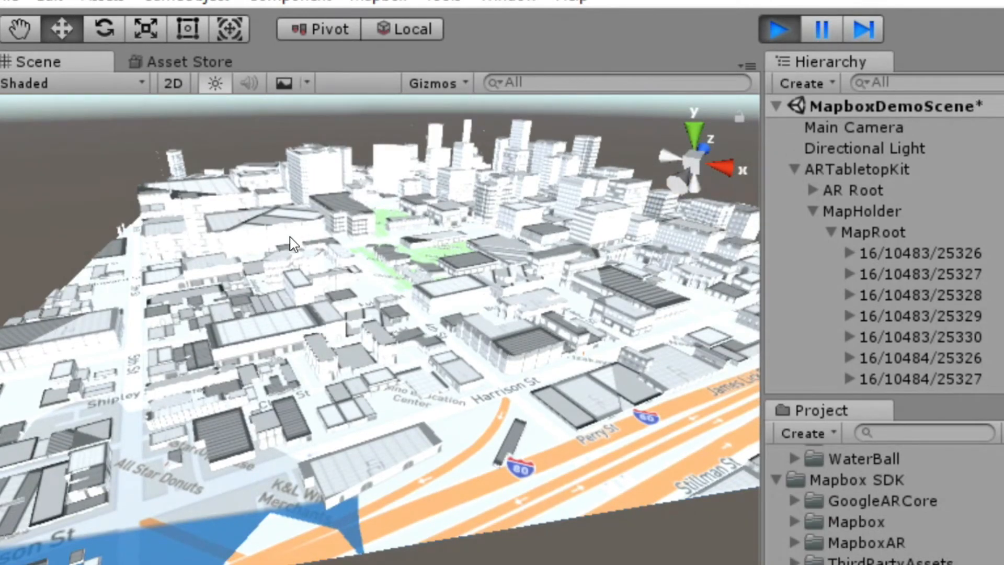
{"action": "mouse_move", "coordinate": [407, 160]}
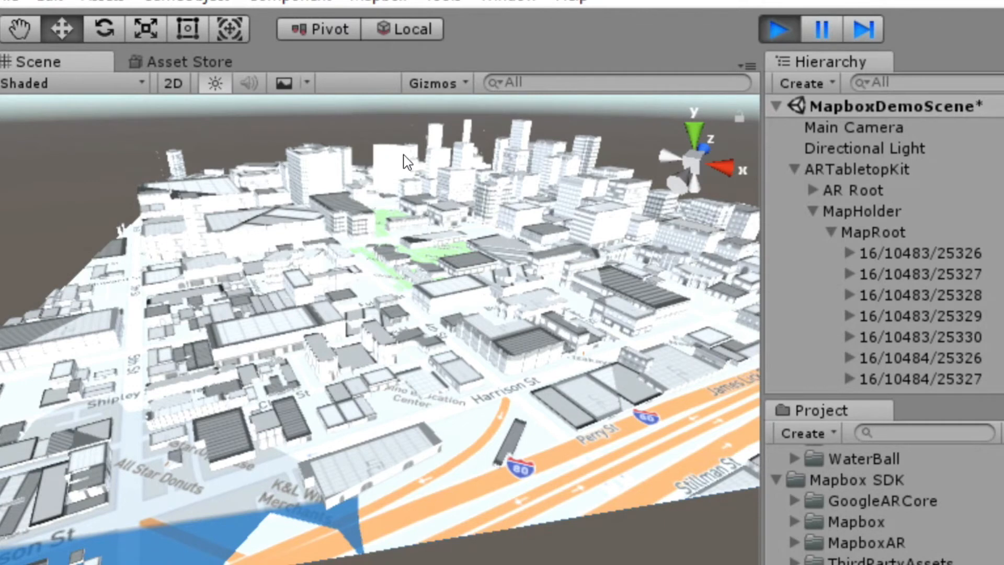
{"action": "mouse_move", "coordinate": [309, 181]}
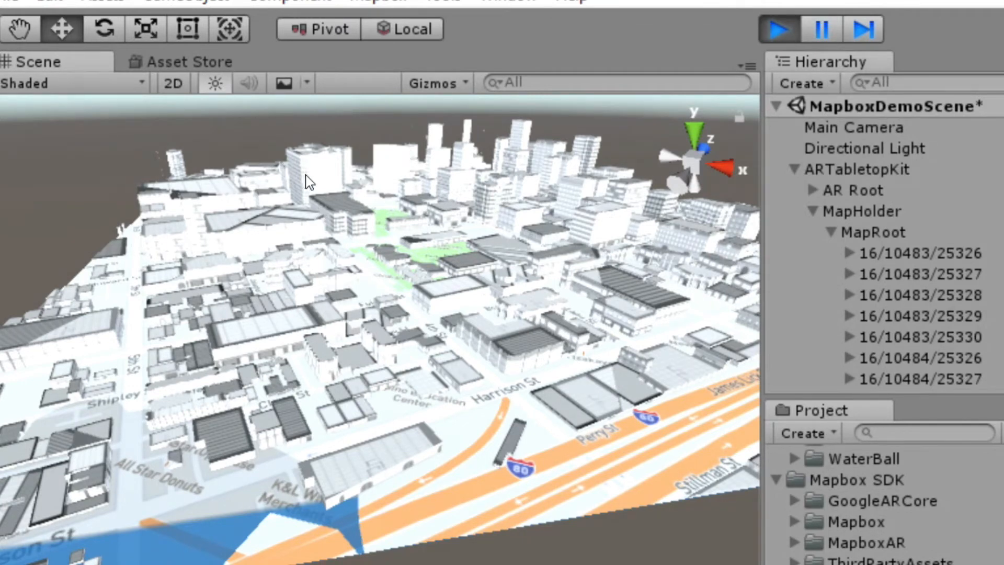
{"action": "mouse_move", "coordinate": [853, 318]}
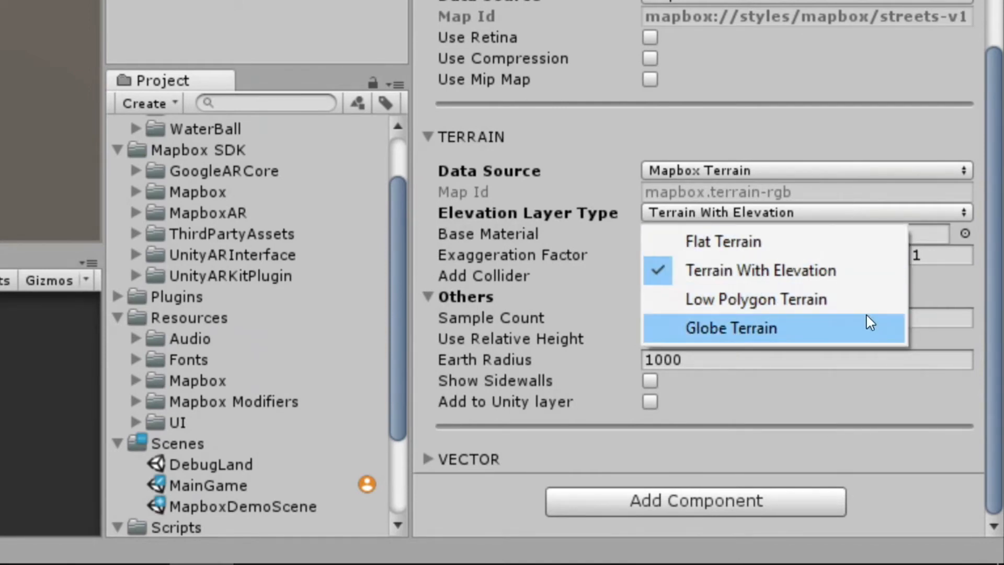
{"action": "mouse_move", "coordinate": [851, 270]}
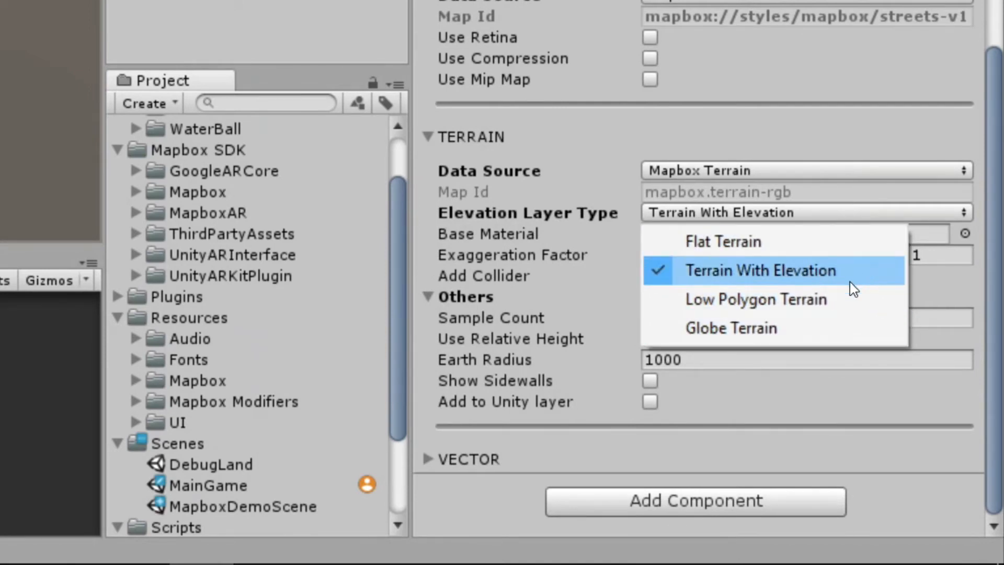
{"action": "mouse_move", "coordinate": [829, 285]}
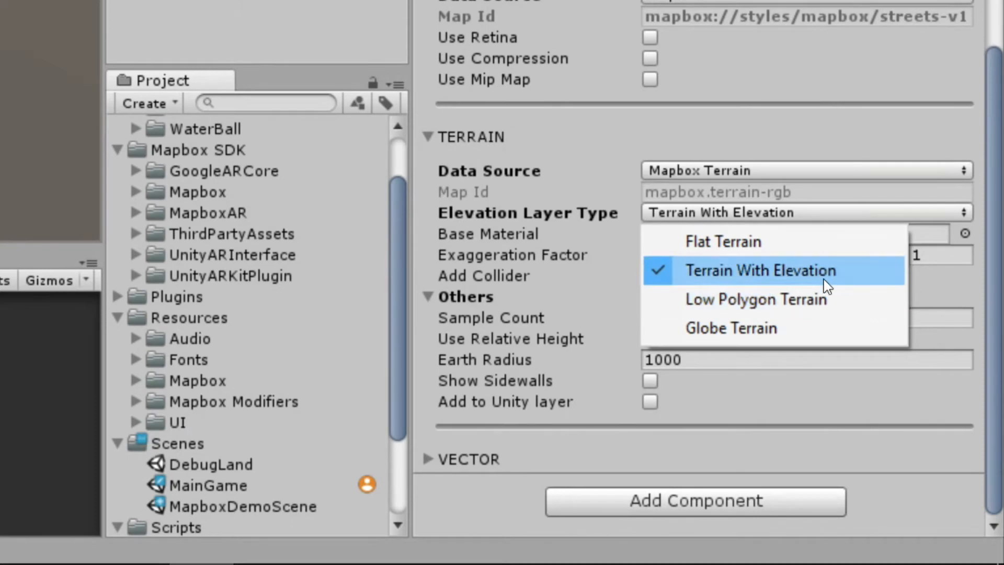
{"action": "mouse_move", "coordinate": [770, 274]}
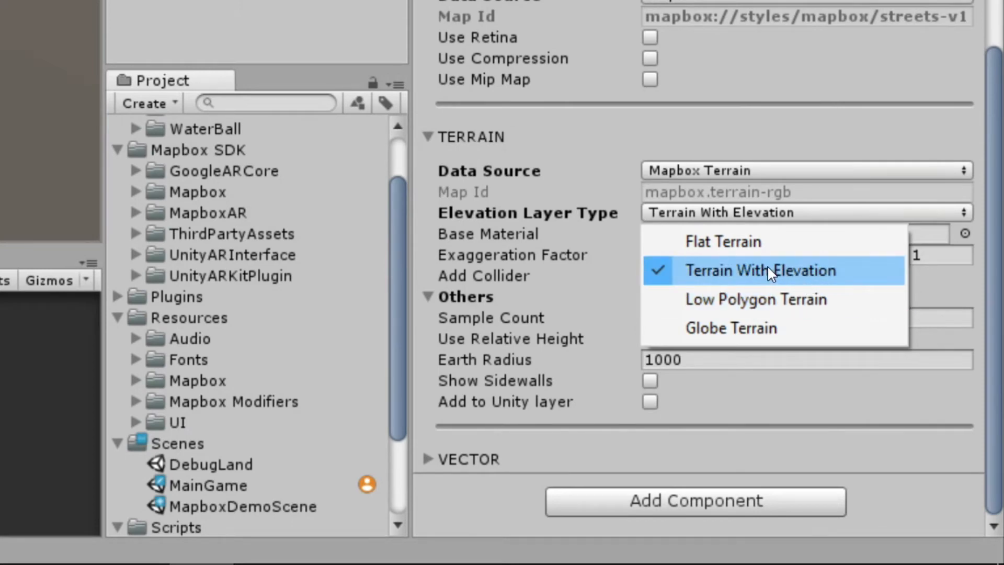
{"action": "mouse_move", "coordinate": [755, 299]}
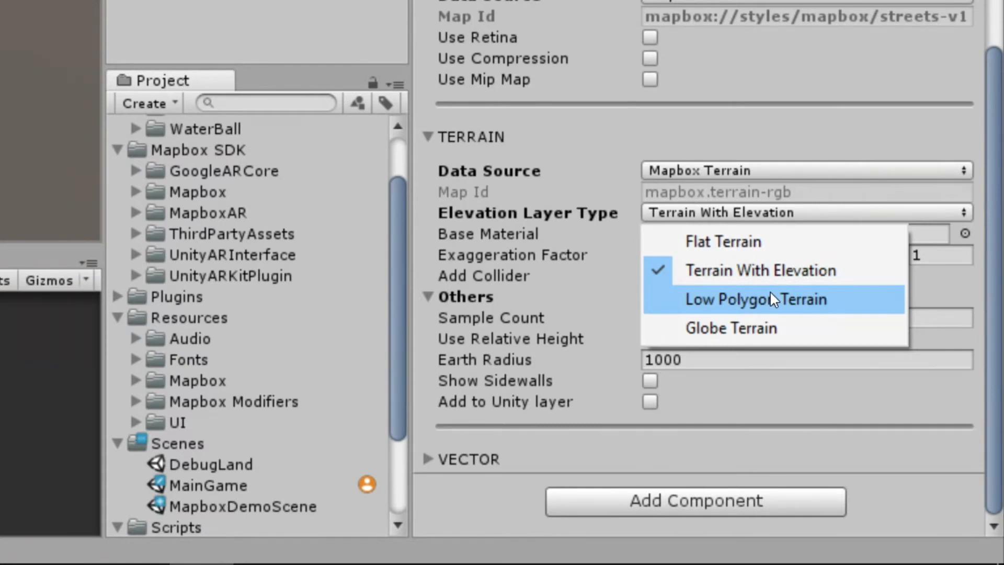
{"action": "mouse_move", "coordinate": [794, 294]}
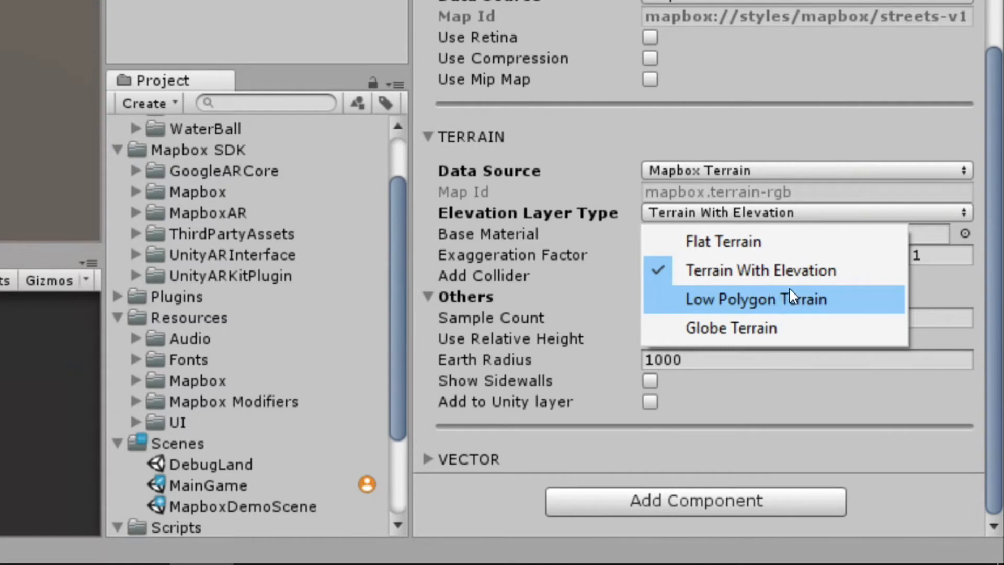
{"action": "mouse_move", "coordinate": [792, 299]}
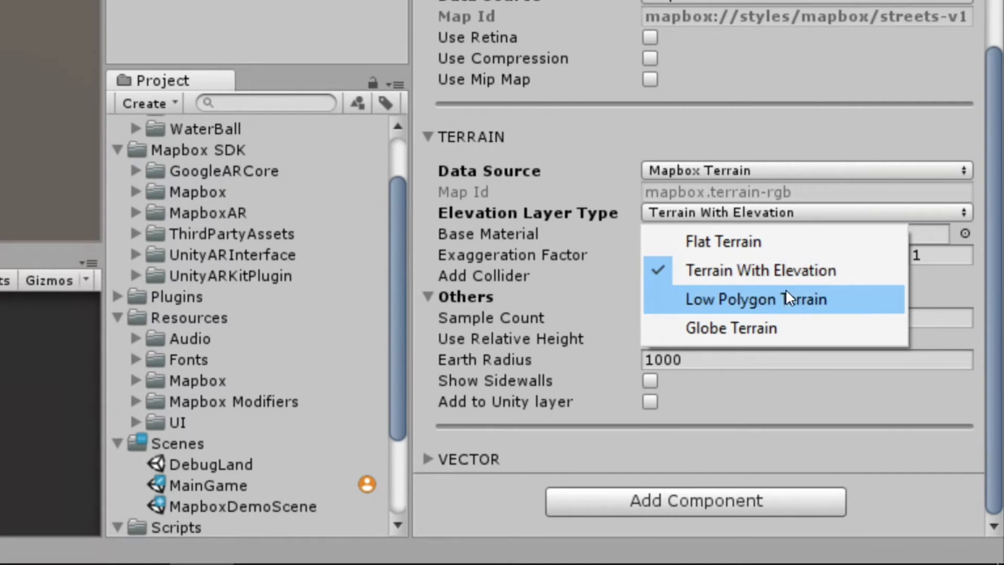
{"action": "mouse_move", "coordinate": [795, 296]}
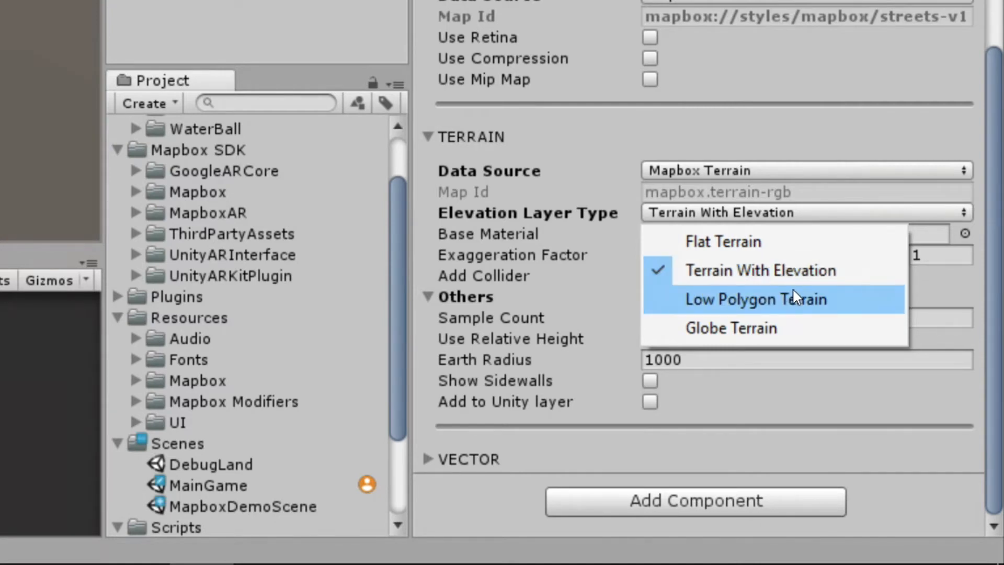
{"action": "mouse_move", "coordinate": [730, 327]}
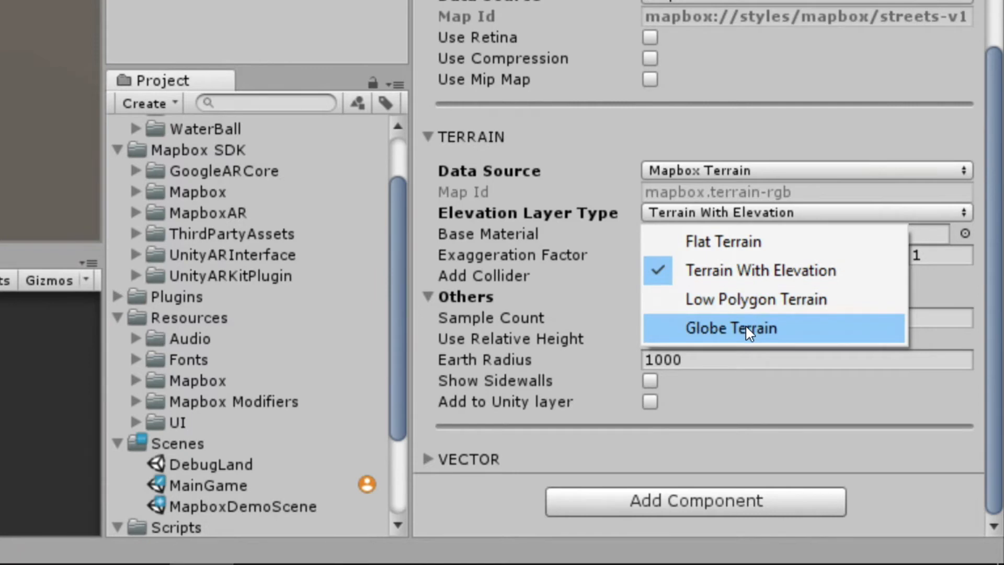
- Close the elevation type choices, leaving Terrain With Elevation chosen
{"action": "left_click", "coordinate": [731, 328]}
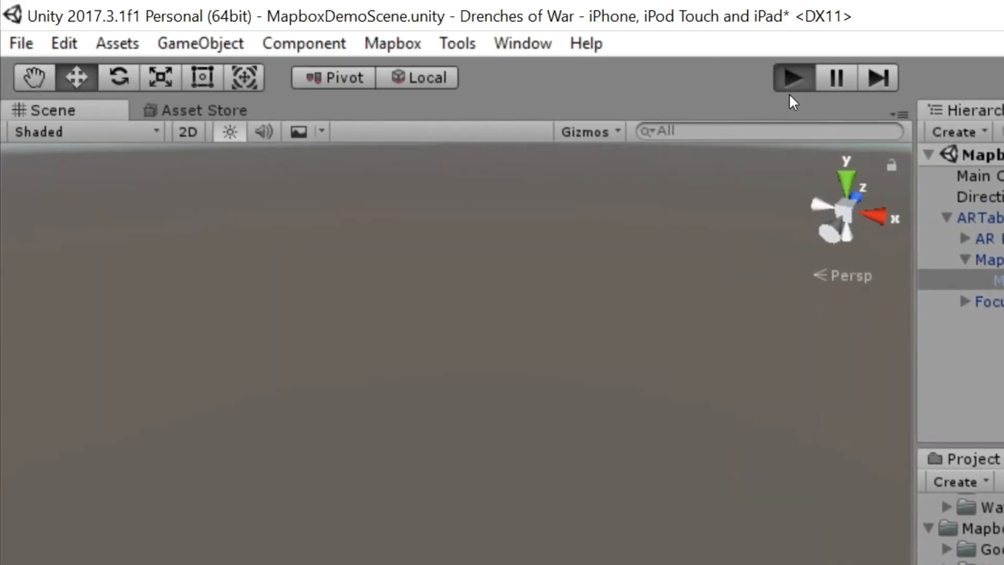
{"action": "mouse_move", "coordinate": [701, 246]}
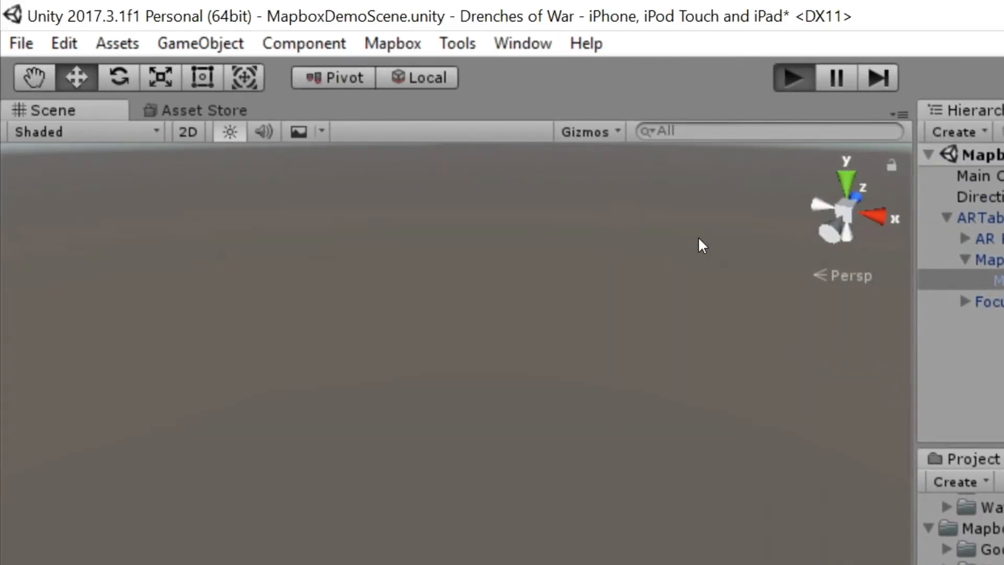
{"action": "mouse_move", "coordinate": [614, 355]}
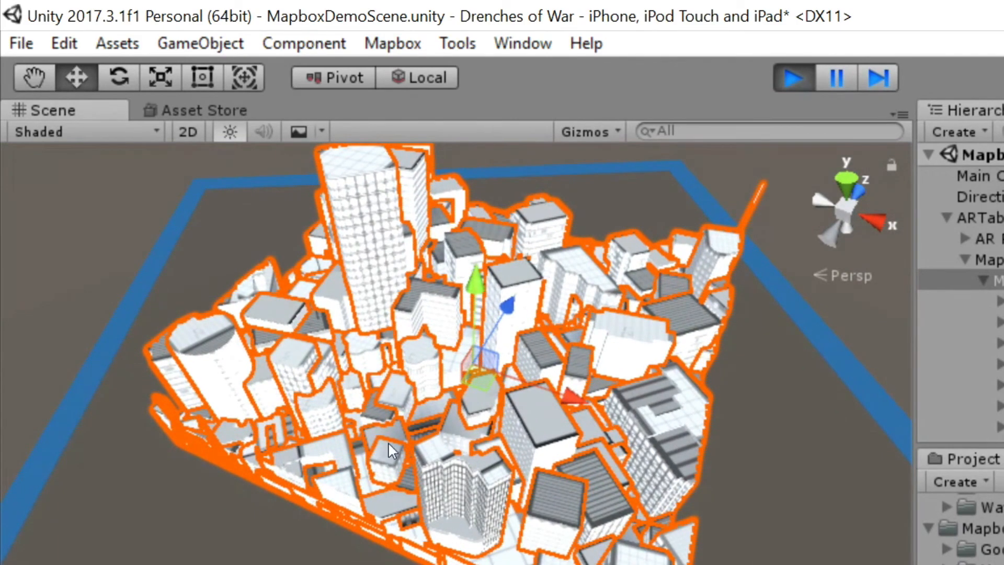
{"action": "mouse_move", "coordinate": [382, 559]}
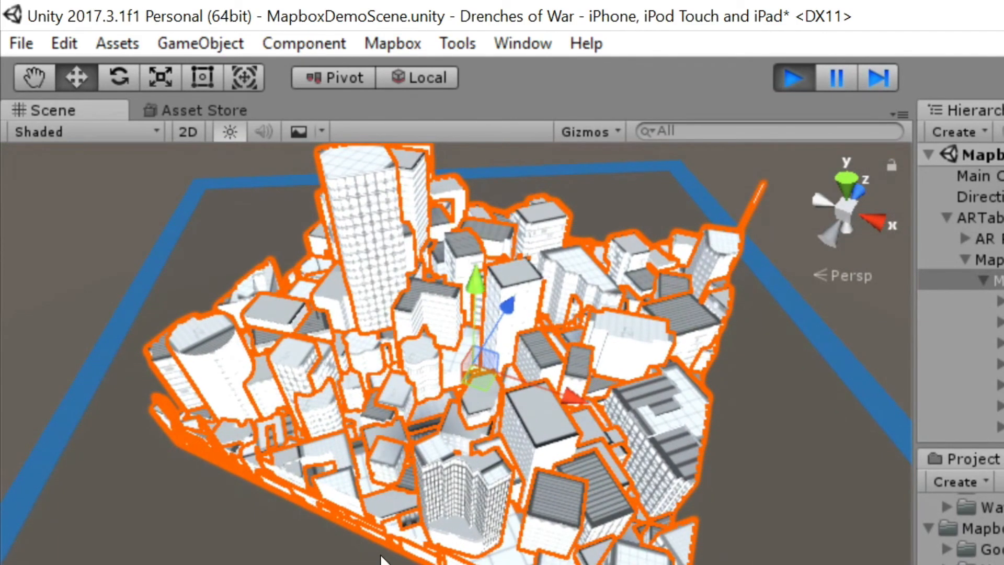
{"action": "mouse_move", "coordinate": [493, 379]}
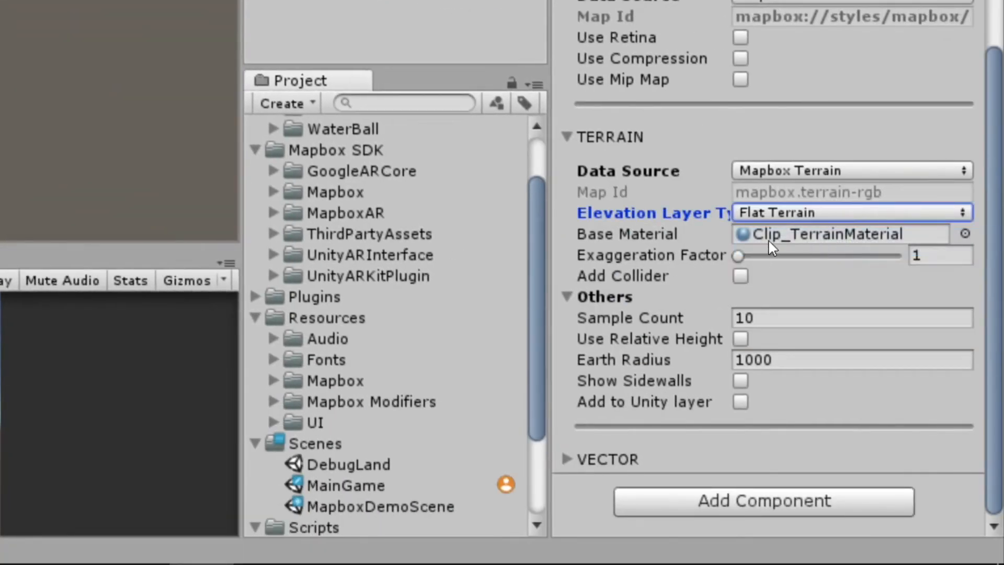
{"action": "mouse_move", "coordinate": [801, 239]}
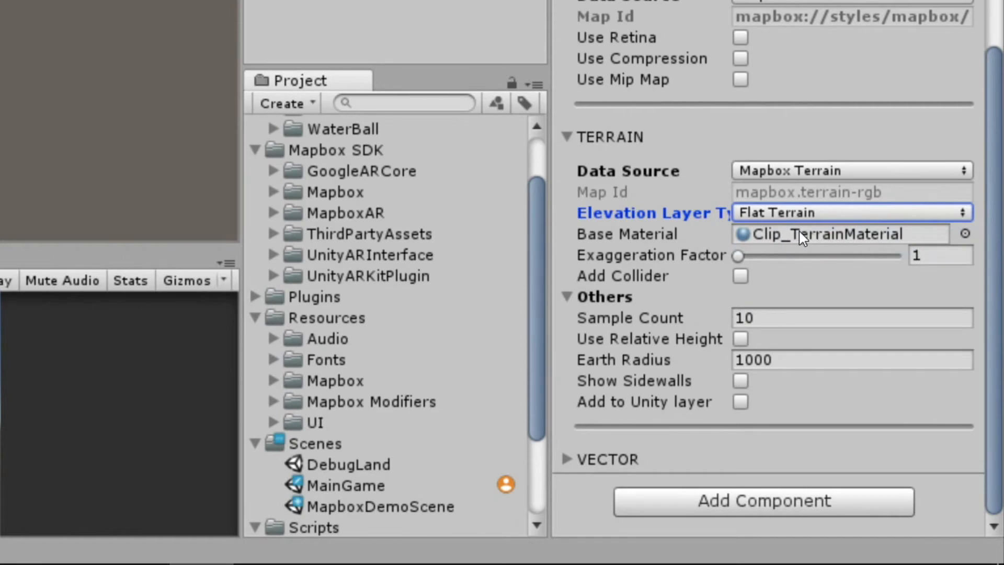
{"action": "mouse_move", "coordinate": [829, 238]}
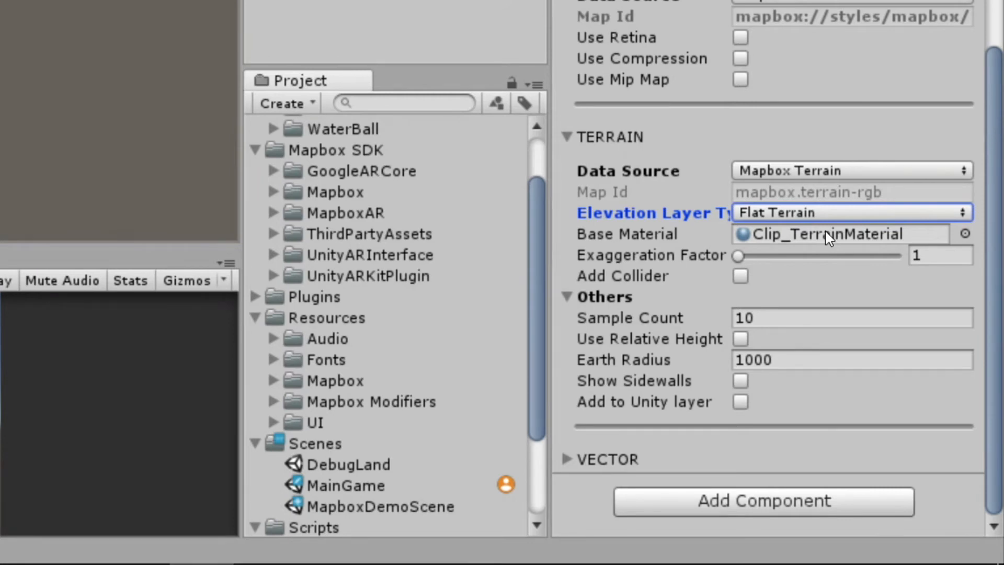
{"action": "mouse_move", "coordinate": [812, 227]}
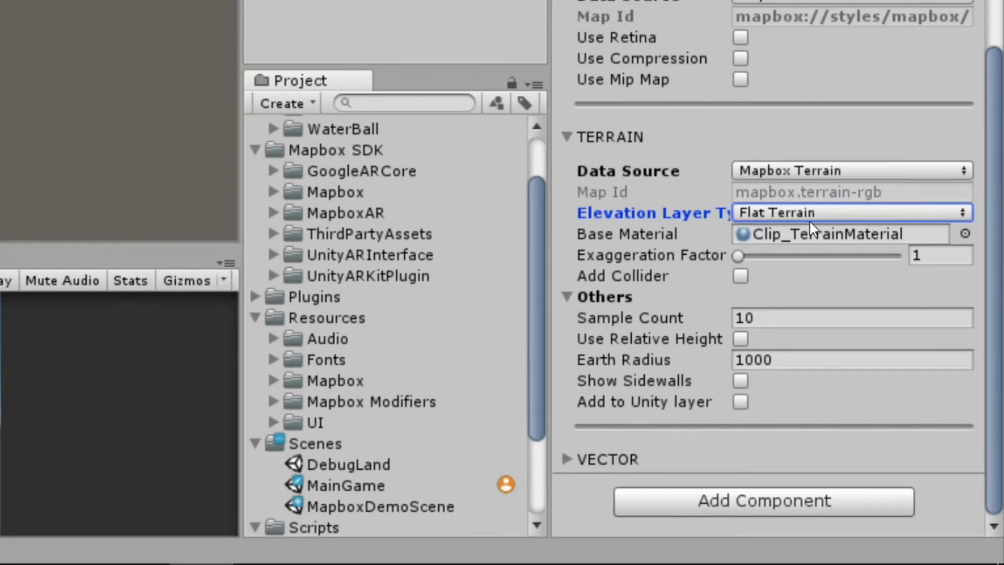
{"action": "mouse_move", "coordinate": [883, 242]}
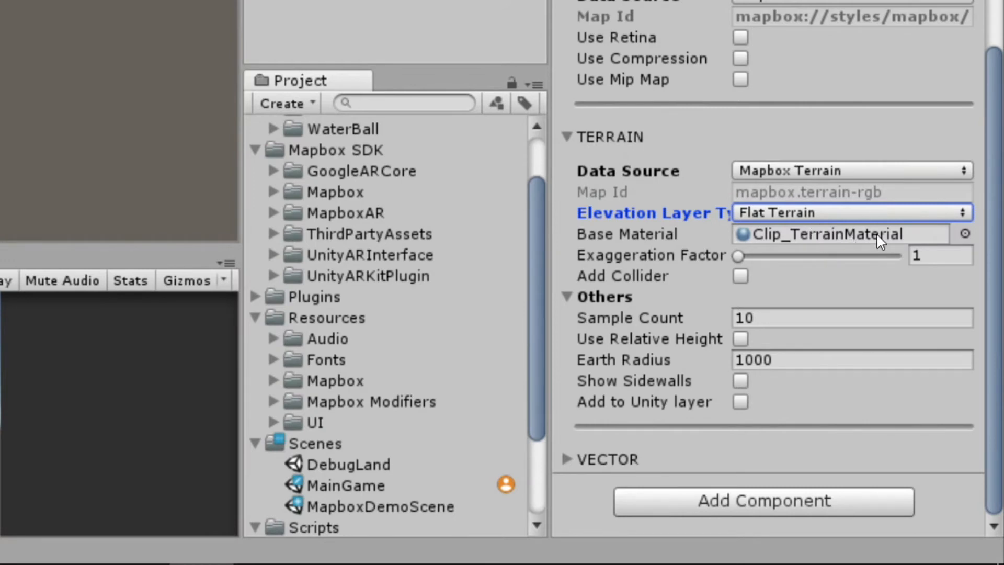
{"action": "mouse_move", "coordinate": [839, 242]}
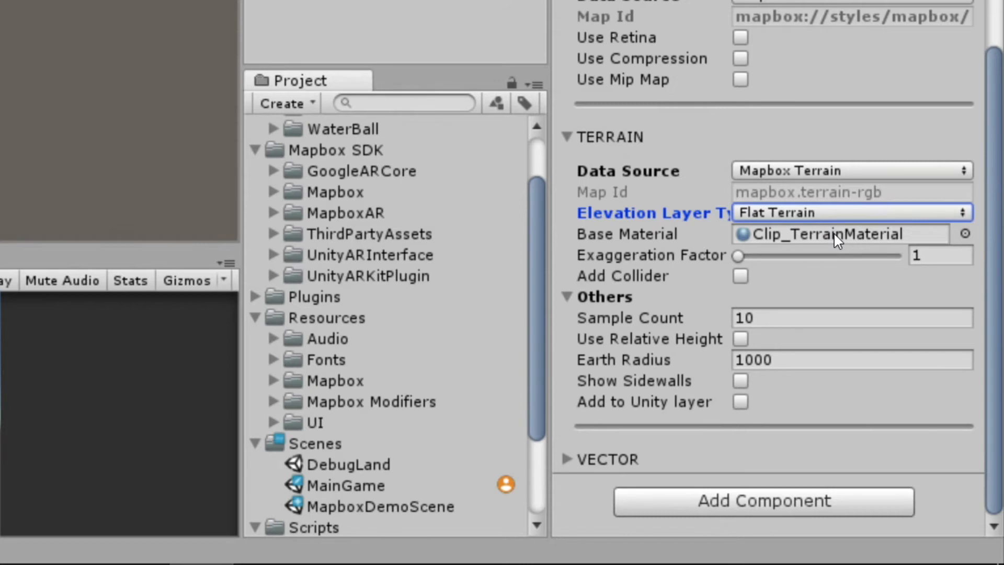
{"action": "mouse_move", "coordinate": [763, 257]}
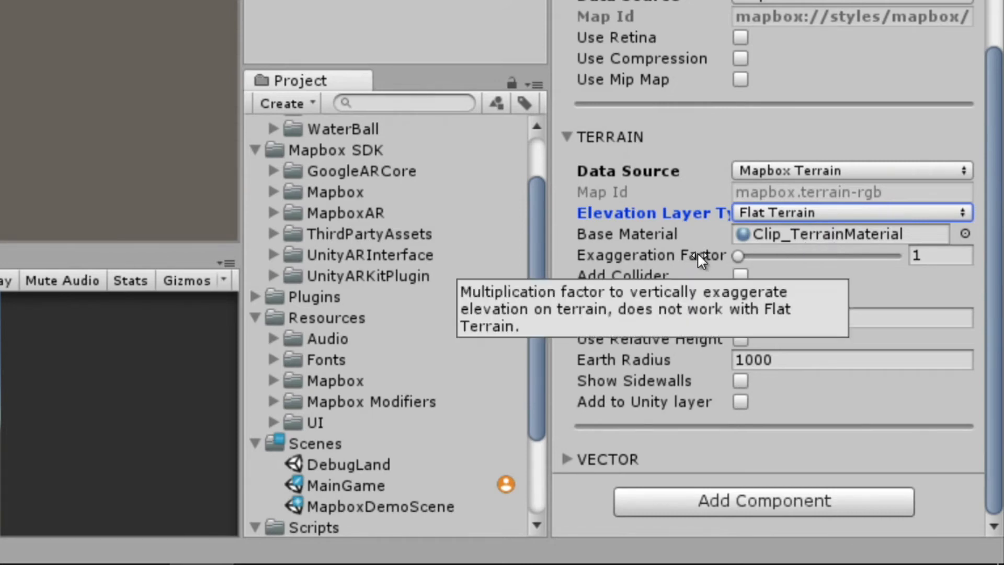
{"action": "mouse_move", "coordinate": [742, 257]}
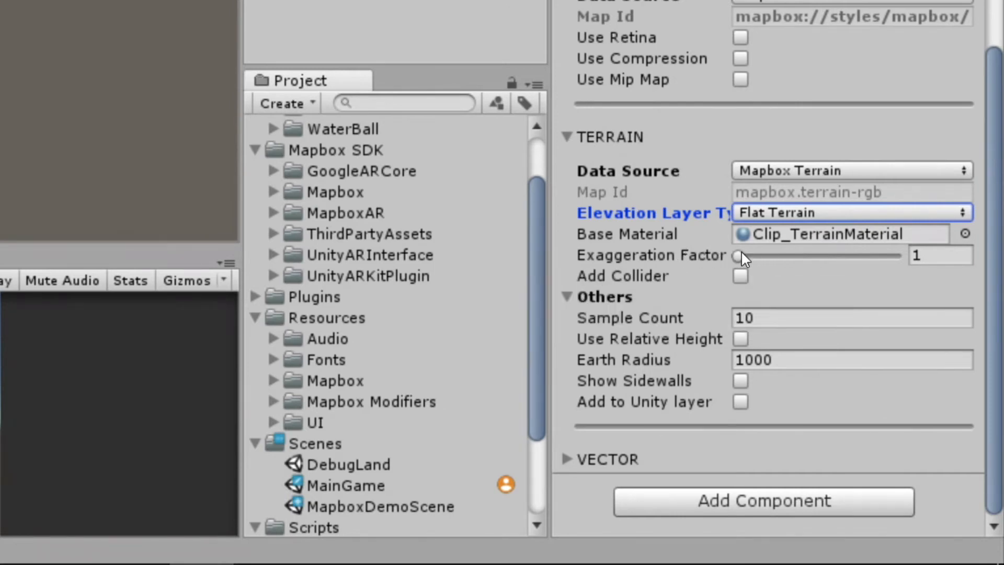
{"action": "mouse_move", "coordinate": [793, 265]}
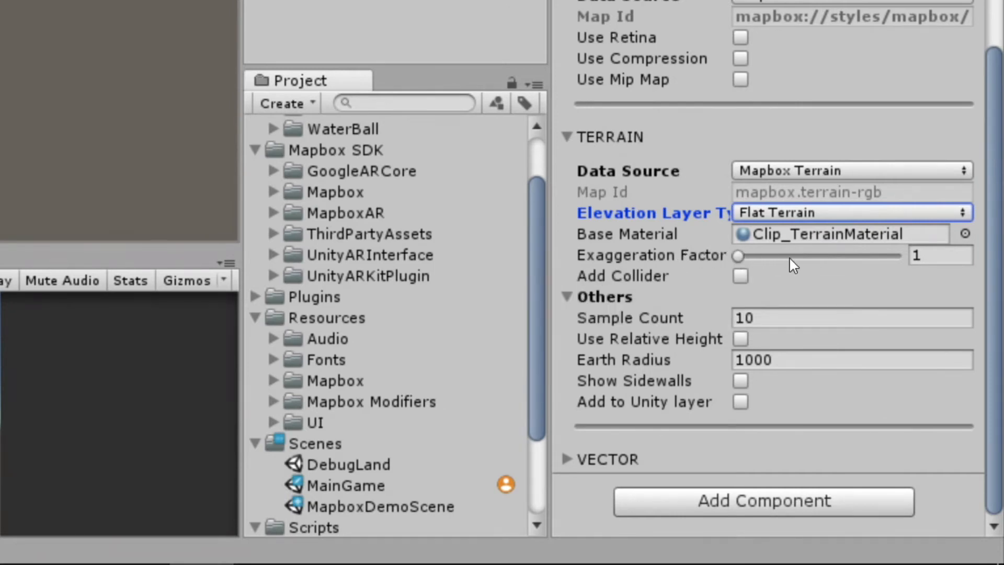
{"action": "mouse_move", "coordinate": [740, 263]}
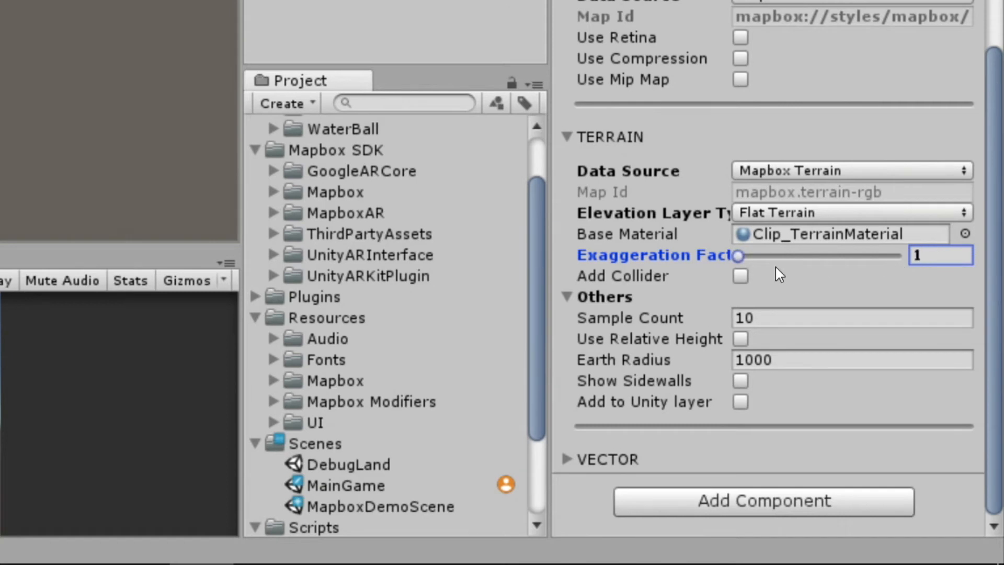
{"action": "mouse_move", "coordinate": [134, 71]}
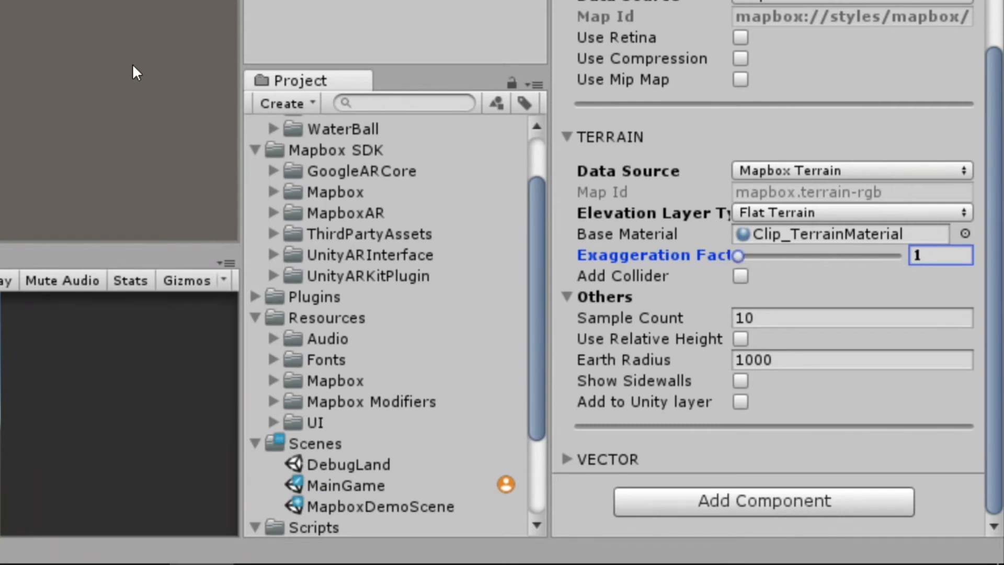
{"action": "mouse_move", "coordinate": [94, 107]}
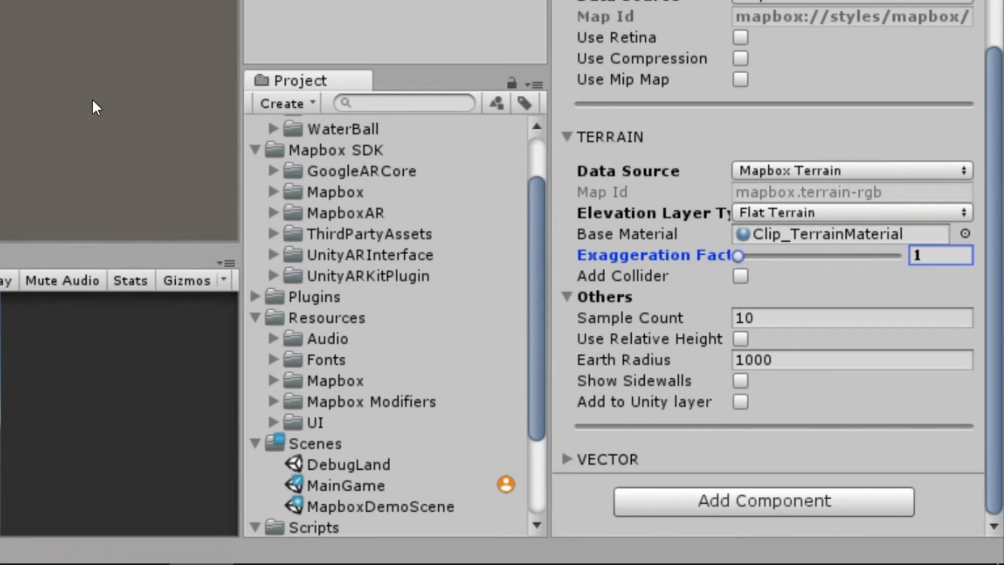
{"action": "mouse_move", "coordinate": [773, 270]}
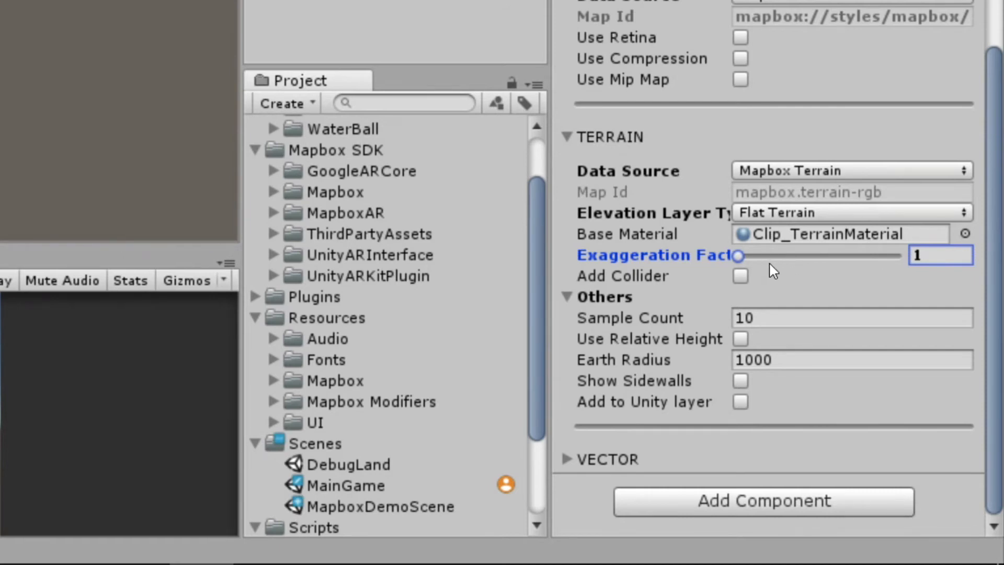
{"action": "mouse_move", "coordinate": [722, 281]}
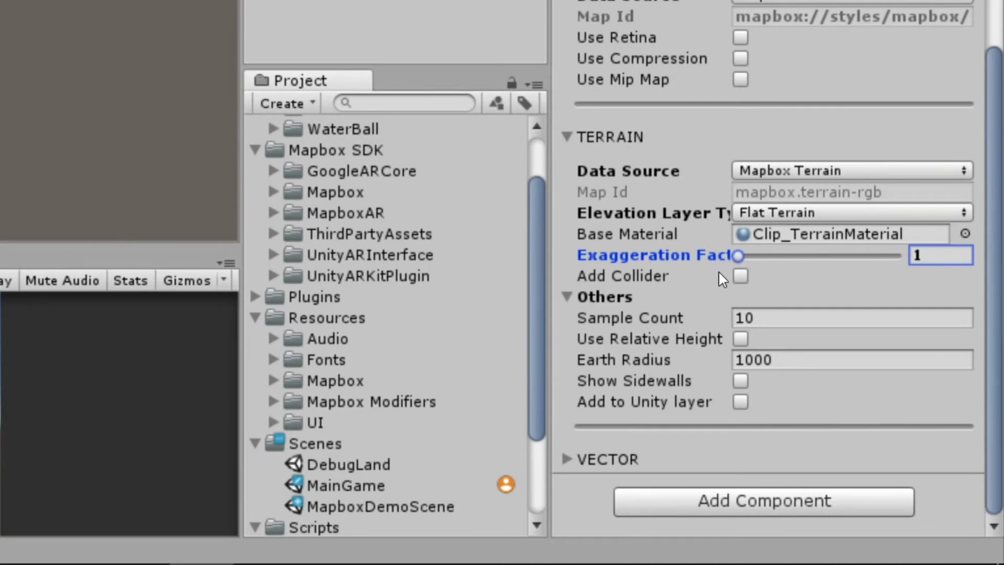
{"action": "mouse_move", "coordinate": [695, 285]}
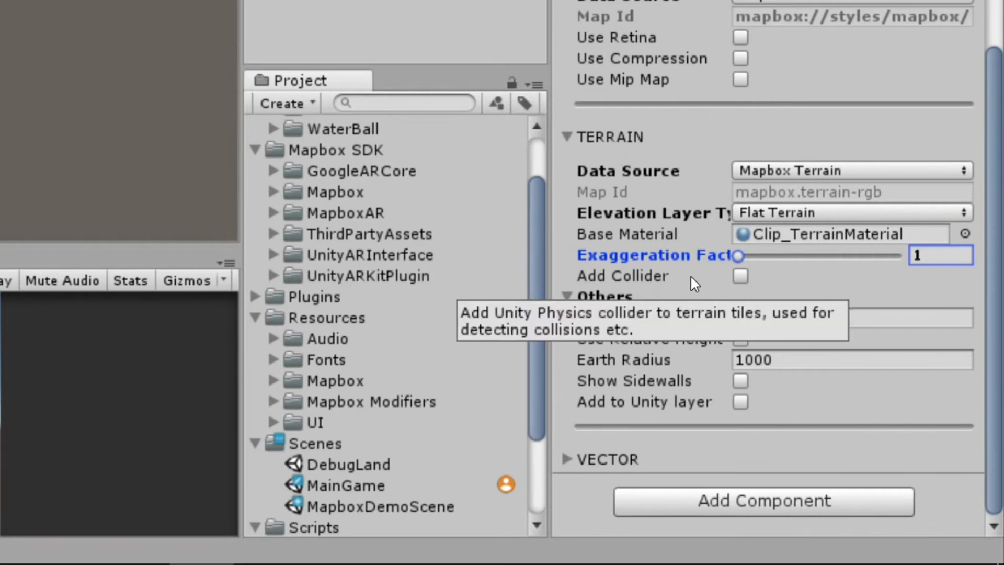
{"action": "mouse_move", "coordinate": [816, 267]}
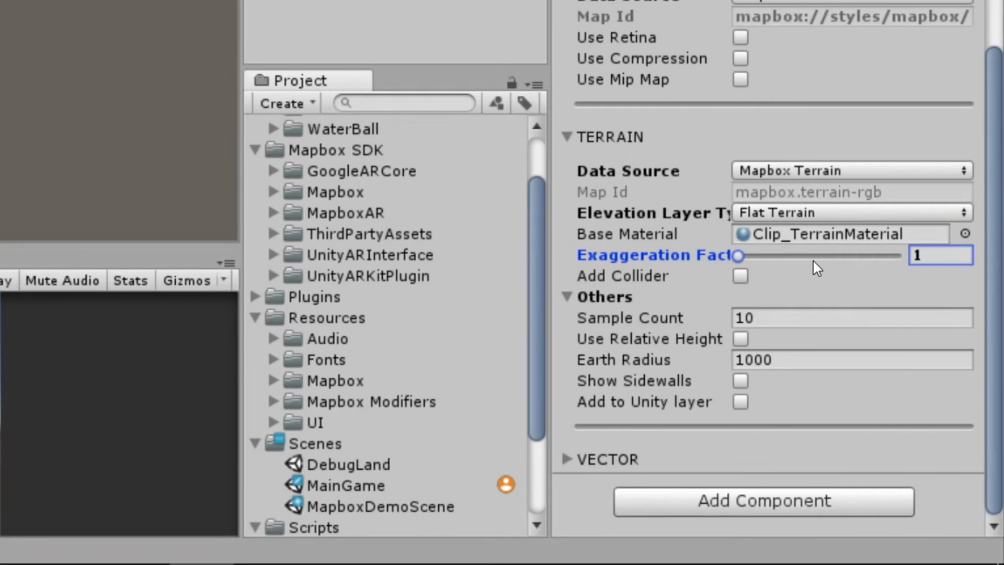
{"action": "mouse_move", "coordinate": [810, 276]}
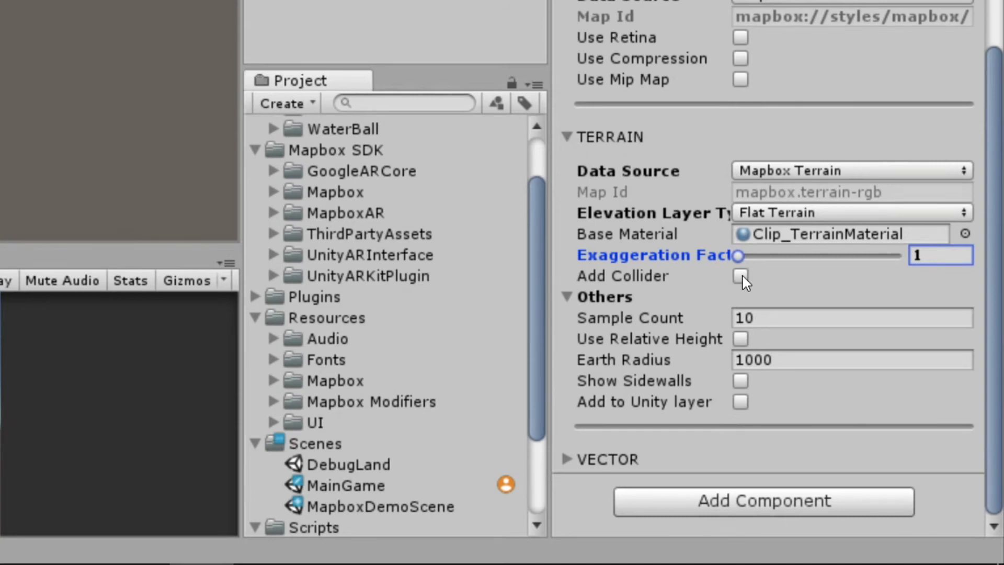
{"action": "mouse_move", "coordinate": [633, 326]}
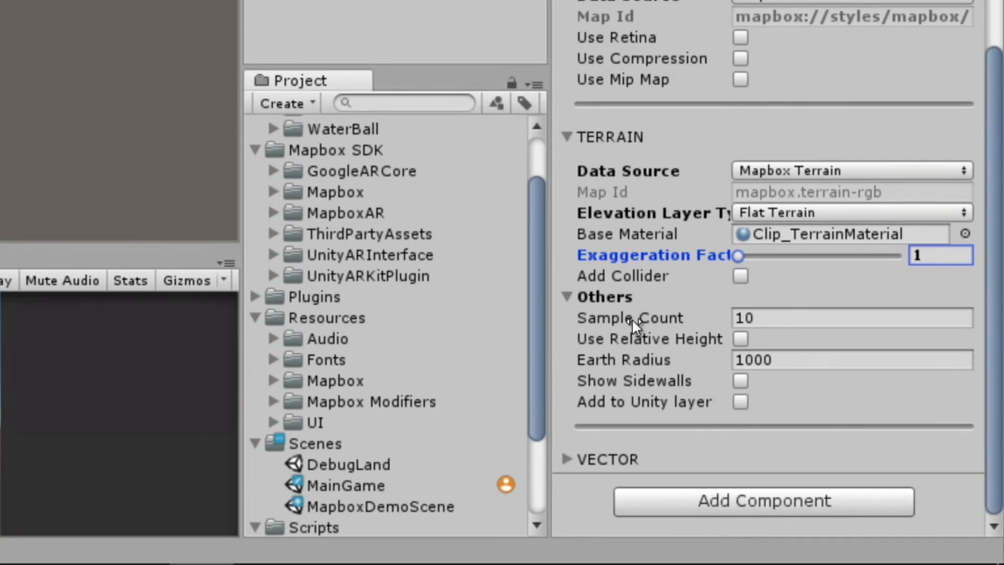
{"action": "mouse_move", "coordinate": [704, 307]}
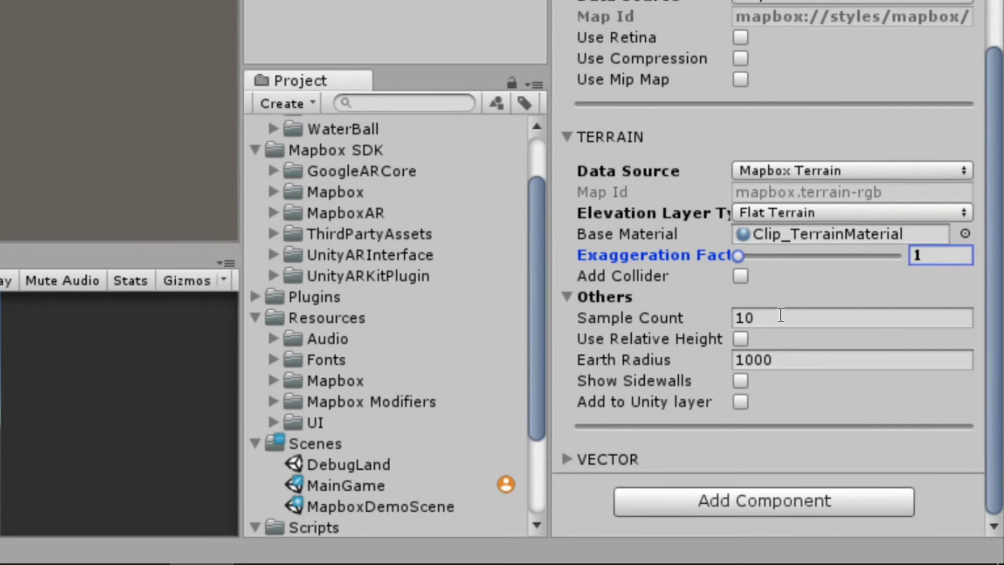
{"action": "mouse_move", "coordinate": [776, 314]}
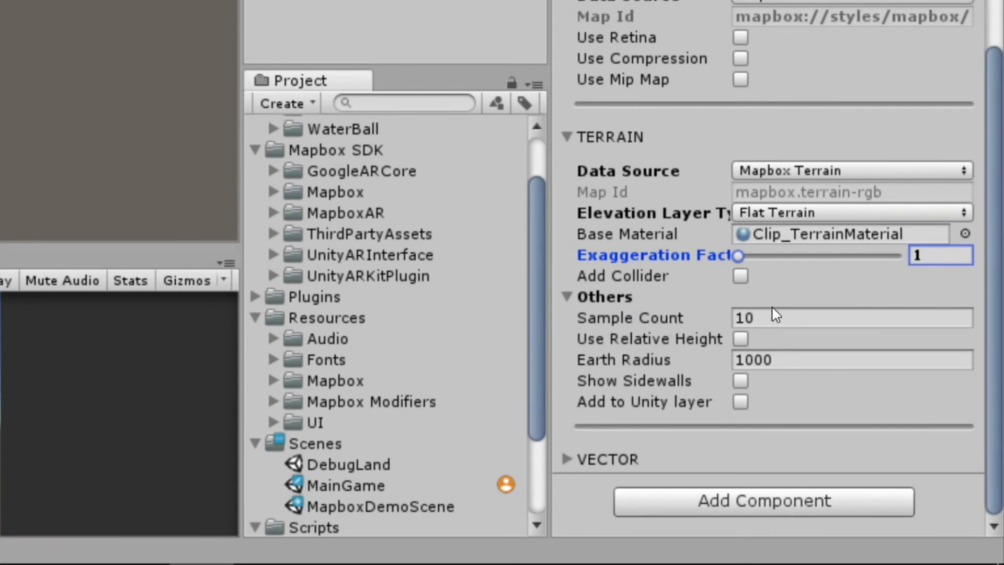
{"action": "mouse_move", "coordinate": [772, 338]}
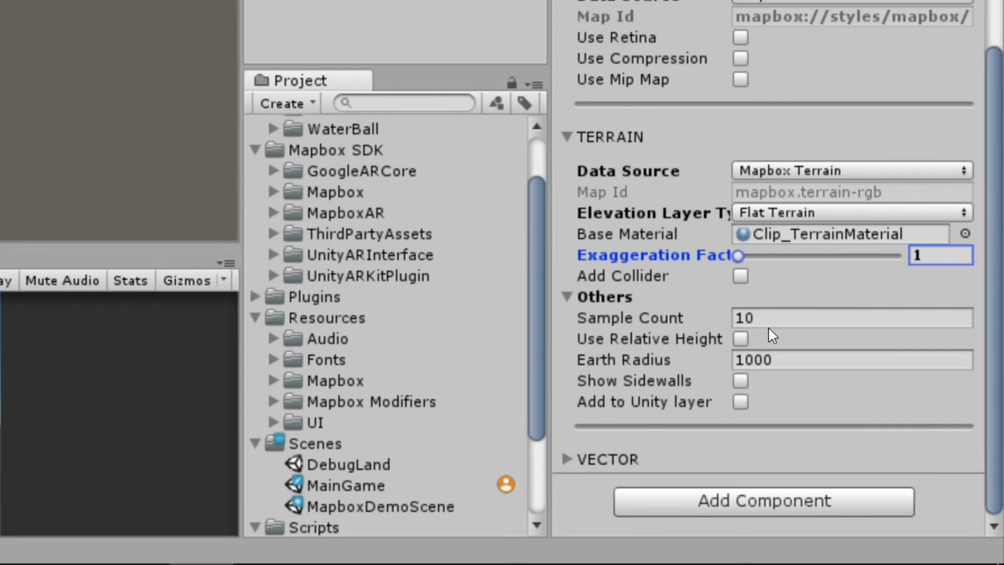
{"action": "mouse_move", "coordinate": [763, 344]}
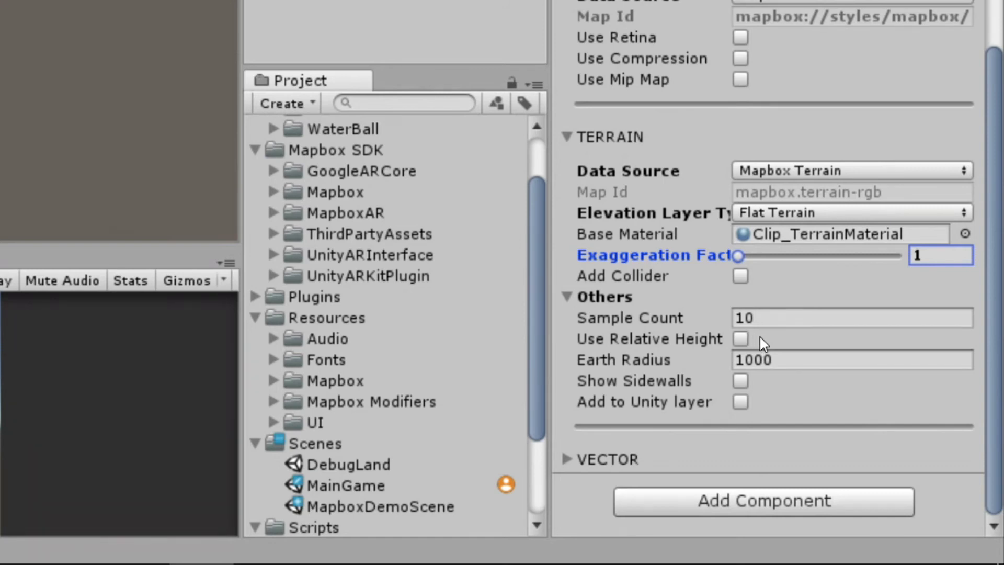
{"action": "mouse_move", "coordinate": [746, 345]}
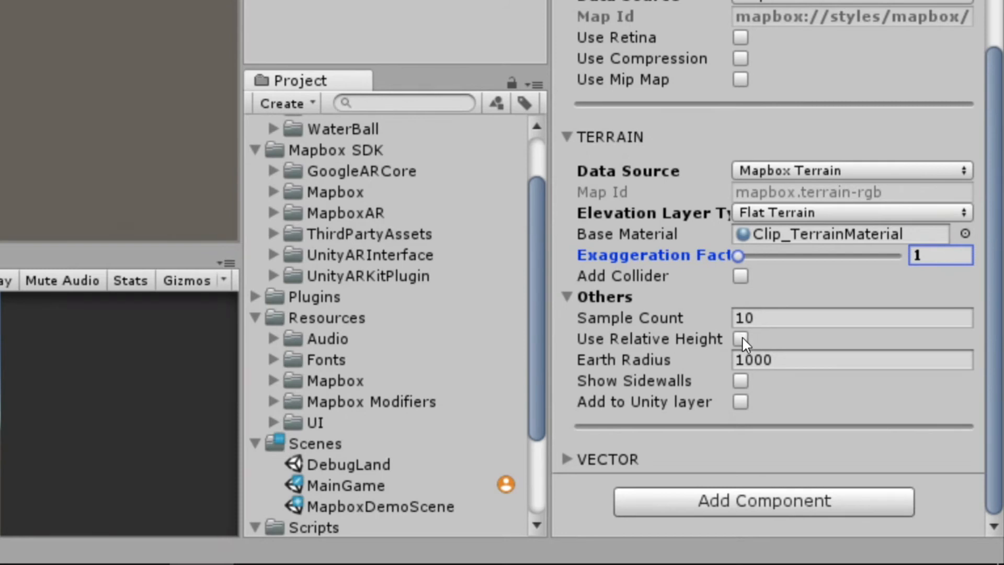
{"action": "mouse_move", "coordinate": [768, 352]}
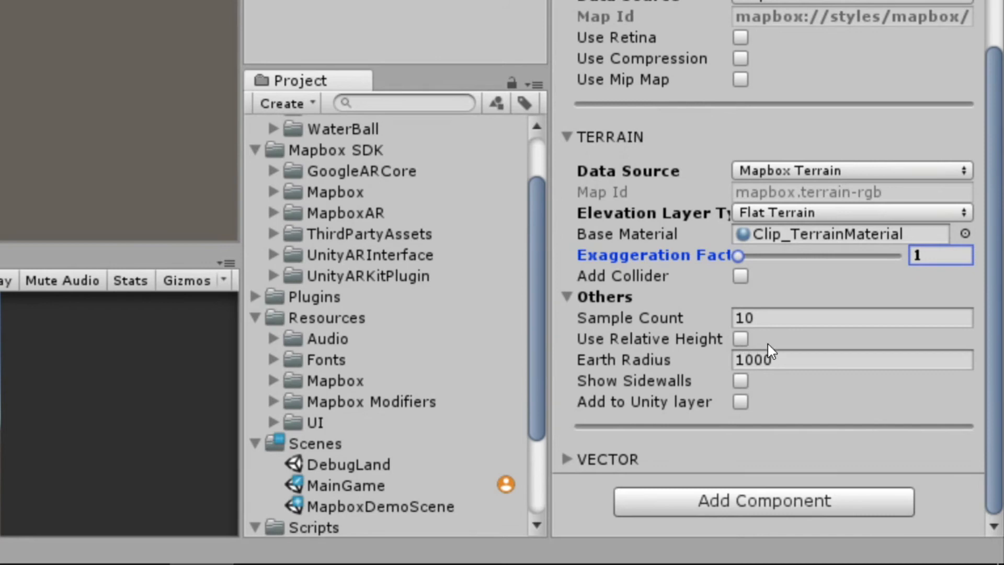
{"action": "mouse_move", "coordinate": [755, 348]}
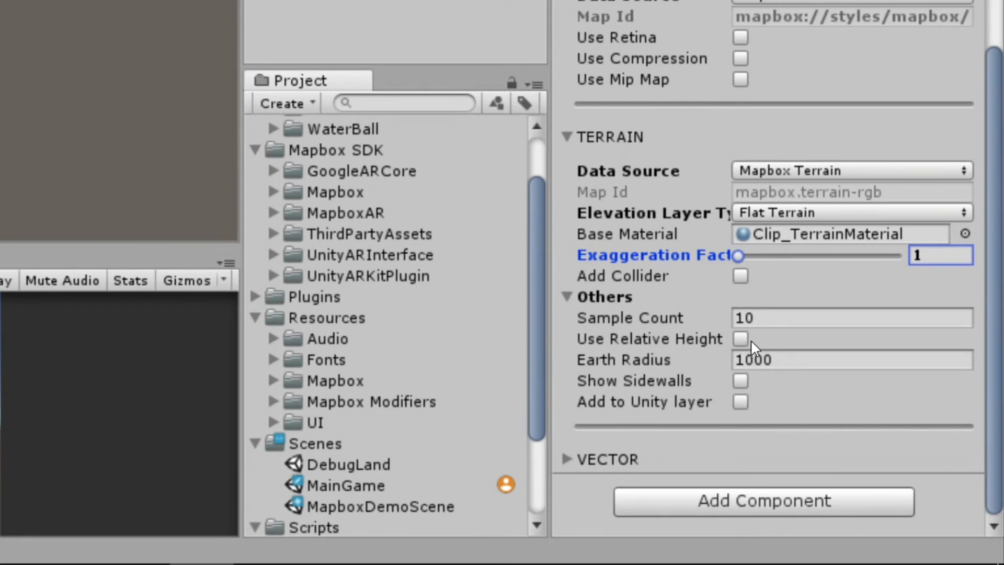
{"action": "mouse_move", "coordinate": [749, 403]}
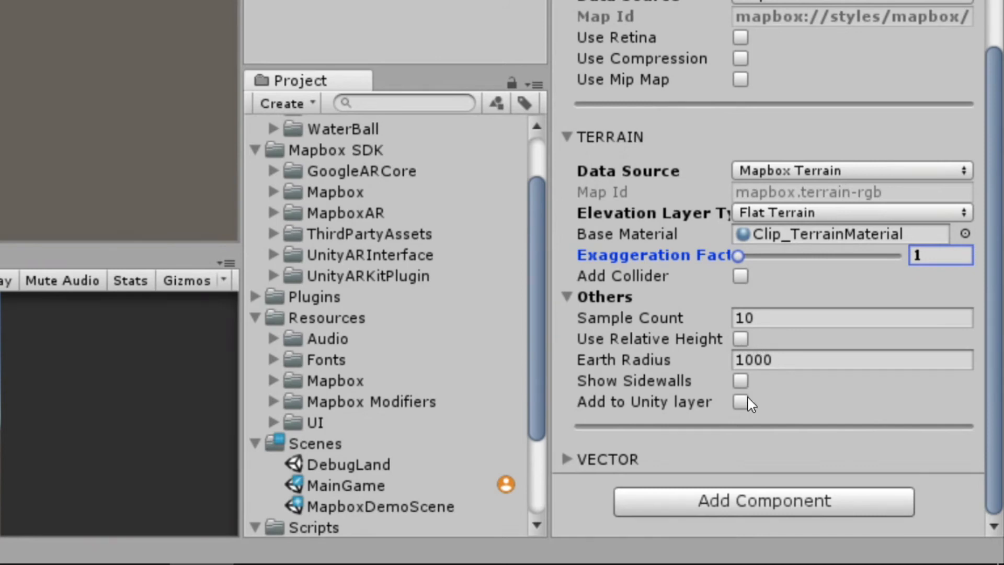
{"action": "mouse_move", "coordinate": [753, 359]}
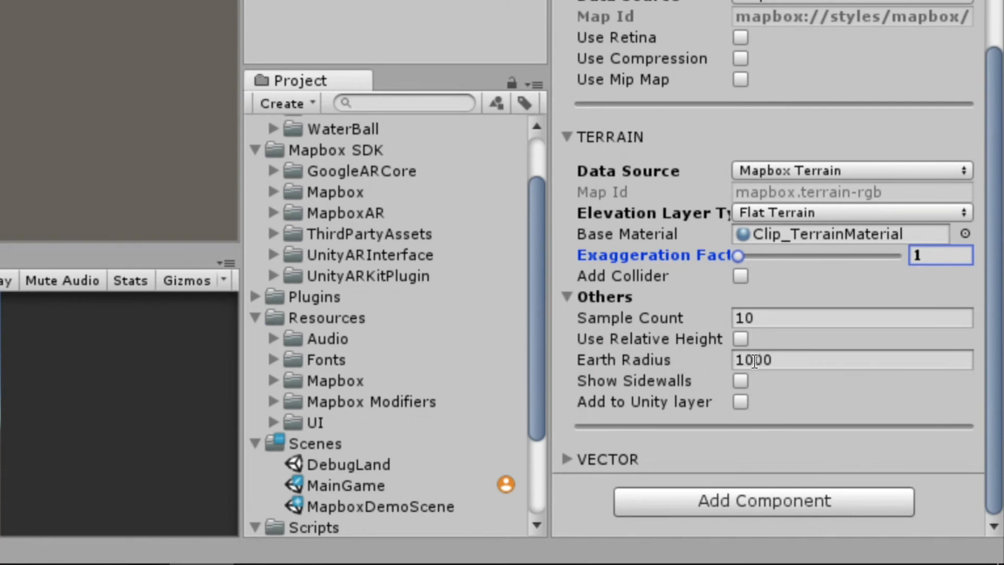
{"action": "mouse_move", "coordinate": [821, 220]}
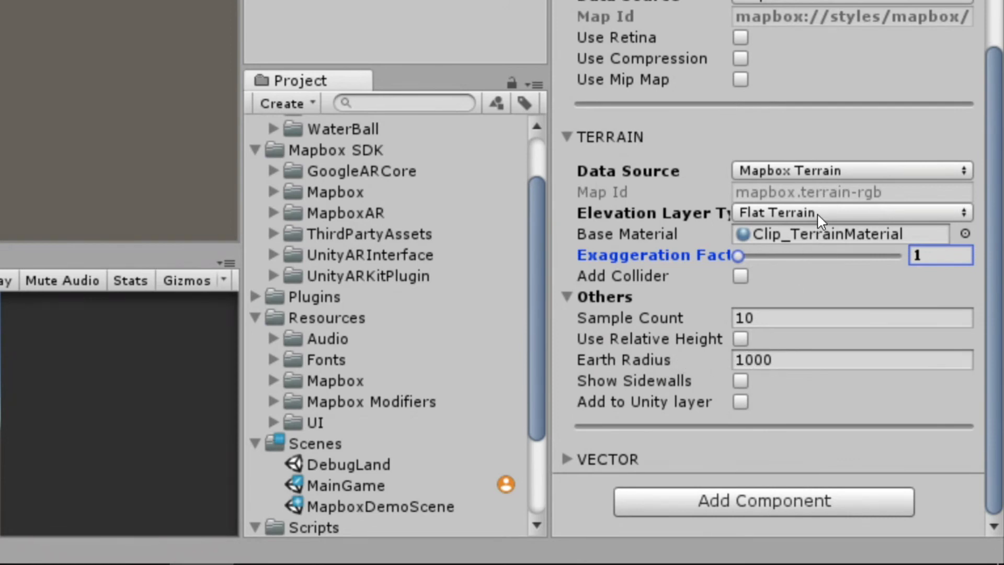
{"action": "left_click", "coordinate": [852, 212]}
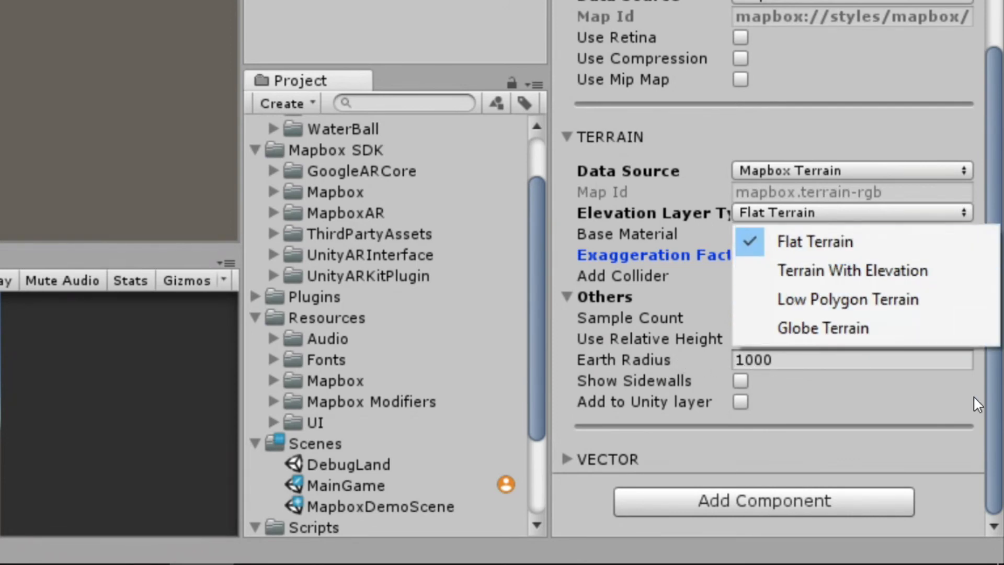
{"action": "left_click", "coordinate": [815, 241]}
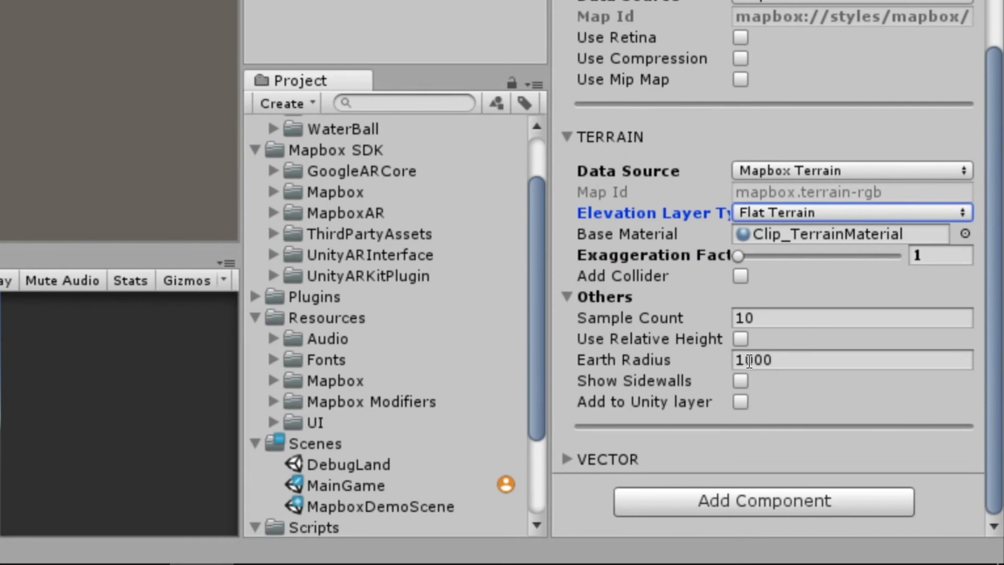
{"action": "mouse_move", "coordinate": [783, 388]}
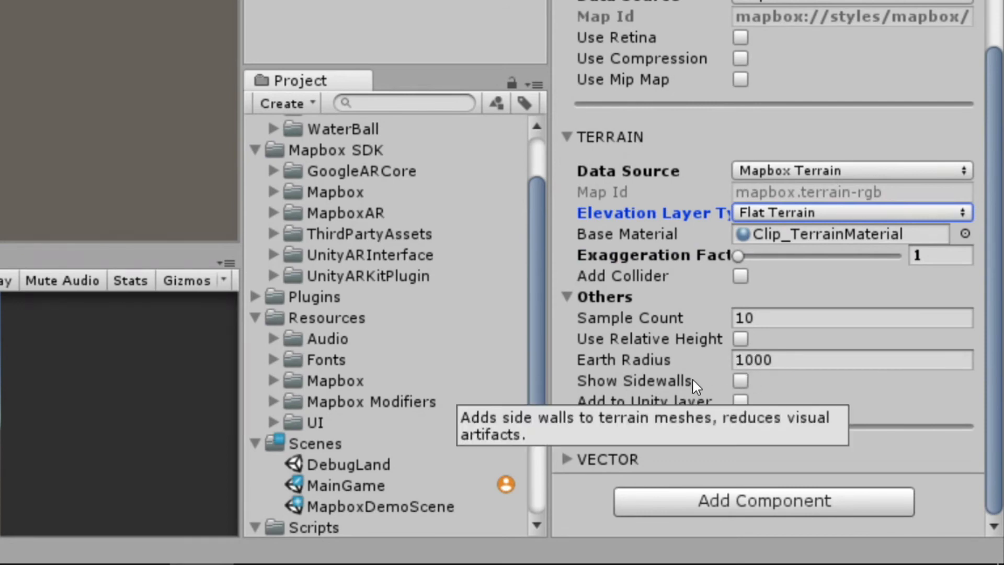
{"action": "mouse_move", "coordinate": [780, 394]}
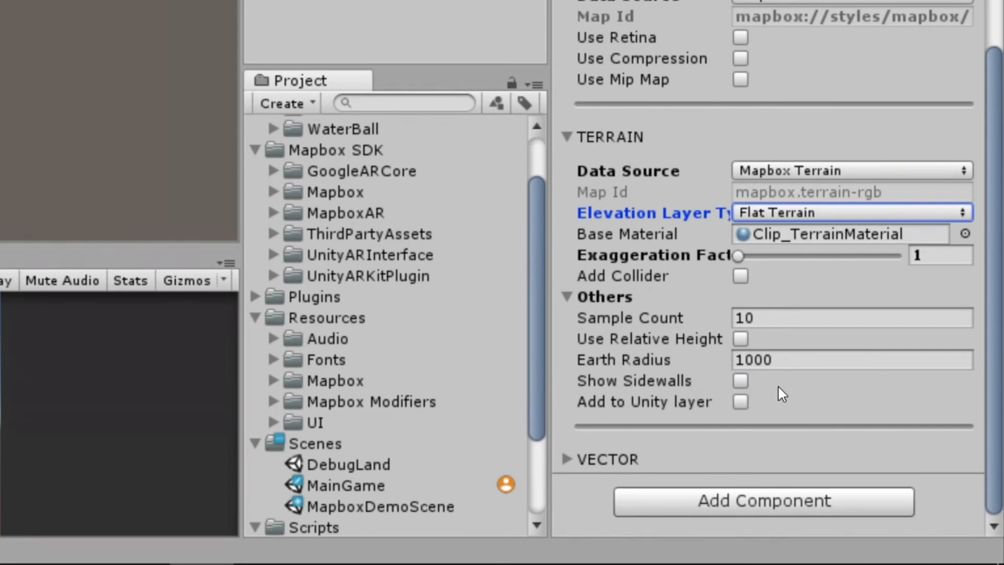
{"action": "mouse_move", "coordinate": [801, 387]}
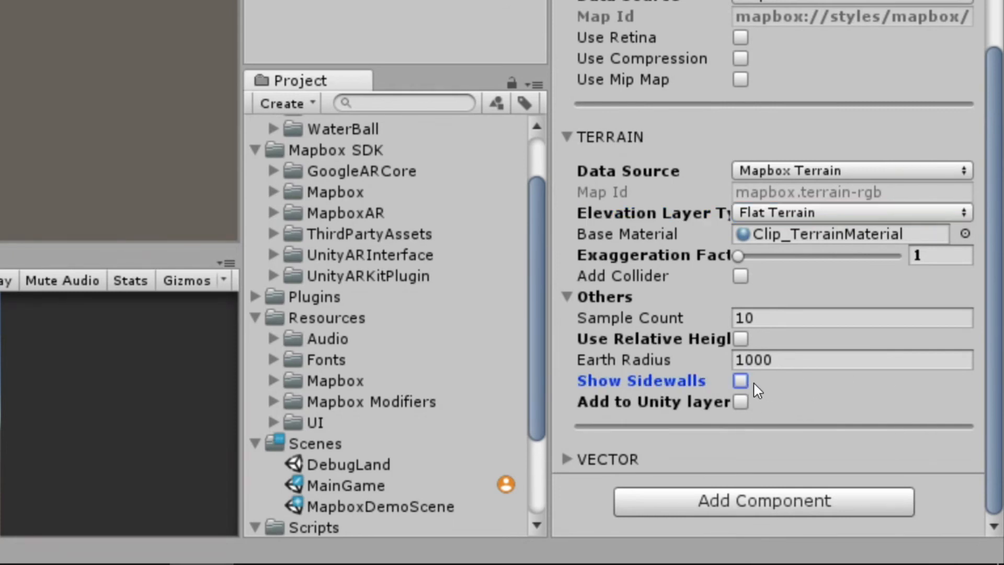
- Enable Add to Unity layer (Layer: Default) and switch Show Sidewalls back off
{"action": "left_click", "coordinate": [740, 380]}
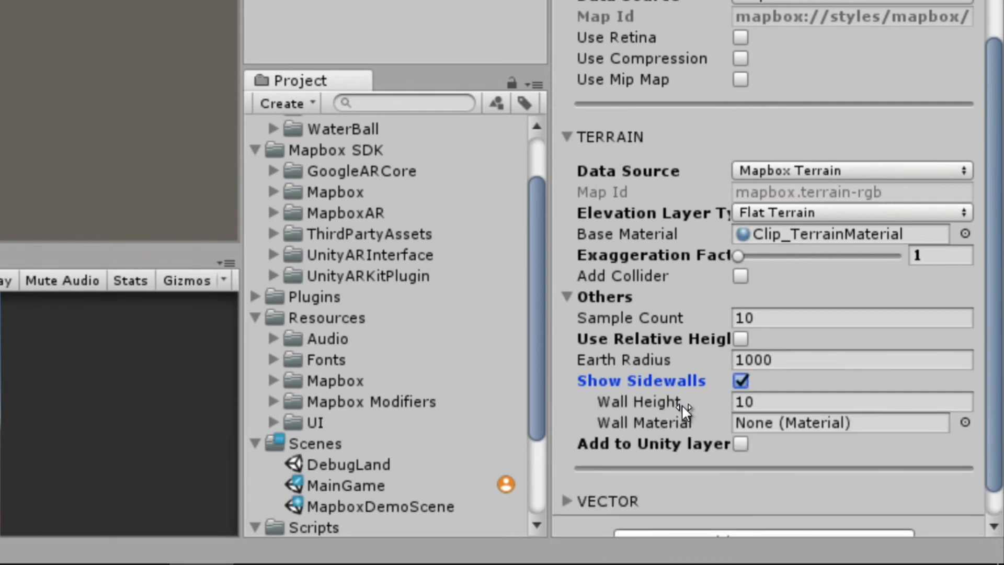
{"action": "mouse_move", "coordinate": [789, 432]}
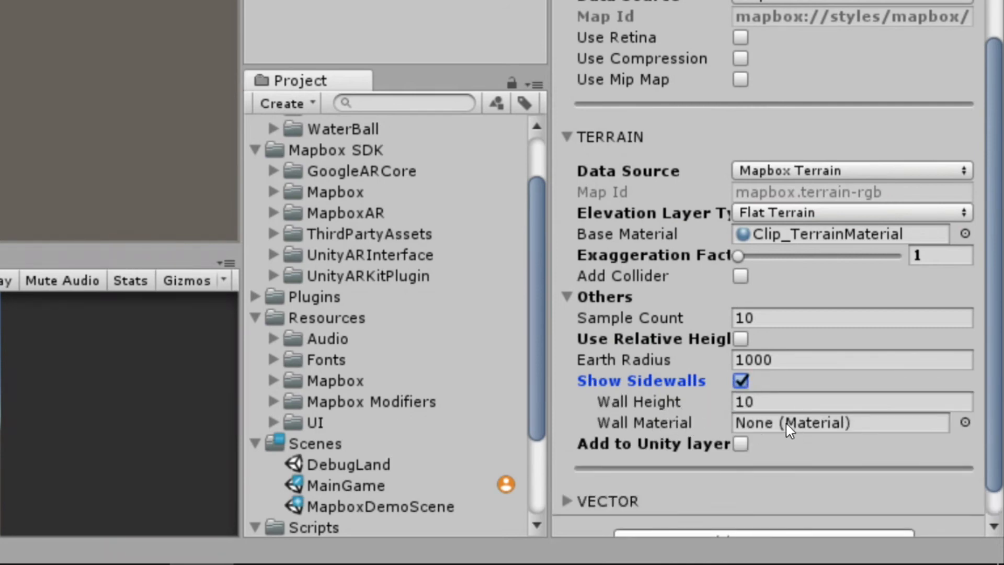
{"action": "mouse_move", "coordinate": [739, 429]}
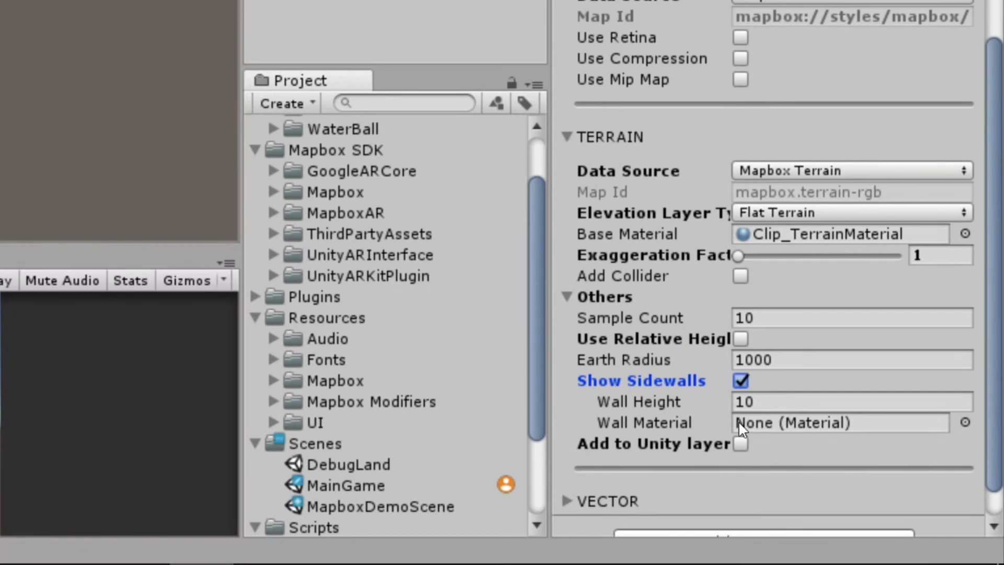
{"action": "left_click", "coordinate": [740, 442]}
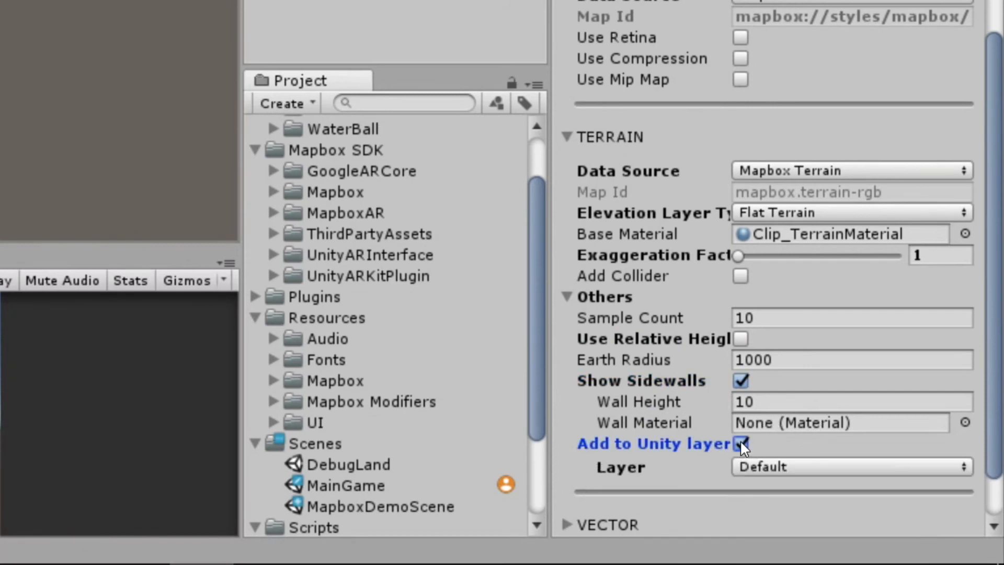
{"action": "left_click", "coordinate": [740, 380]}
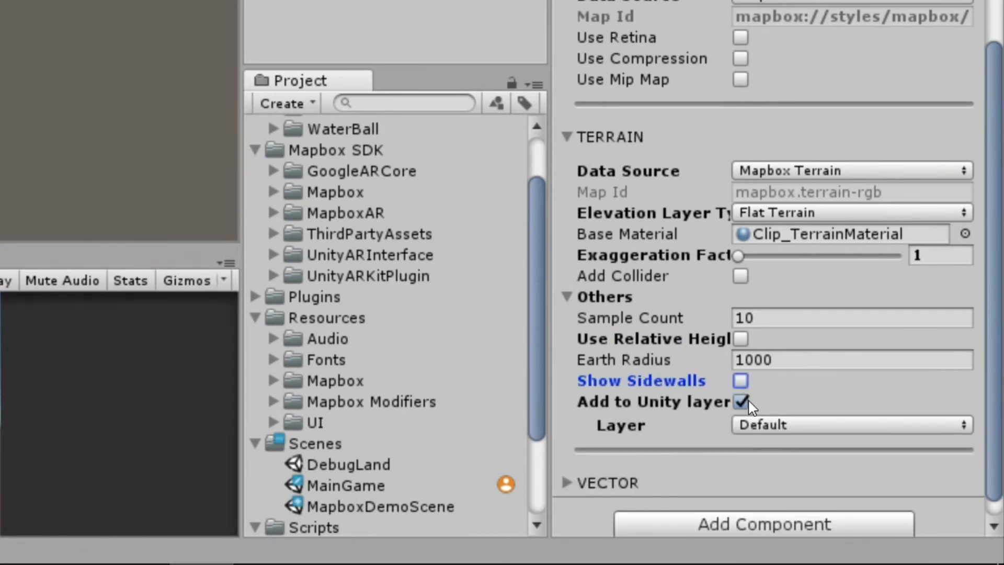
{"action": "mouse_move", "coordinate": [804, 434]}
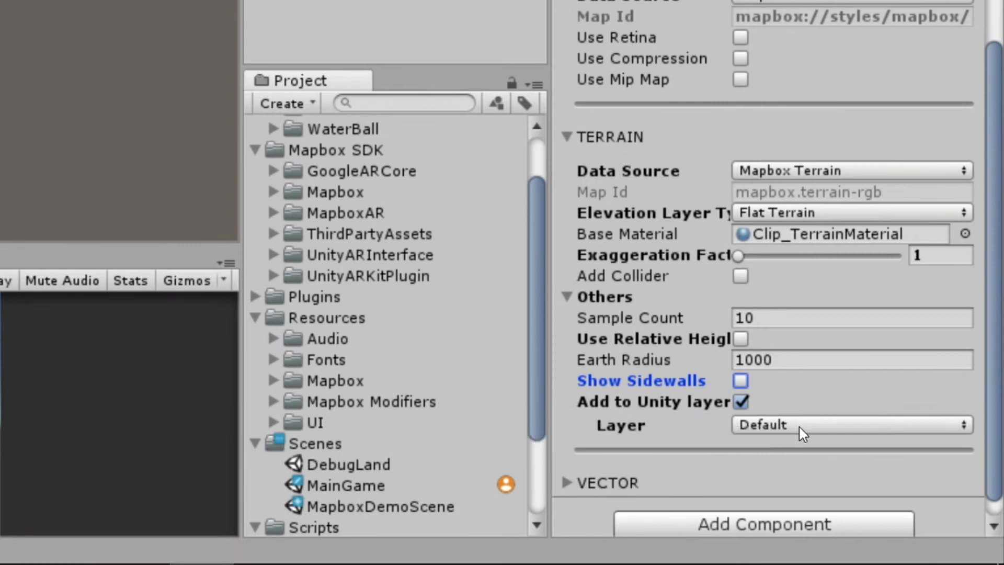
{"action": "mouse_move", "coordinate": [805, 432]}
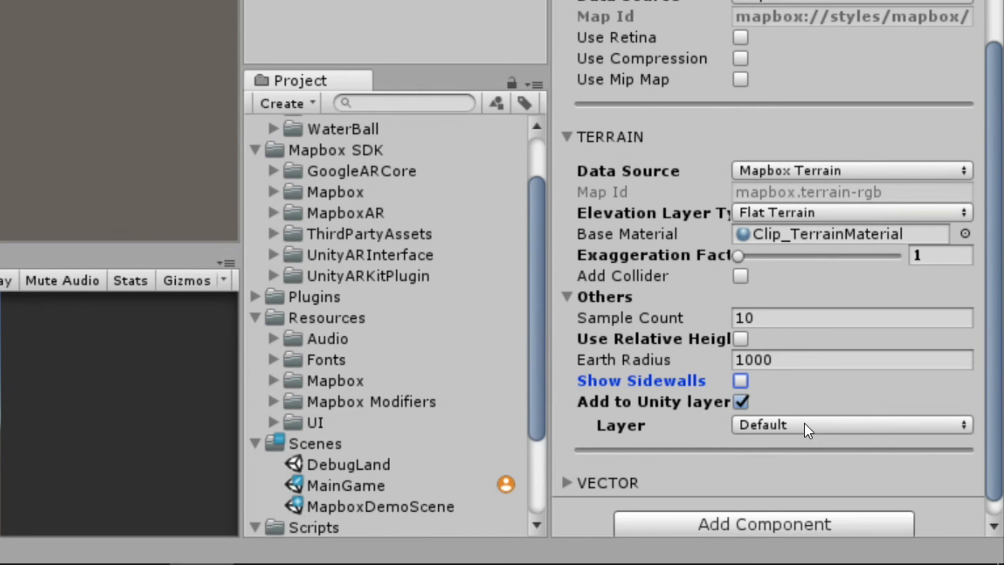
{"action": "mouse_move", "coordinate": [739, 149]}
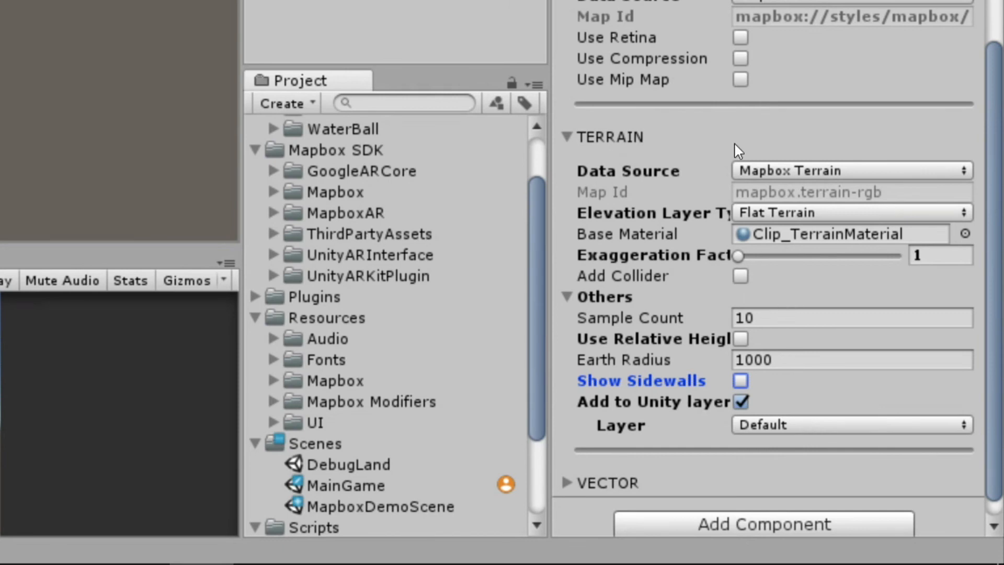
{"action": "mouse_move", "coordinate": [742, 289]}
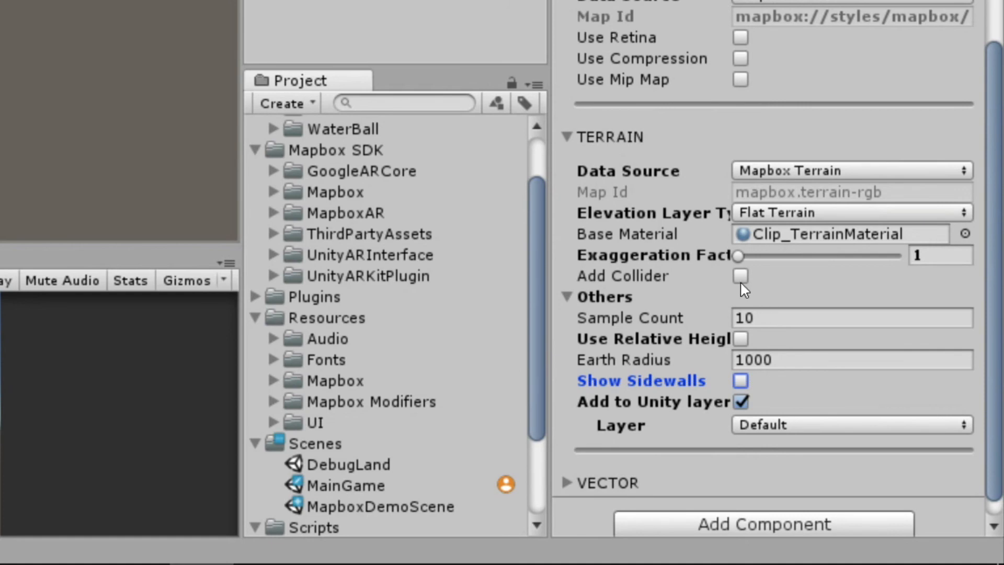
{"action": "mouse_move", "coordinate": [772, 367]}
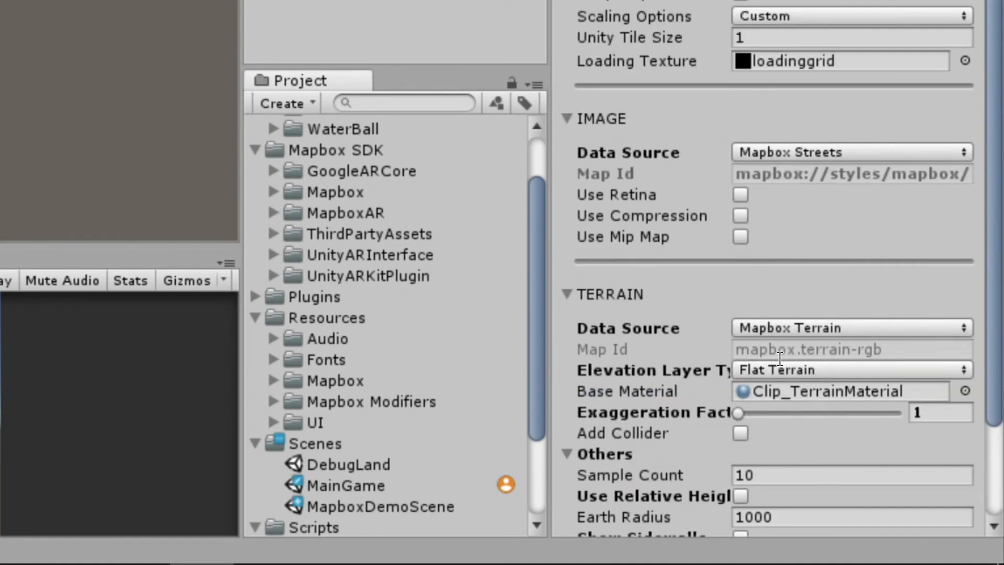
- Scroll through the remaining Terrain settings to review Add Collider and other defaults
{"action": "scroll", "scroll_direction": "down", "scroll_amount": 3}
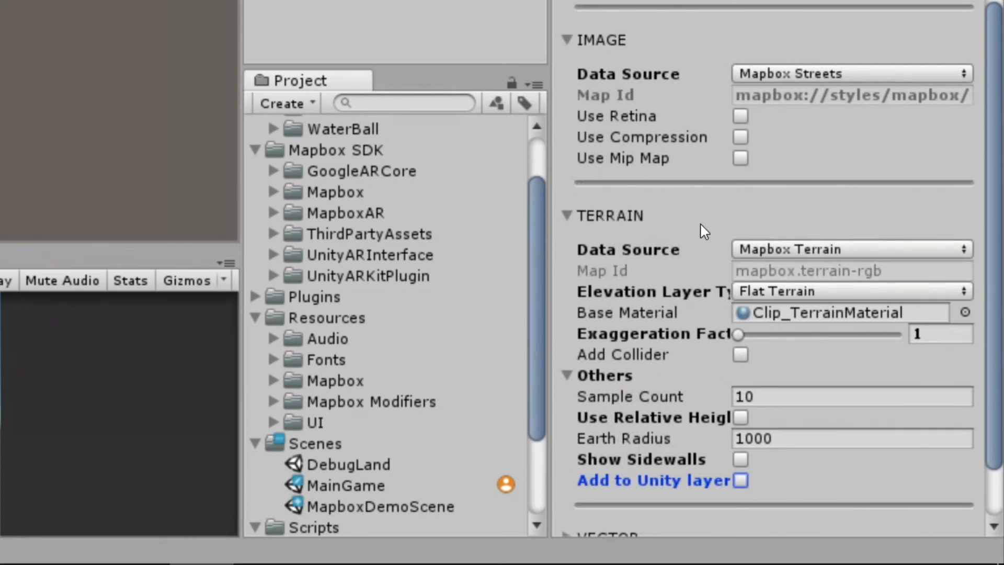
{"action": "mouse_move", "coordinate": [776, 133]}
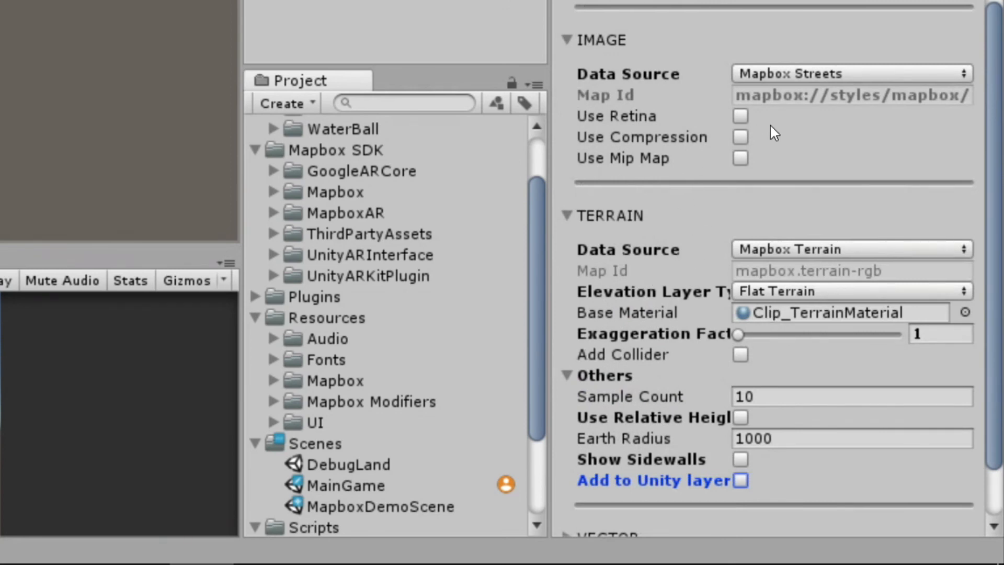
{"action": "mouse_move", "coordinate": [719, 215]}
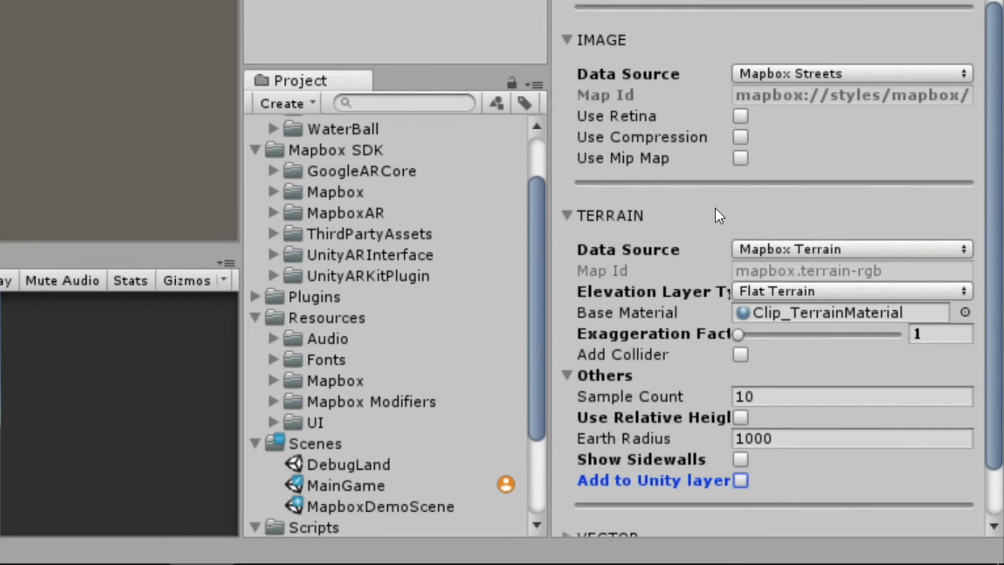
{"action": "mouse_move", "coordinate": [704, 339]}
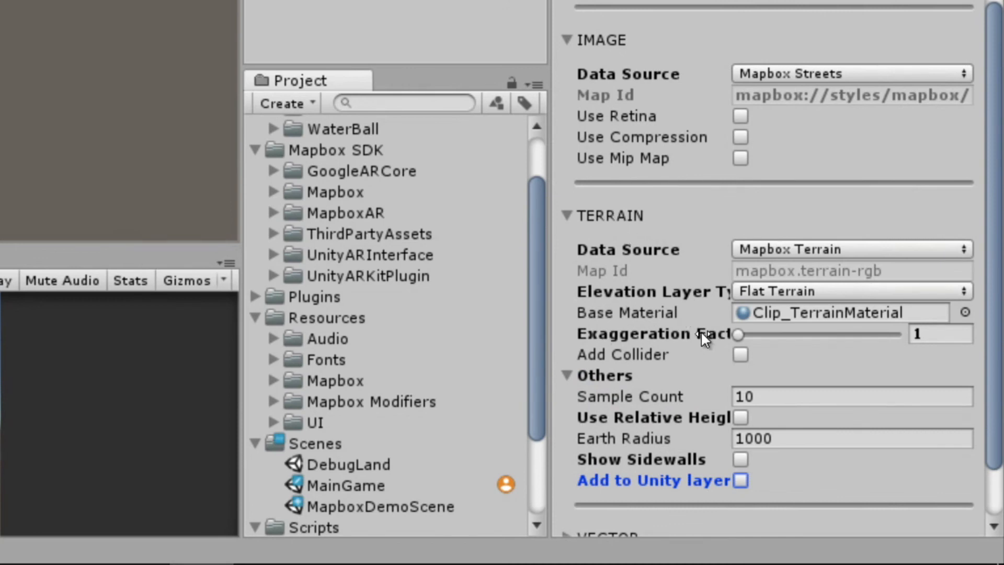
{"action": "mouse_move", "coordinate": [666, 377]}
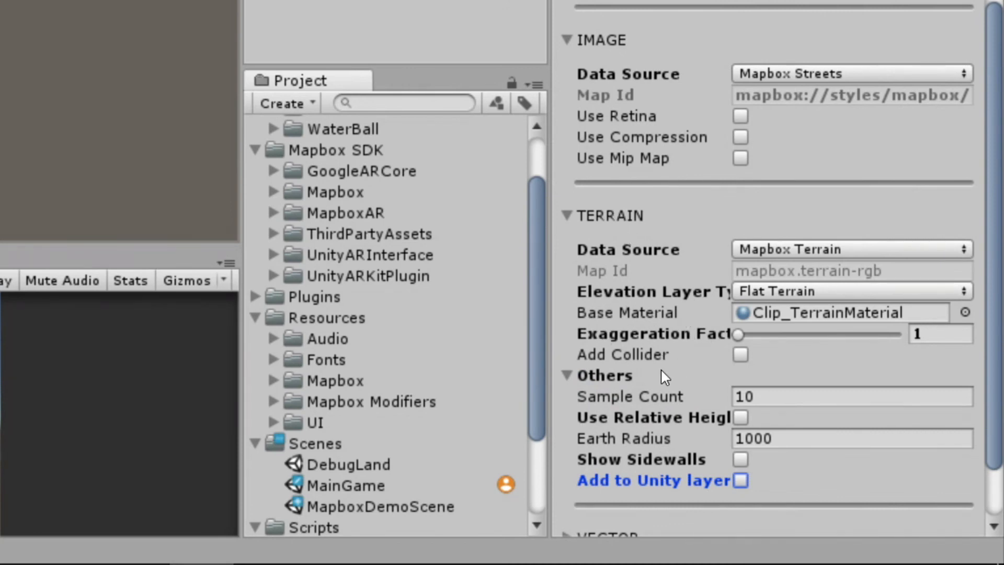
{"action": "scroll", "scroll_direction": "down", "scroll_amount": 3}
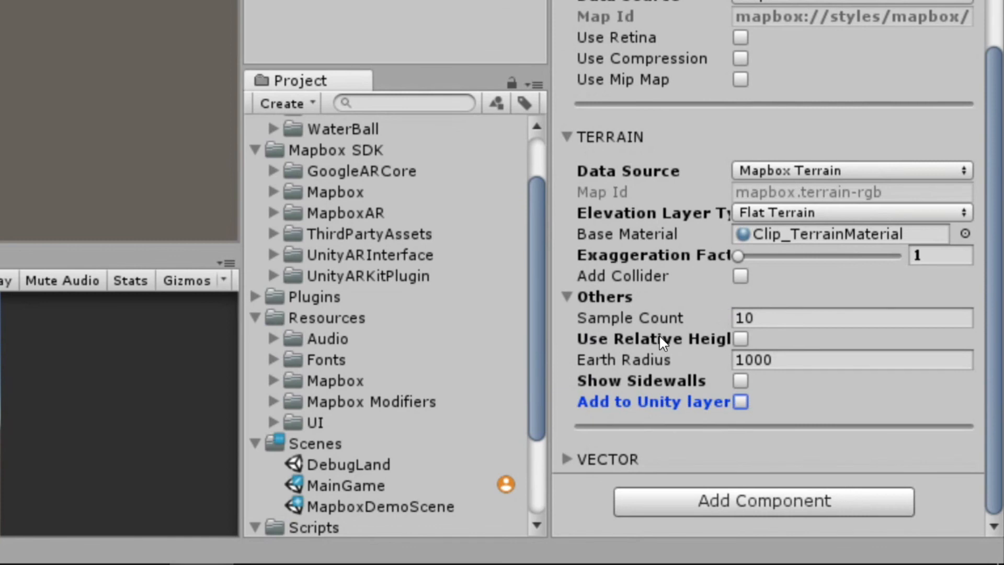
{"action": "mouse_move", "coordinate": [739, 114]}
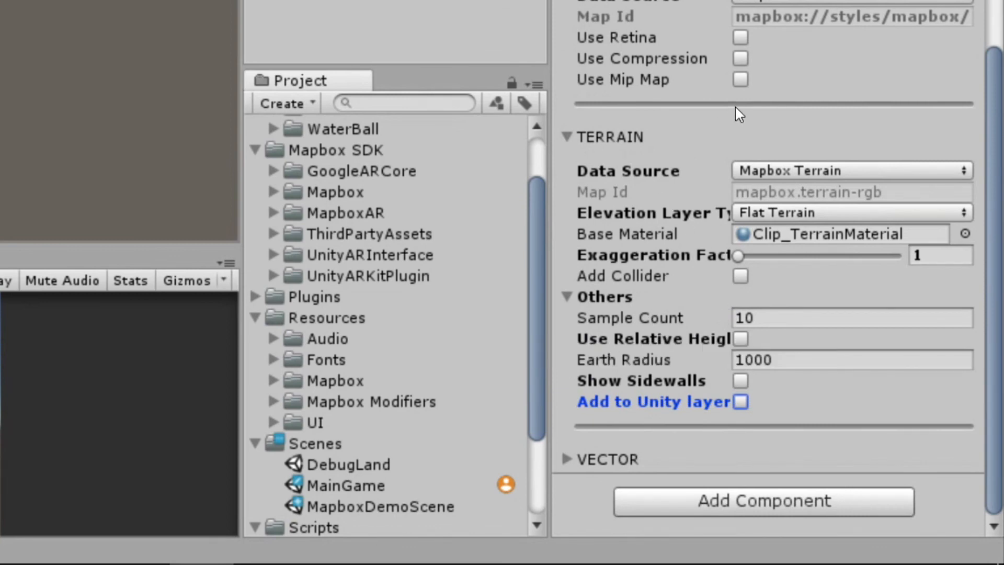
{"action": "mouse_move", "coordinate": [701, 133]}
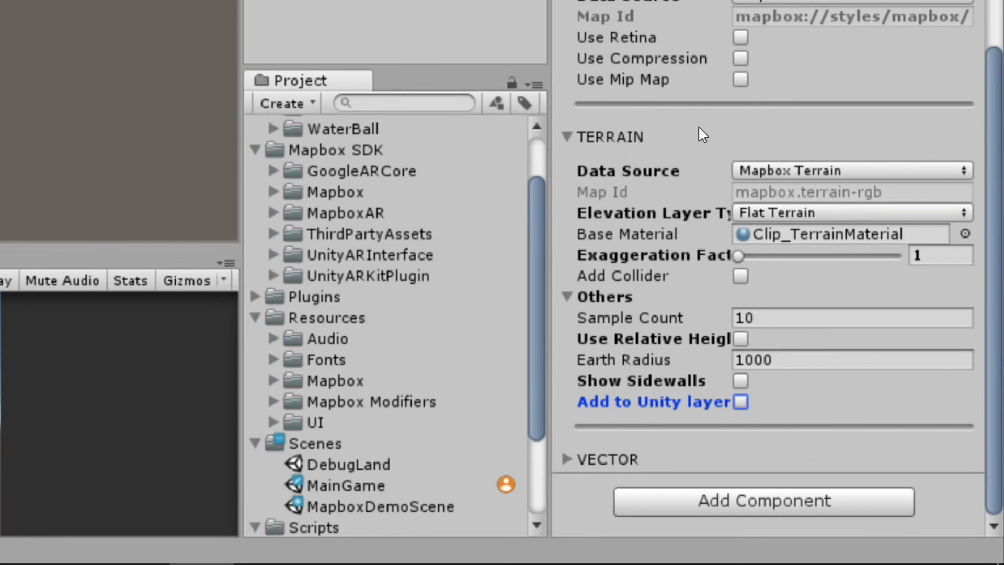
{"action": "mouse_move", "coordinate": [721, 151]}
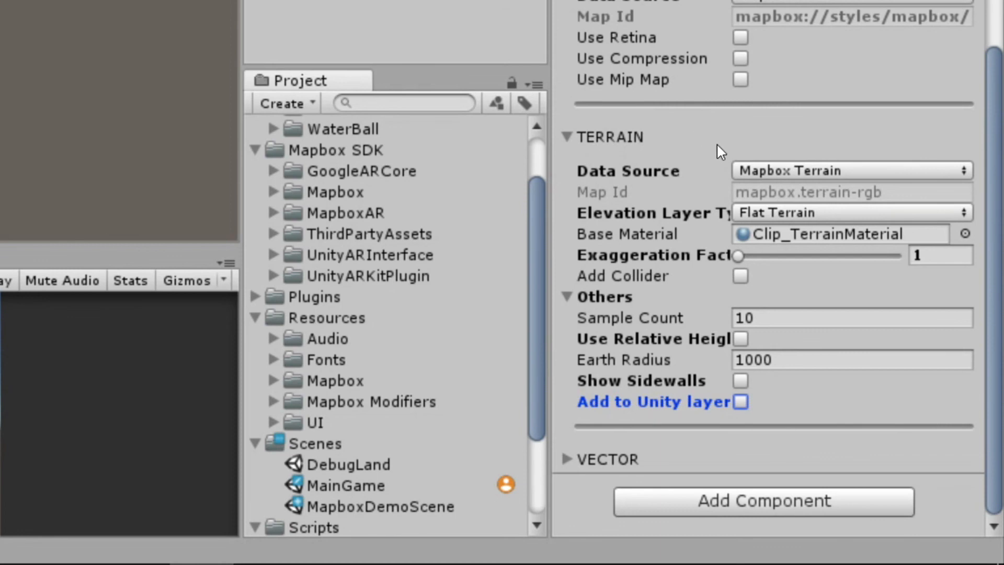
{"action": "mouse_move", "coordinate": [791, 319]}
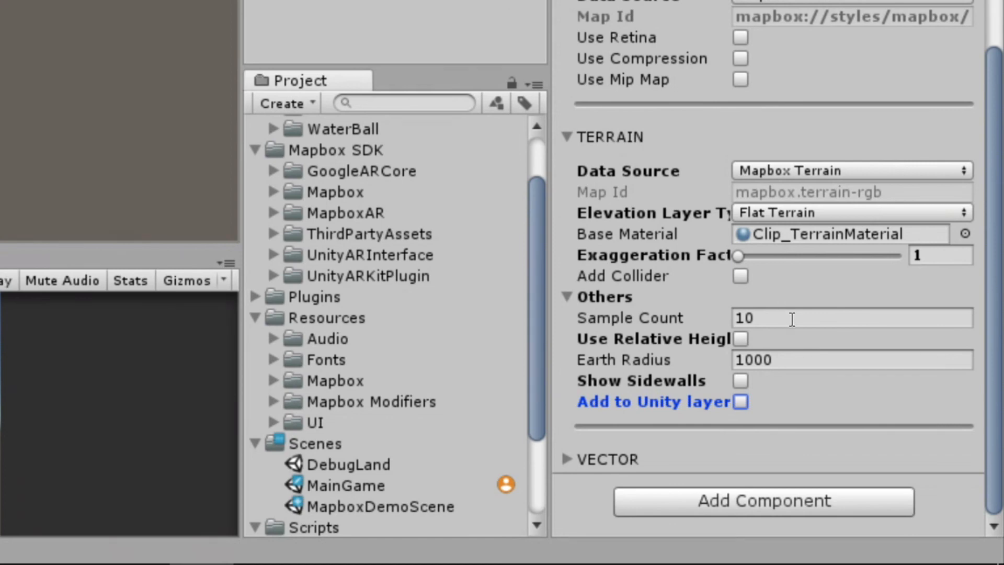
{"action": "mouse_move", "coordinate": [805, 346]}
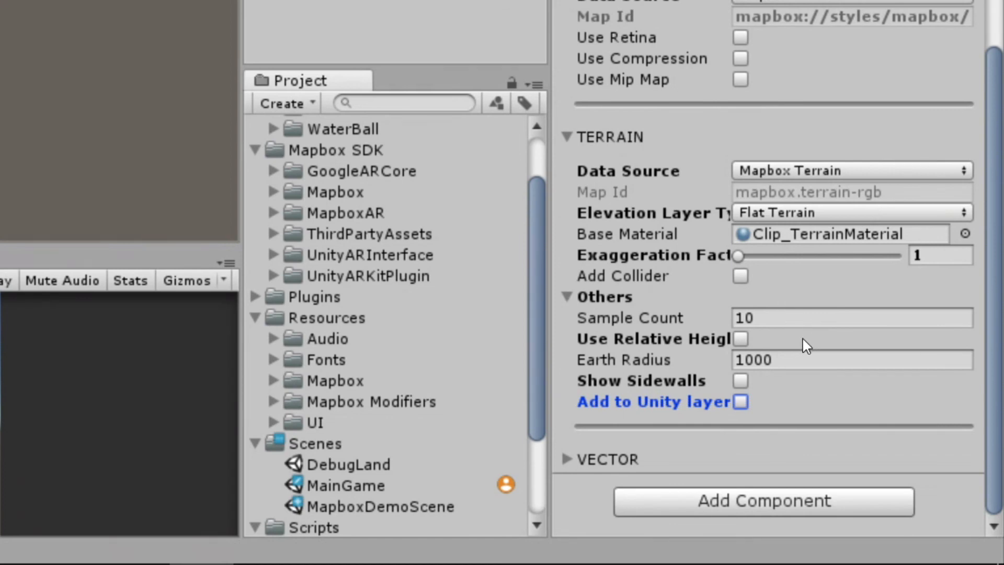
{"action": "mouse_move", "coordinate": [792, 342]}
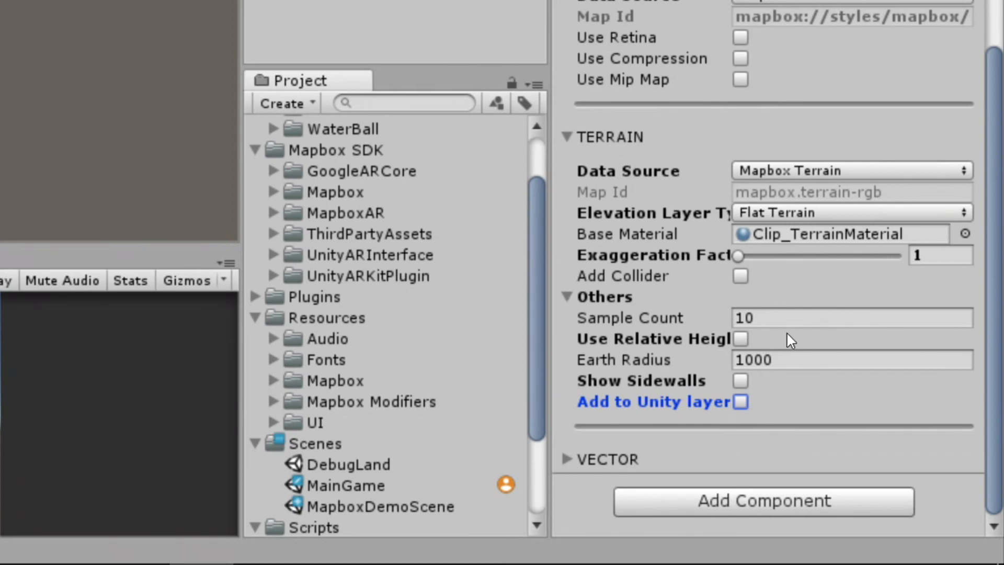
{"action": "mouse_move", "coordinate": [793, 344]}
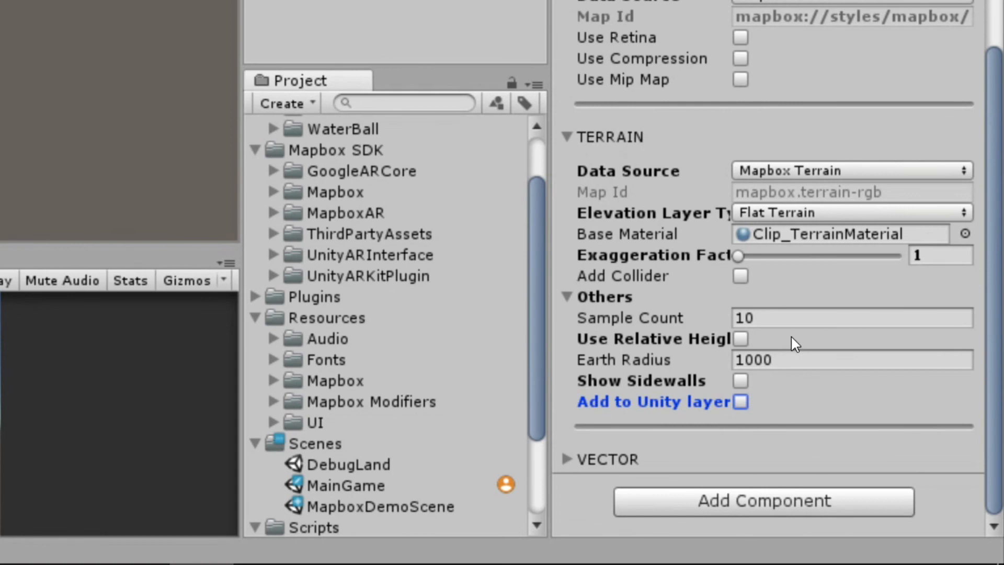
{"action": "mouse_move", "coordinate": [704, 268]}
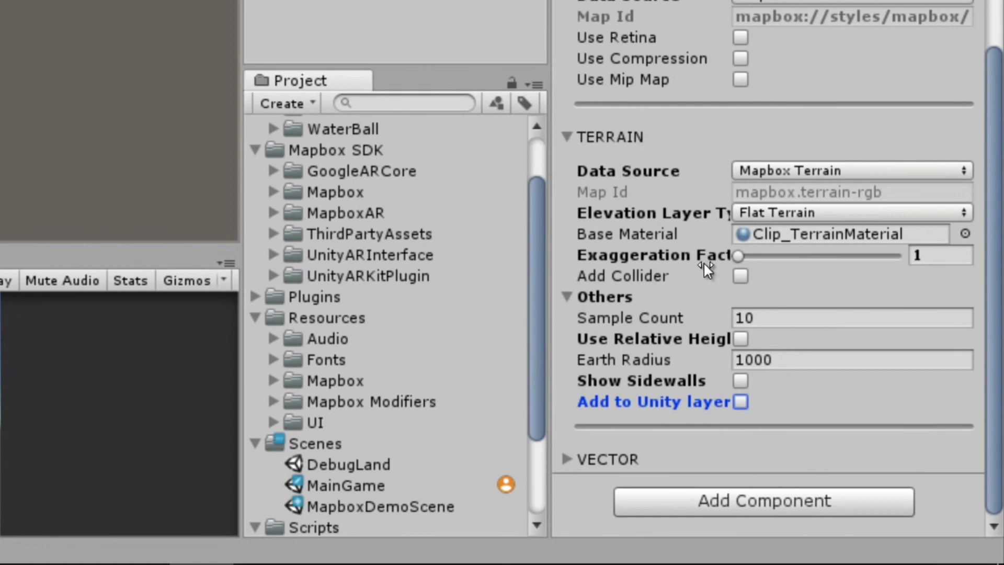
{"action": "mouse_move", "coordinate": [767, 304]}
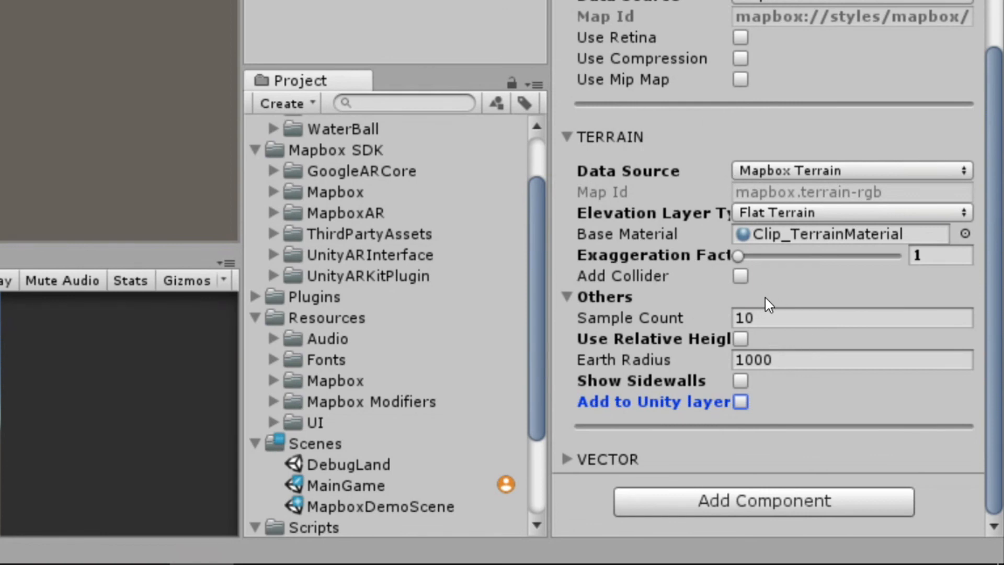
{"action": "mouse_move", "coordinate": [723, 301]}
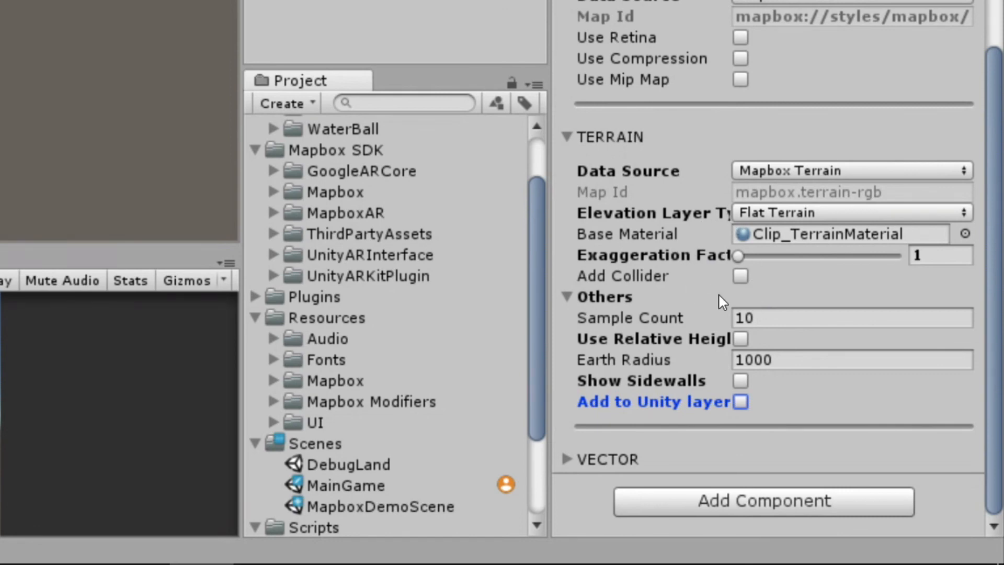
{"action": "mouse_move", "coordinate": [796, 309]}
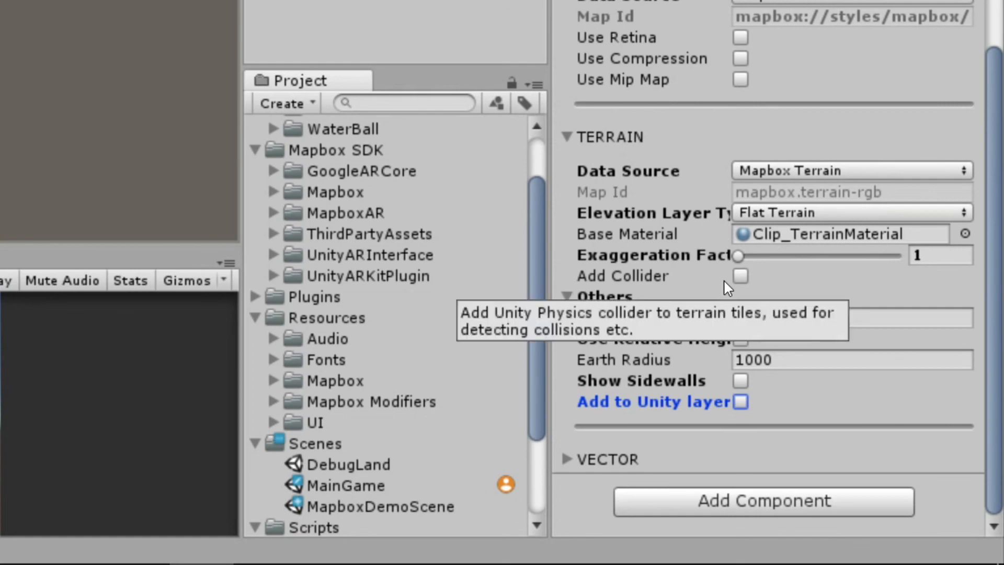
{"action": "mouse_move", "coordinate": [766, 302]}
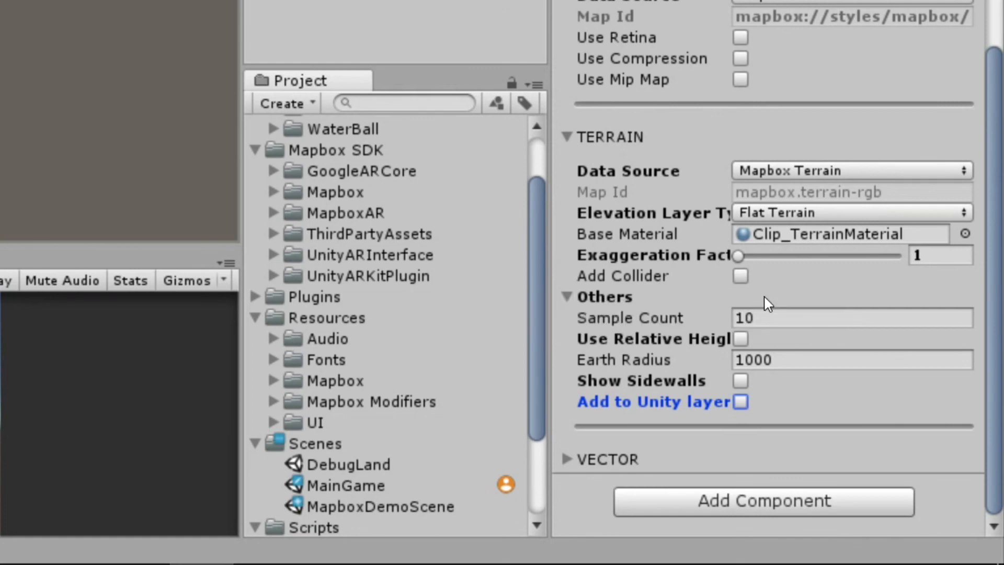